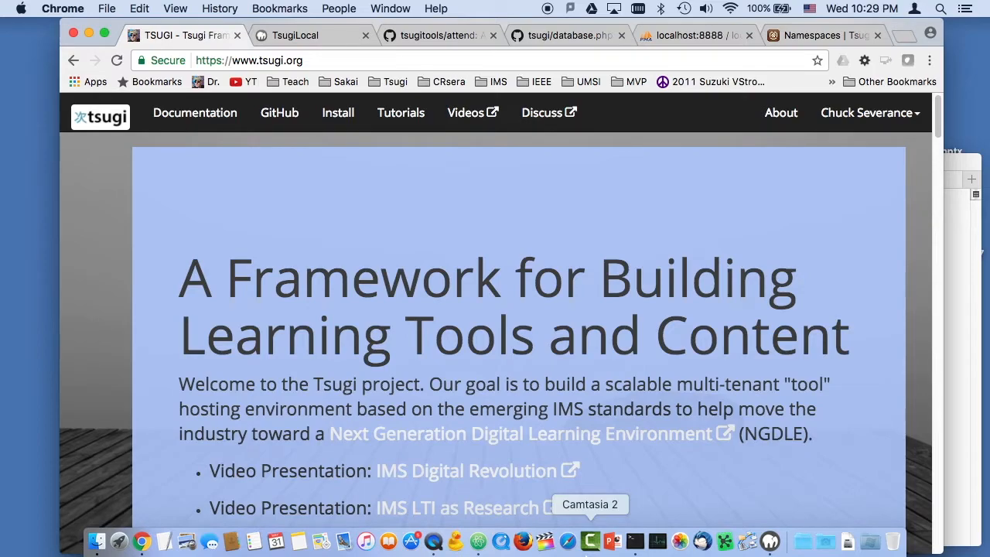
mouse_move(724, 541)
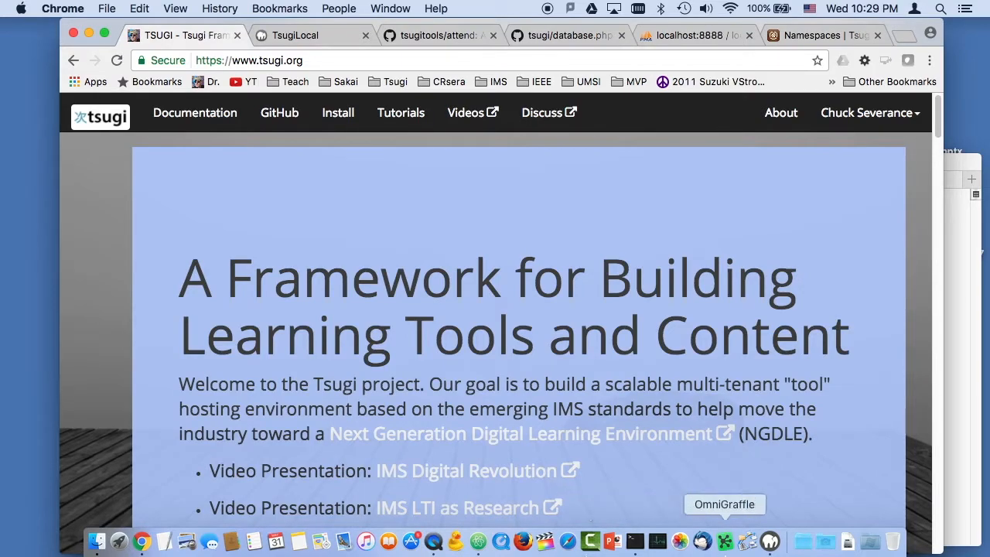
View the tsugitools/attend repository on GitHub, then return to the TsugiLocal welcome page
left_click(437, 35)
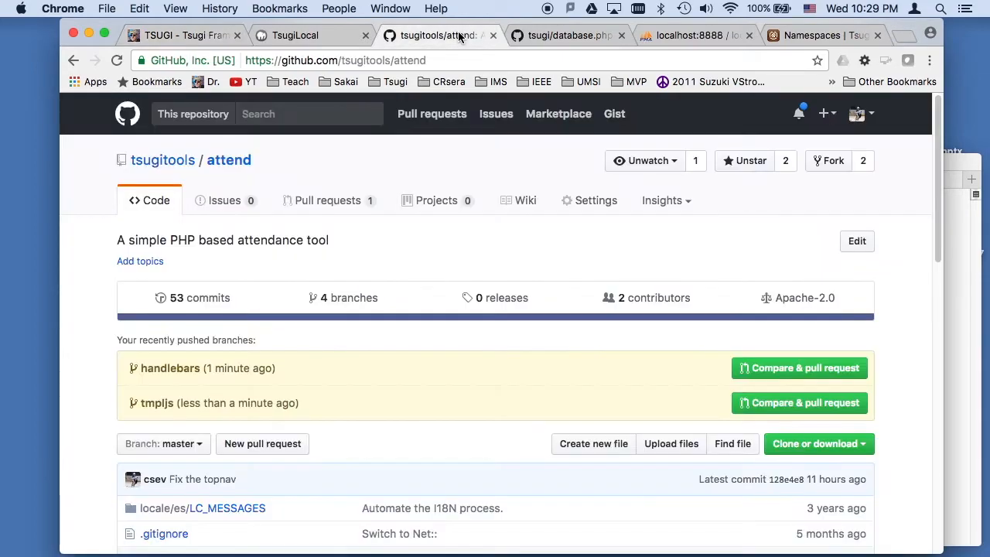
mouse_move(229, 160)
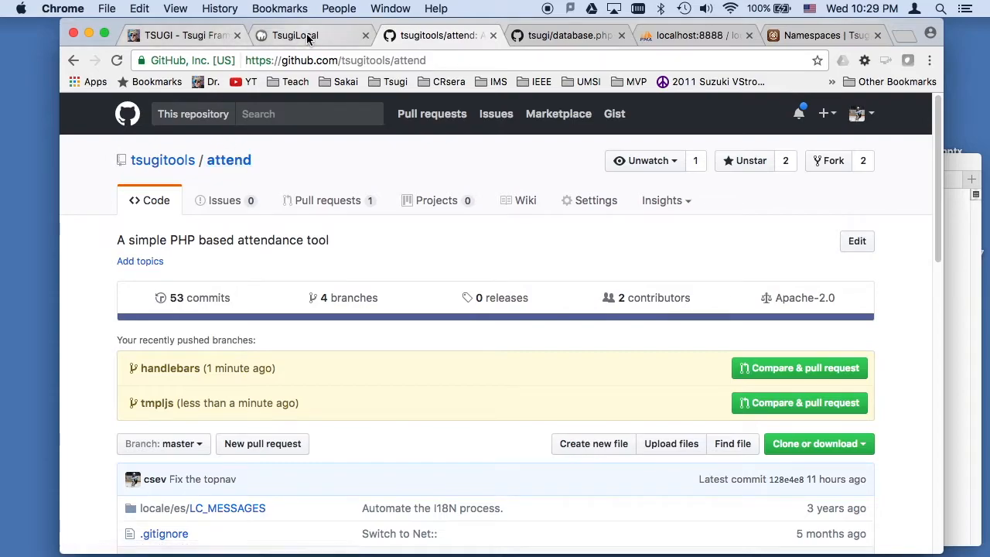
left_click(294, 34)
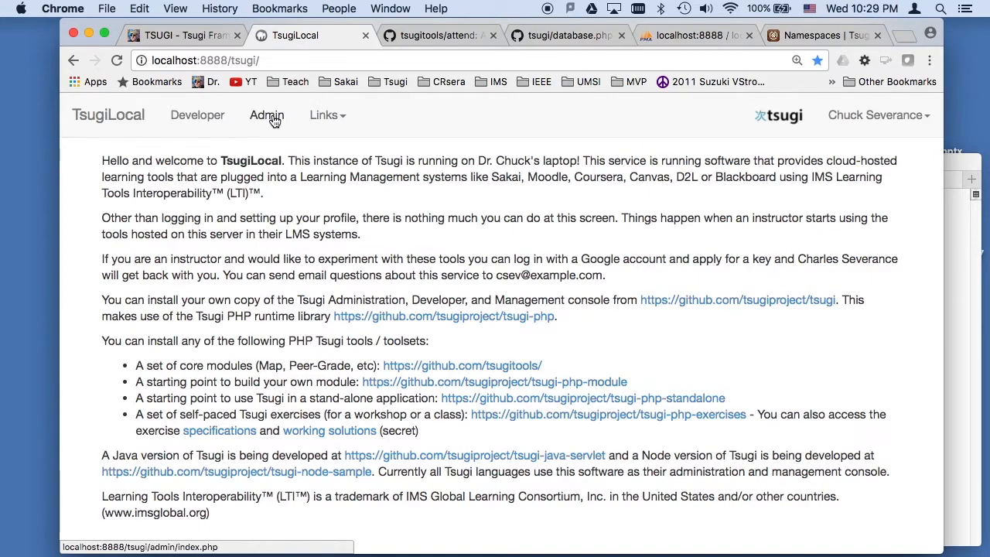
Unlock the admin console and check Attend's current git status under Installed Modules
left_click(266, 115)
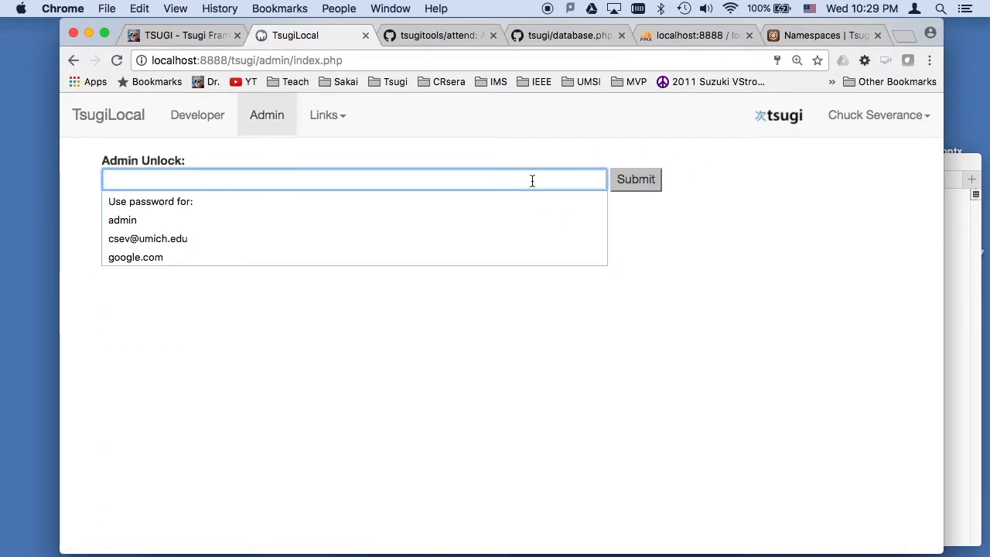
left_click(635, 179)
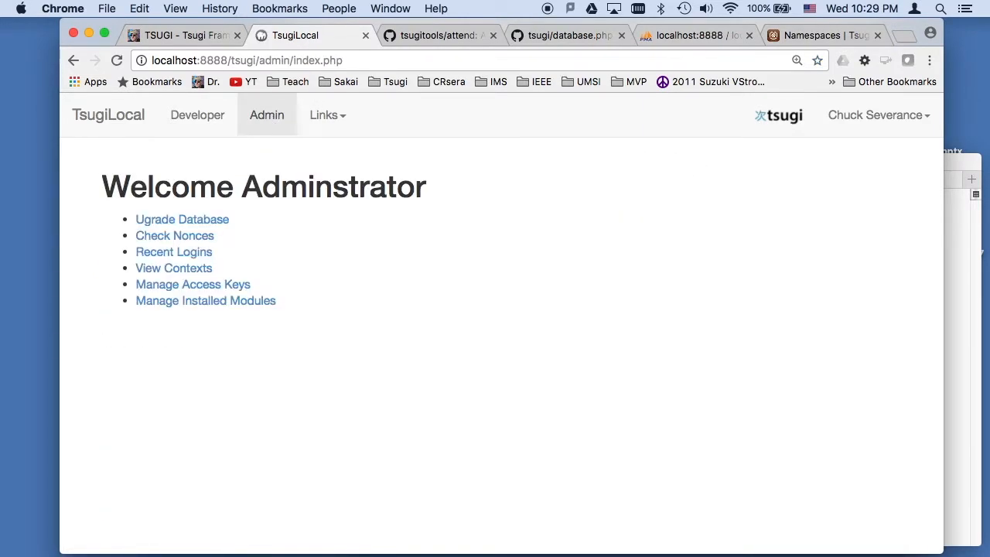
left_click(206, 300)
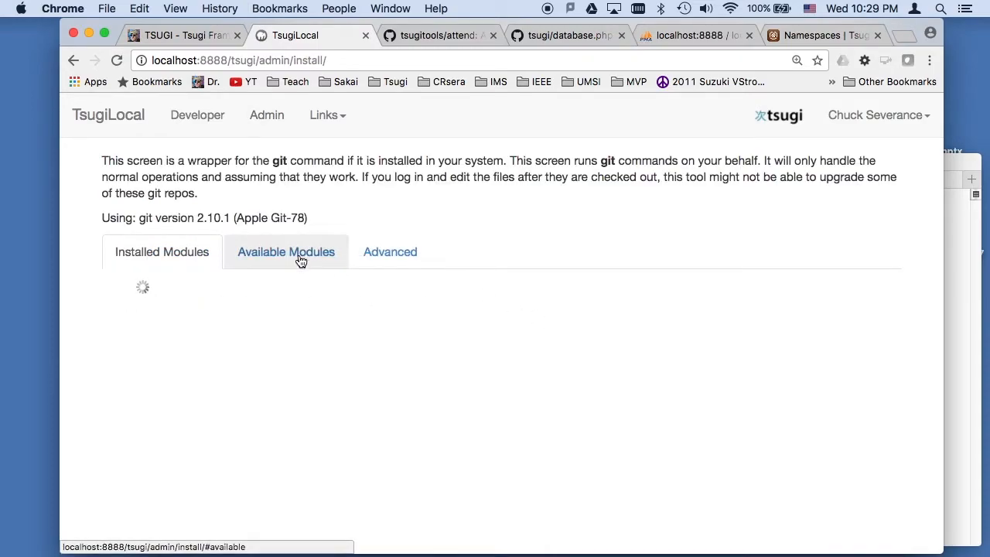
left_click(162, 252)
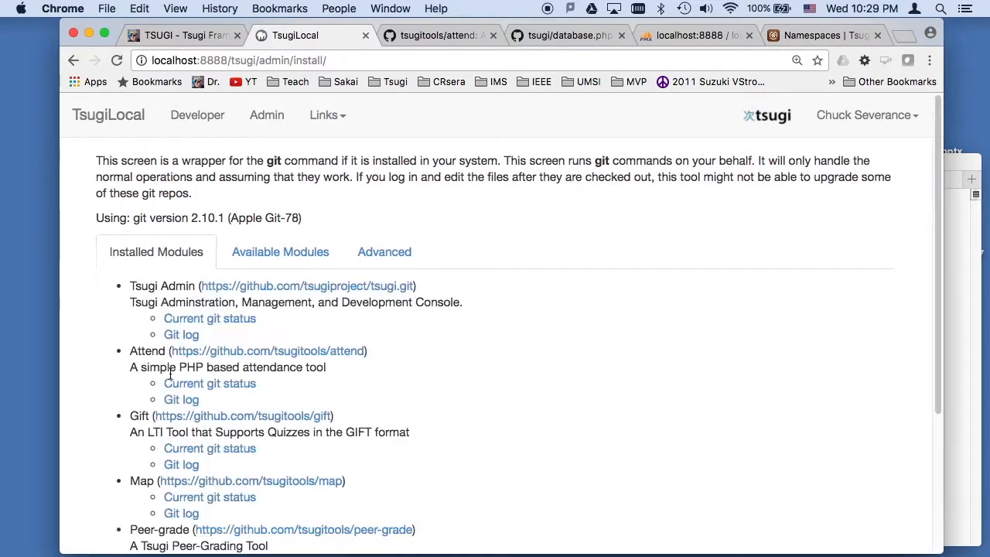
scroll("down", 3)
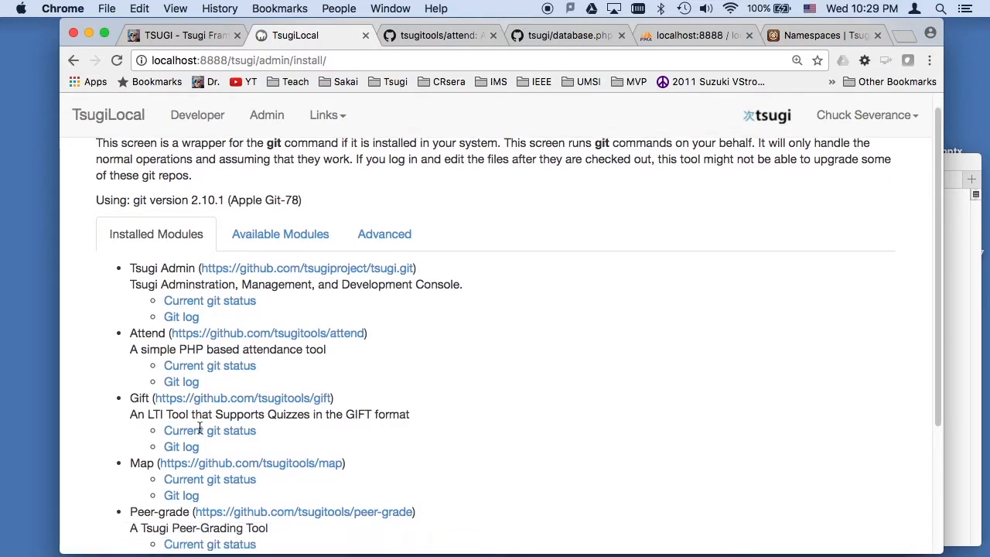
scroll("up", 3)
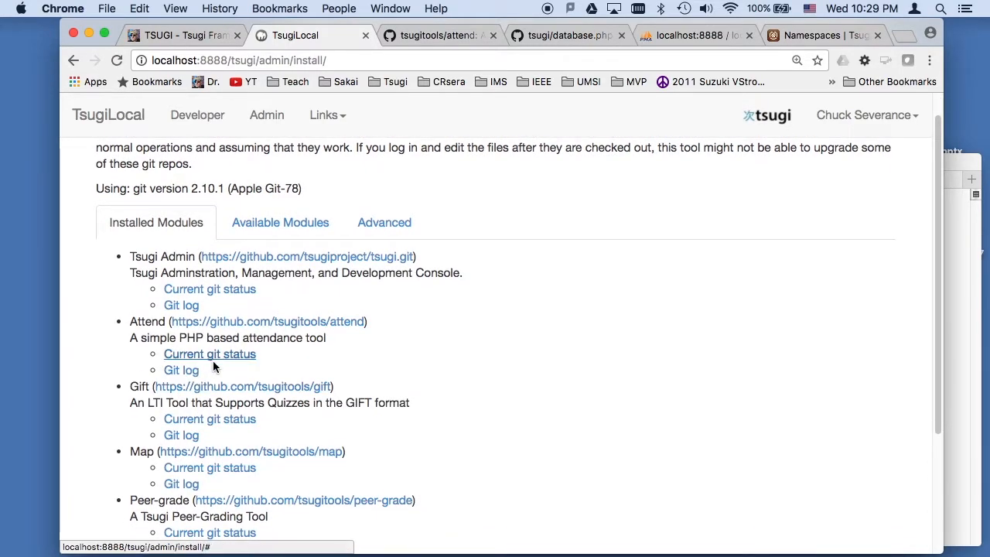
left_click(280, 222)
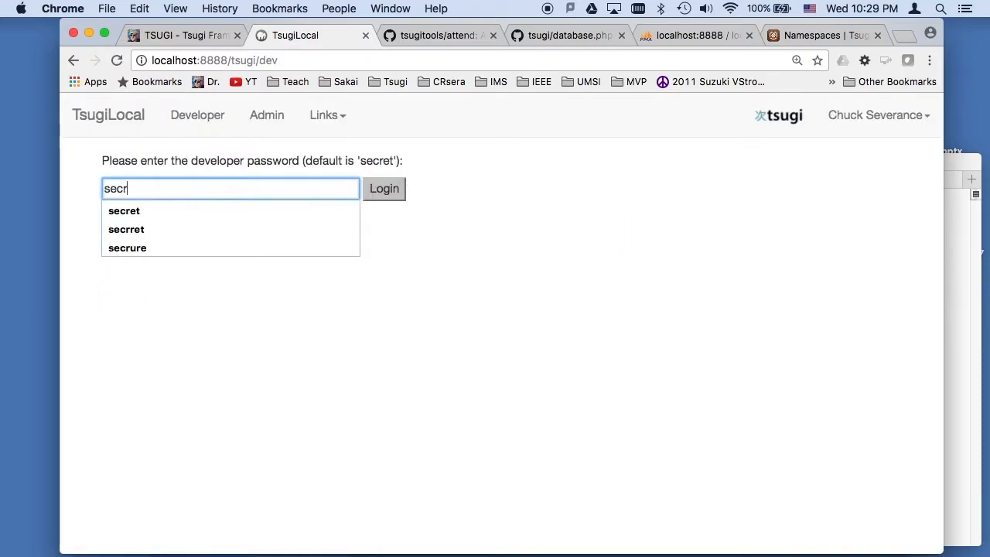
Log in to the developer test page and browse the user and Tools dropdowns
left_click(384, 188)
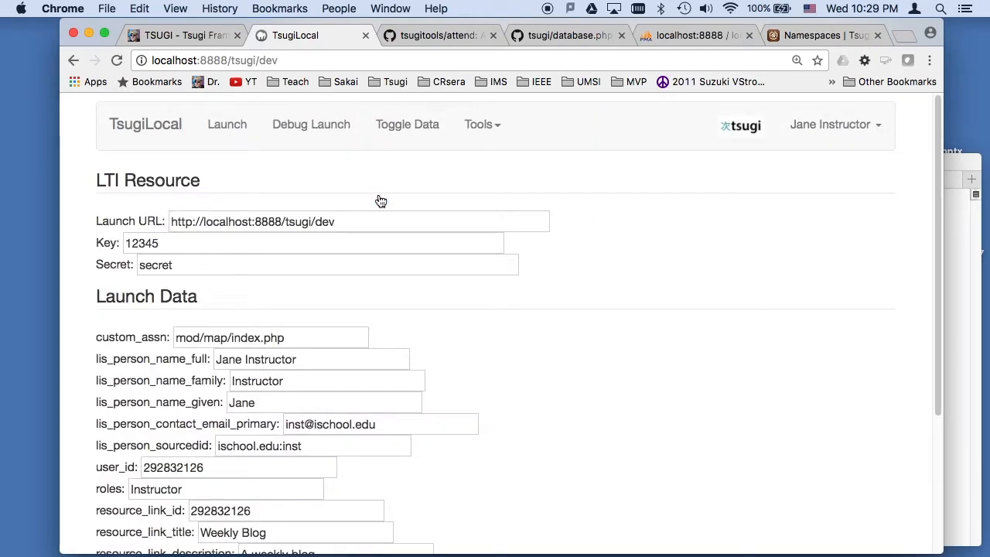
mouse_move(491, 166)
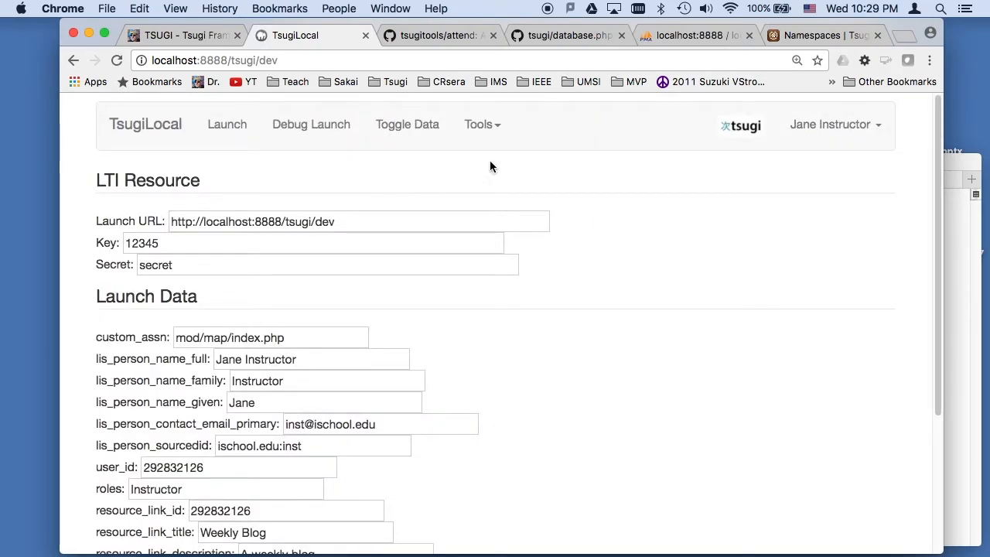
left_click(480, 124)
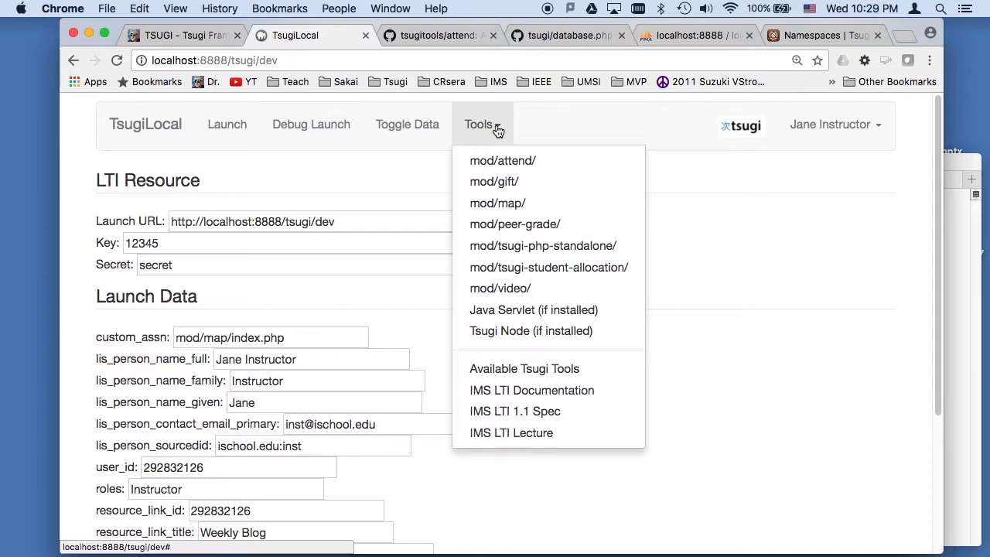
mouse_move(870, 152)
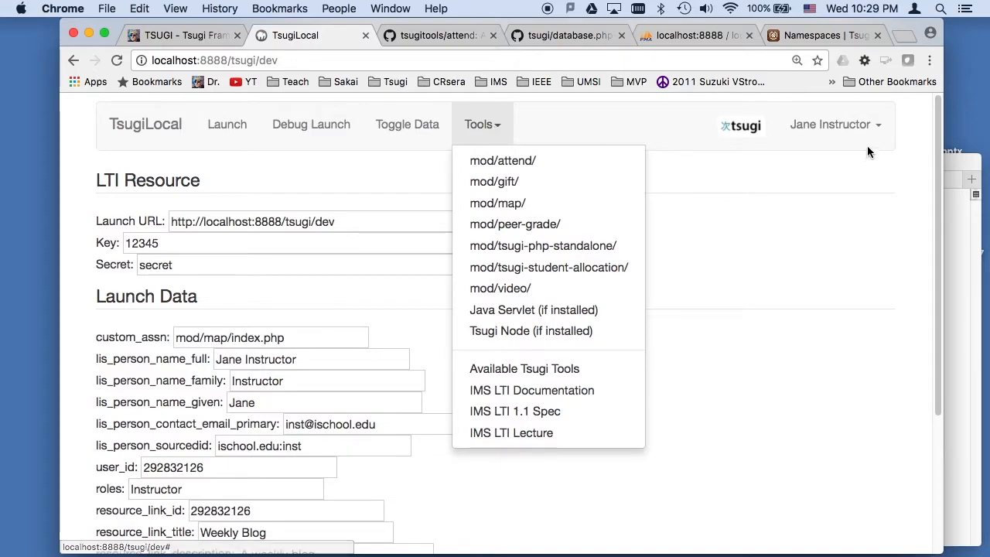
mouse_move(849, 133)
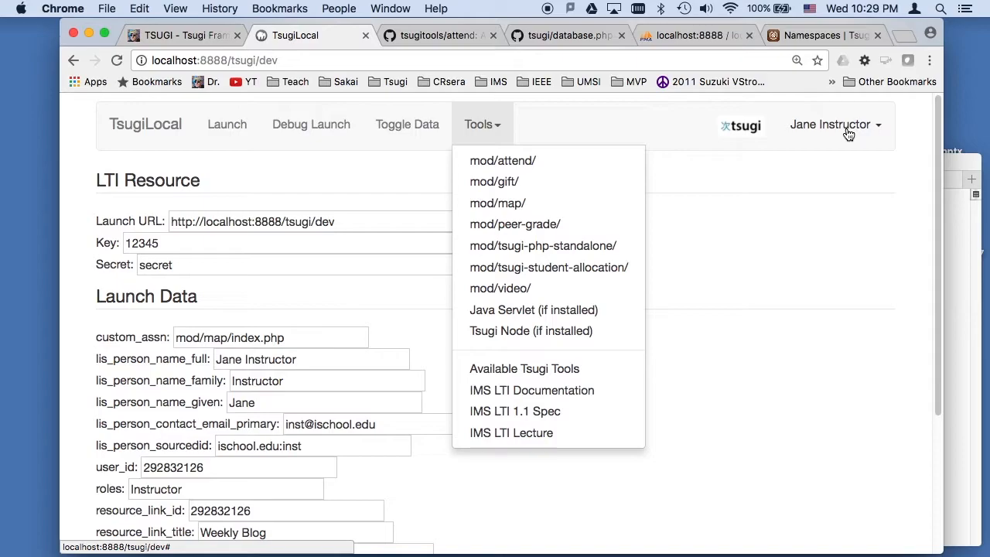
left_click(831, 123)
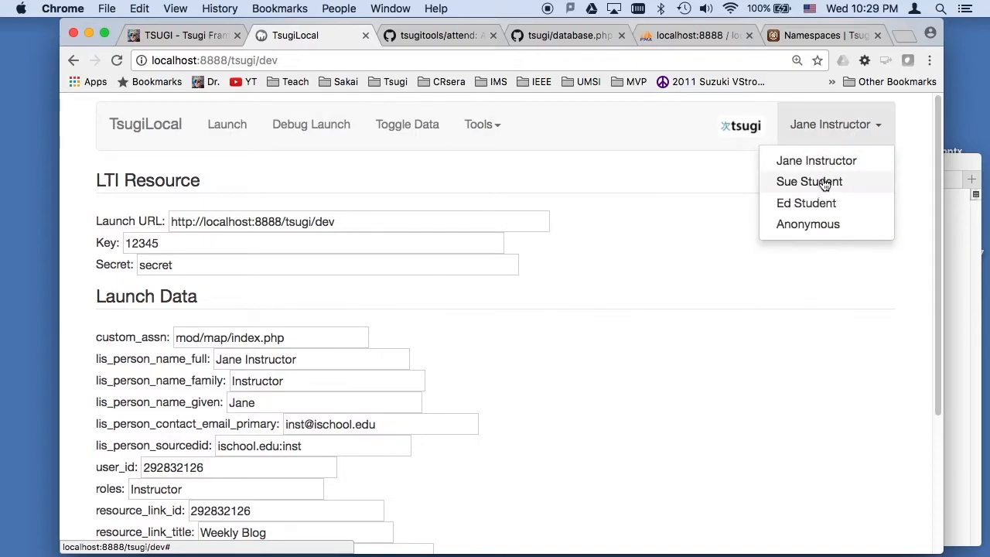
mouse_move(817, 202)
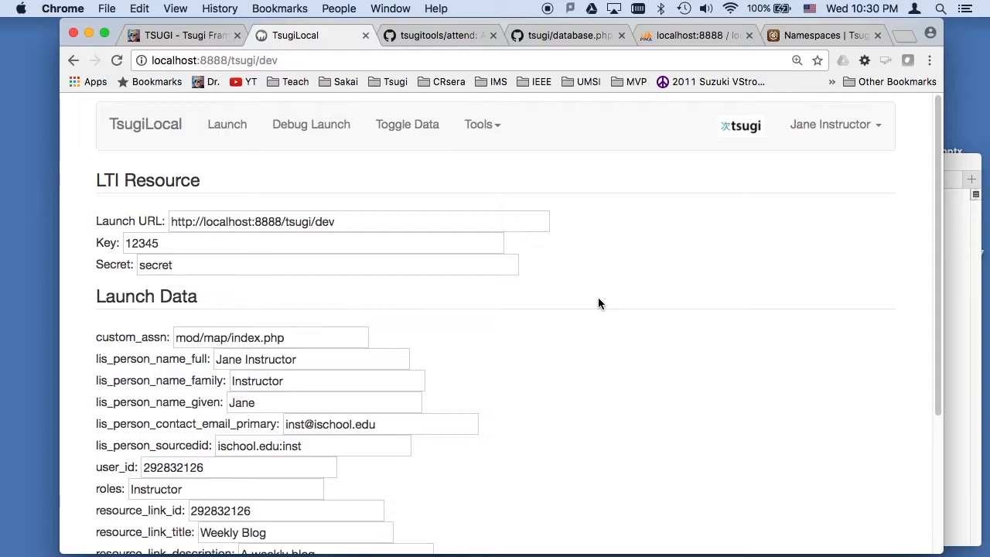
left_click(482, 123)
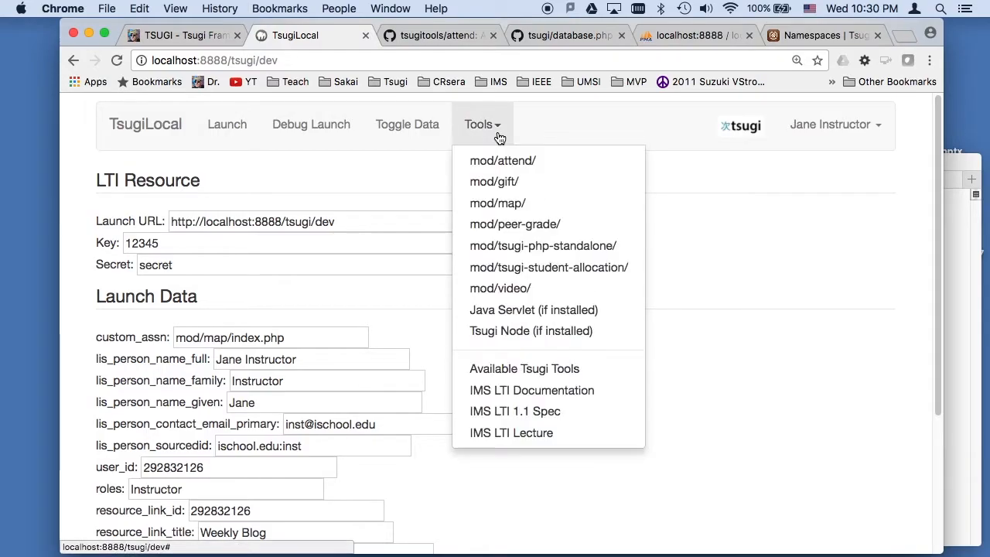
mouse_move(524, 273)
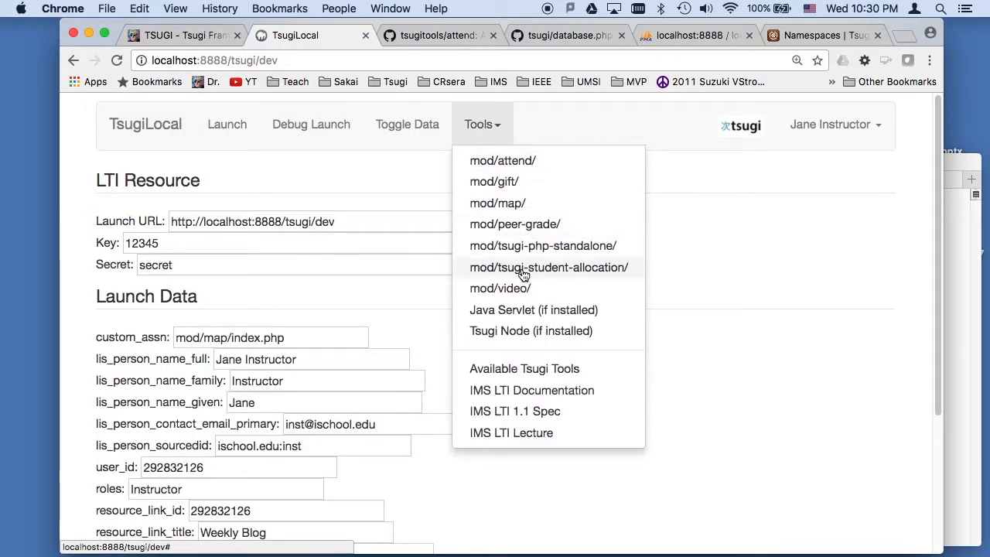
mouse_move(500, 288)
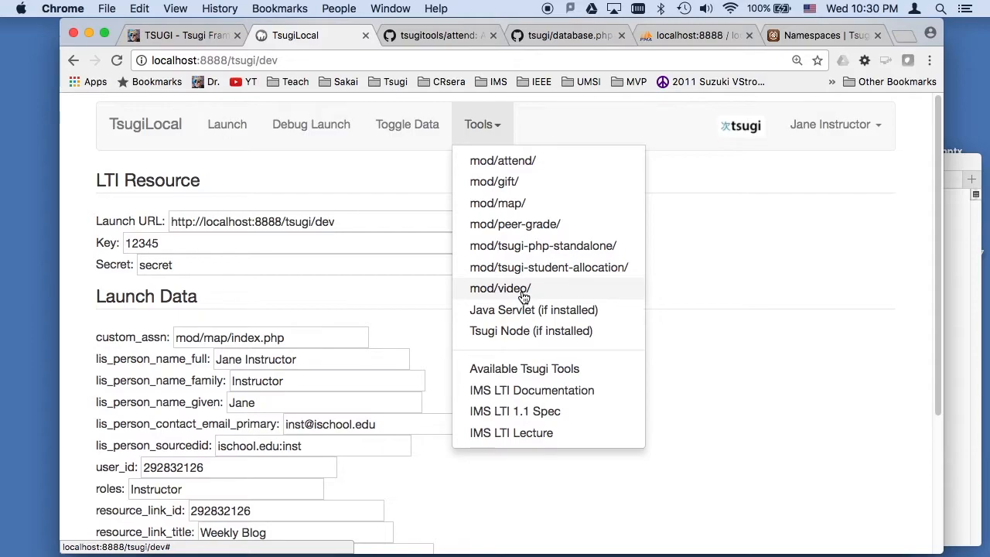
mouse_move(510, 160)
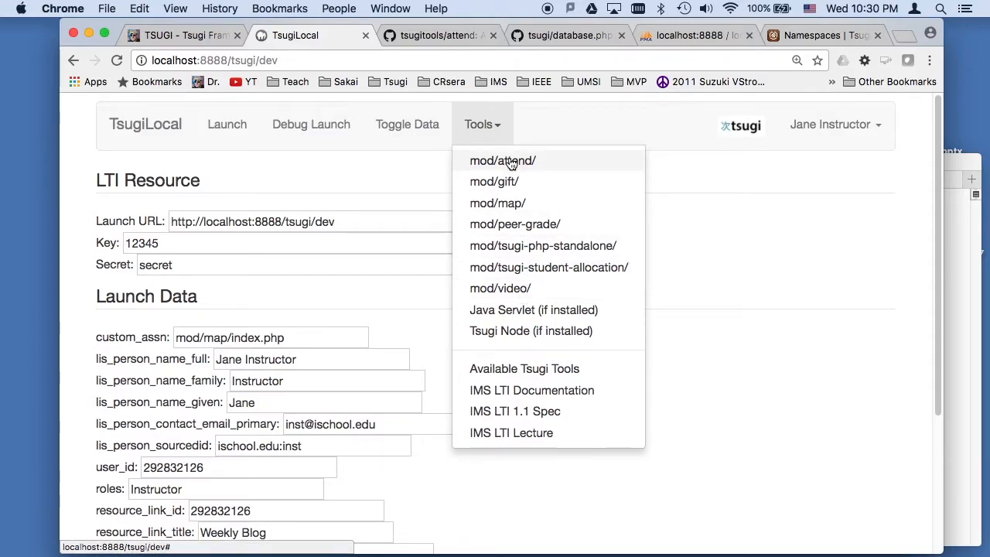
Launch mod/attend as Jane Instructor, switch to Ed Student, and open a new tab
left_click(502, 160)
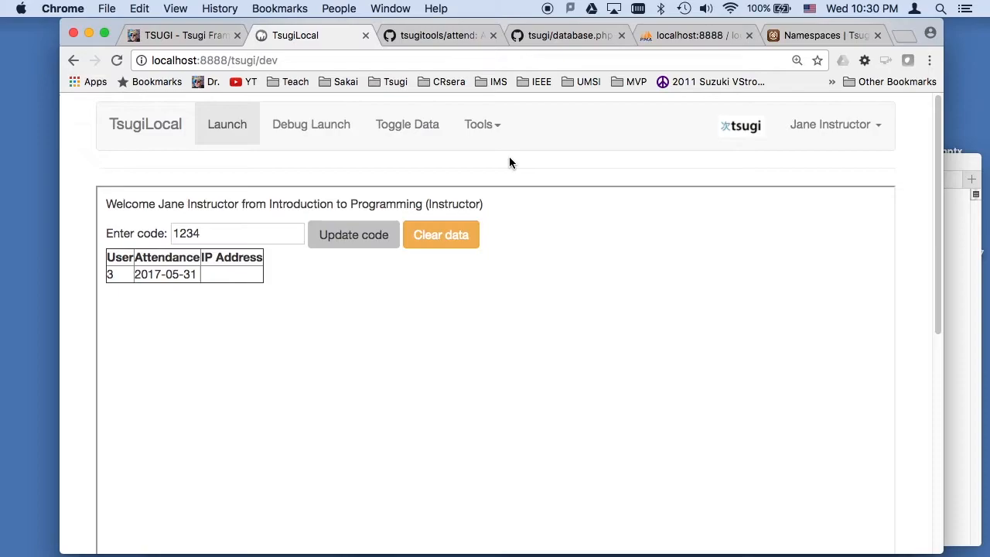
mouse_move(862, 149)
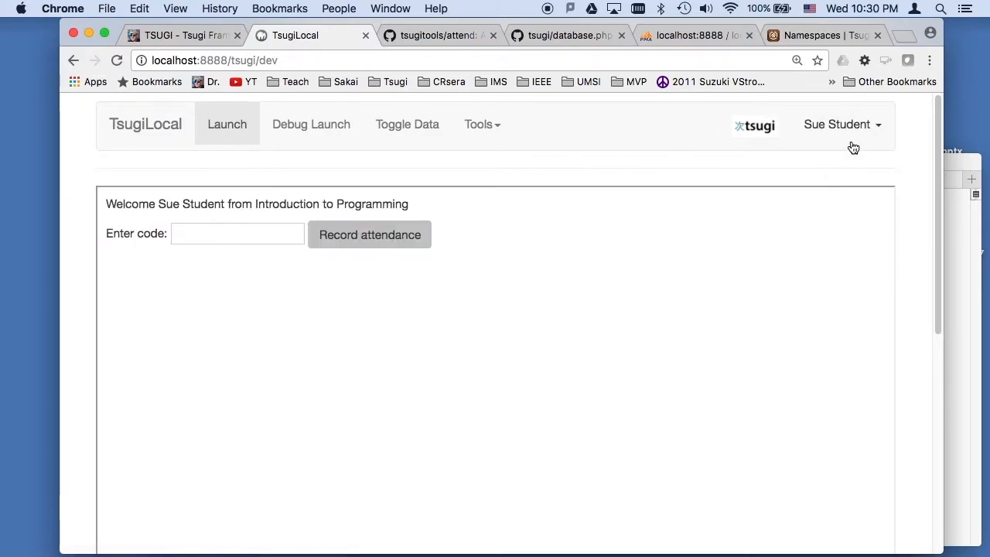
left_click(837, 123)
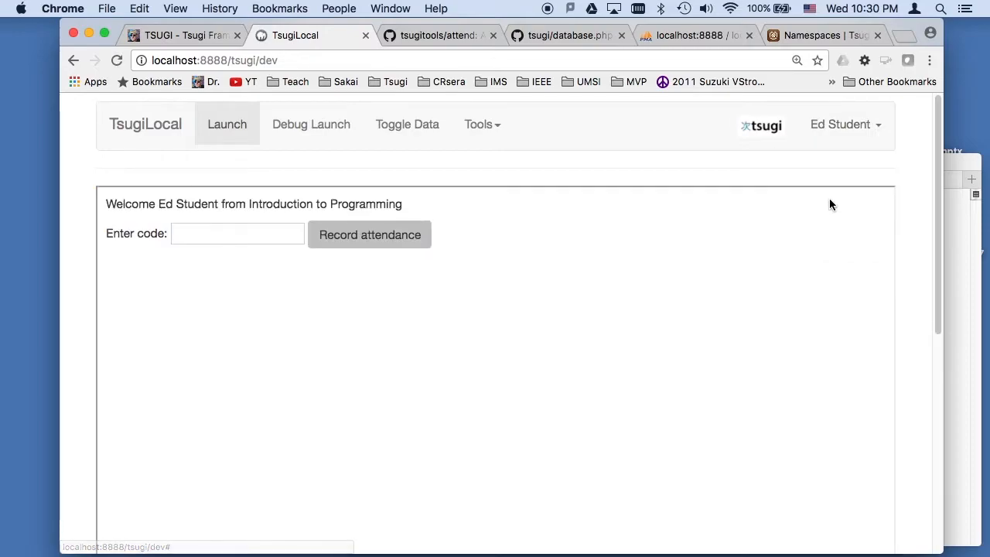
mouse_move(503, 238)
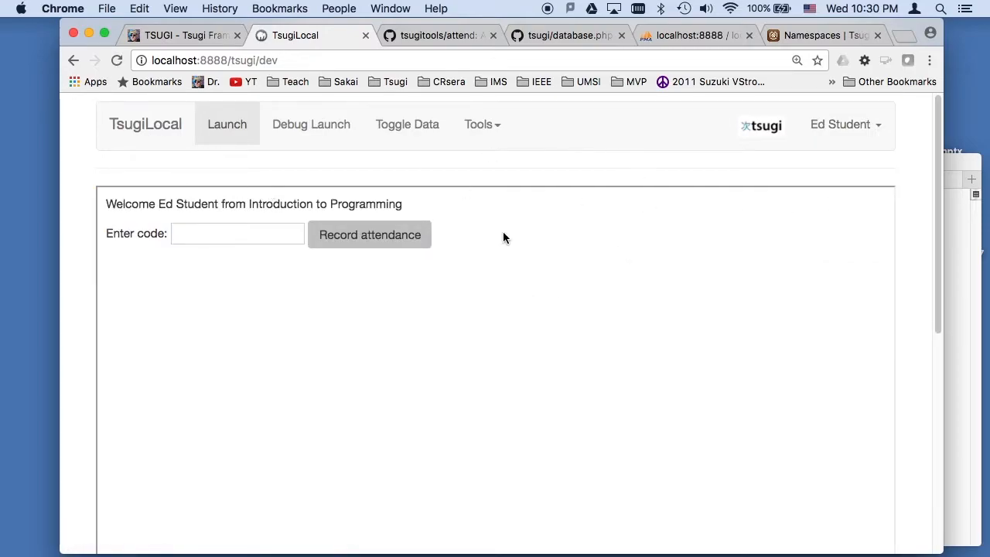
mouse_move(539, 256)
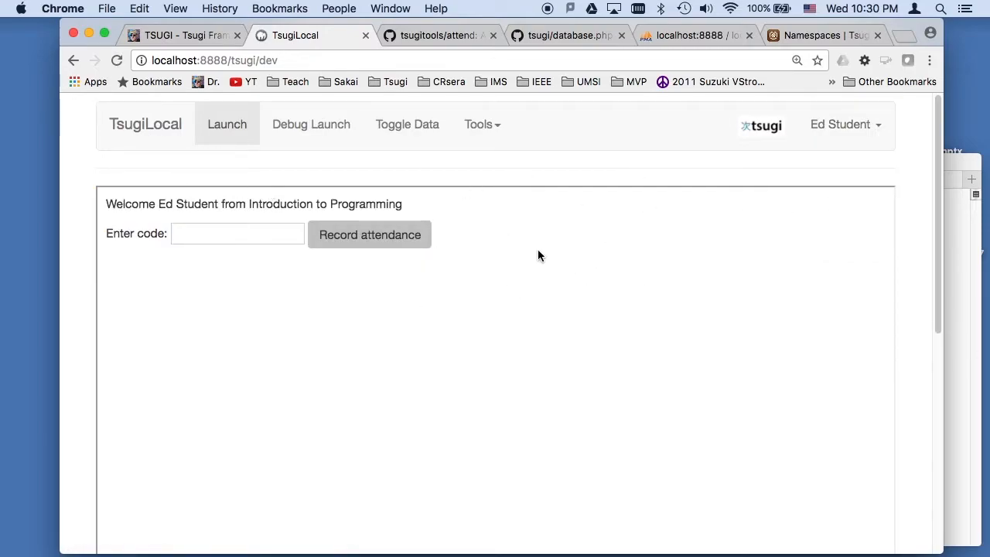
mouse_move(673, 193)
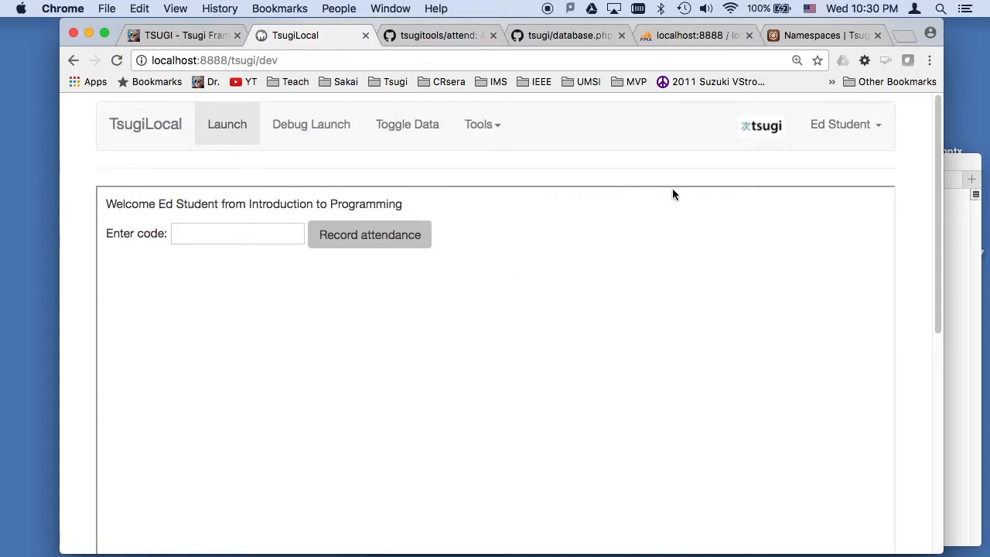
left_click(214, 60)
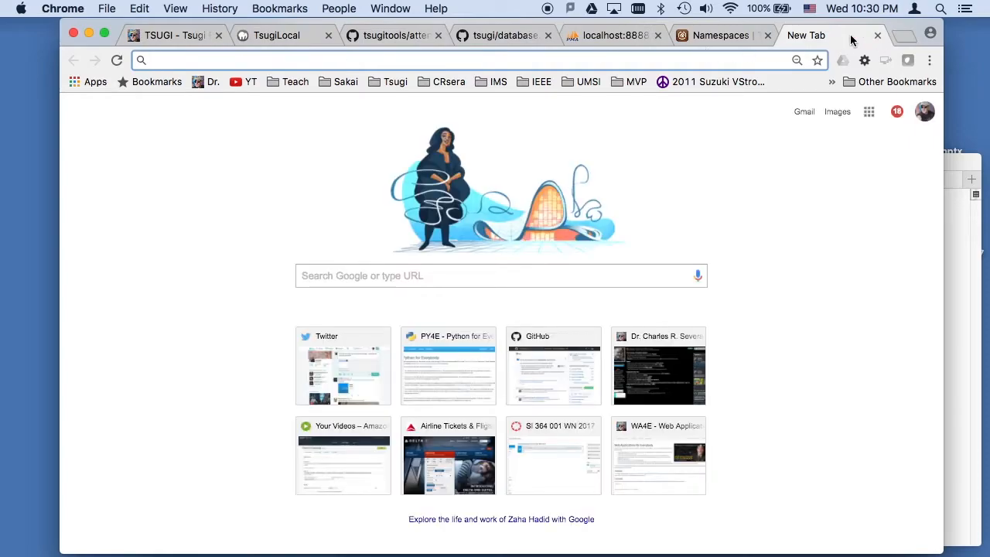
Relaunch mod/attend in the new tab and compare student and instructor views with code 1234
left_click_drag(806, 35, 394, 35)
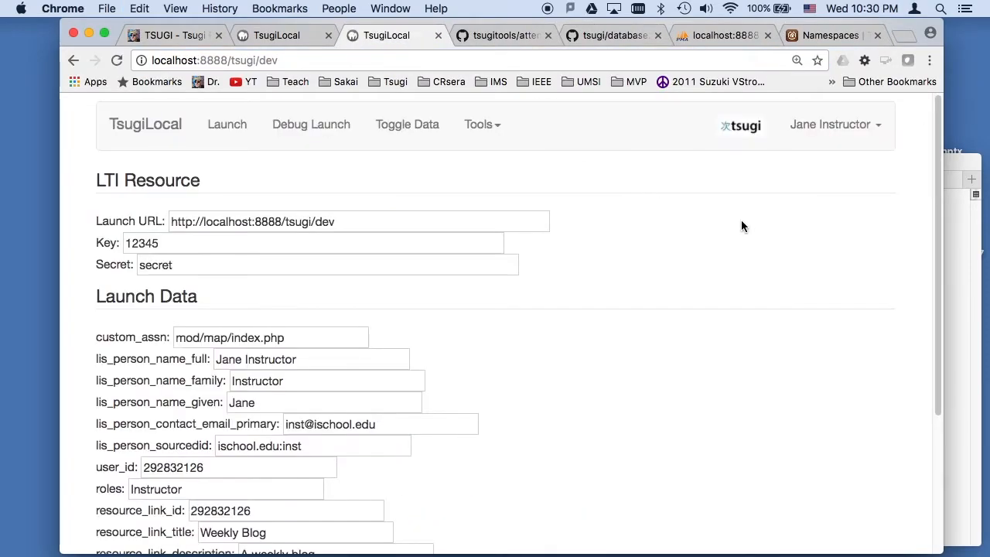
left_click(481, 123)
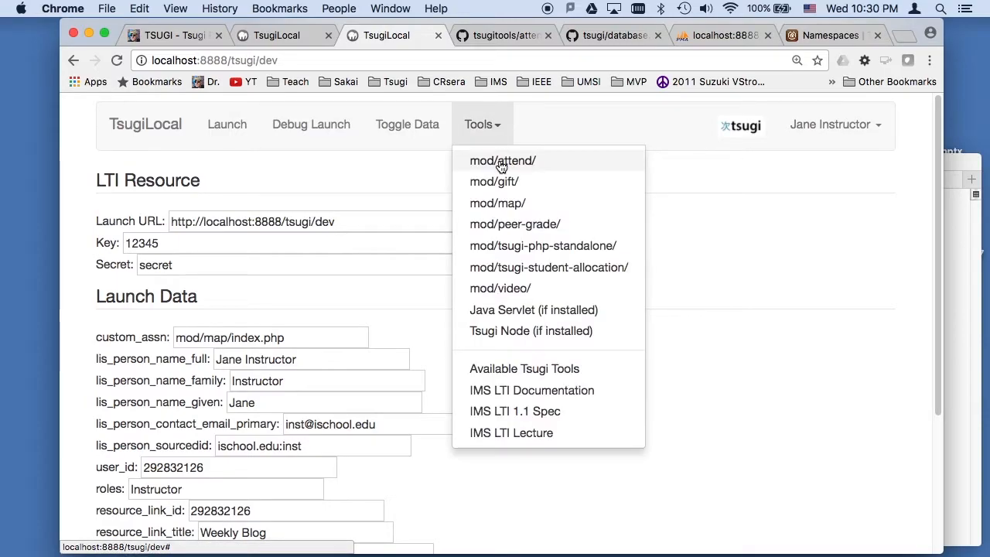
left_click(502, 160)
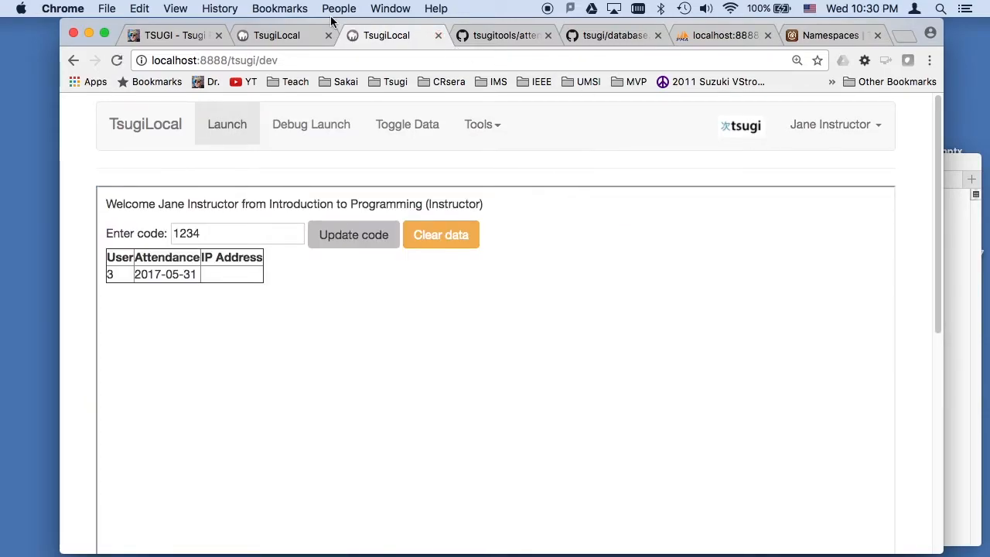
left_click(276, 35)
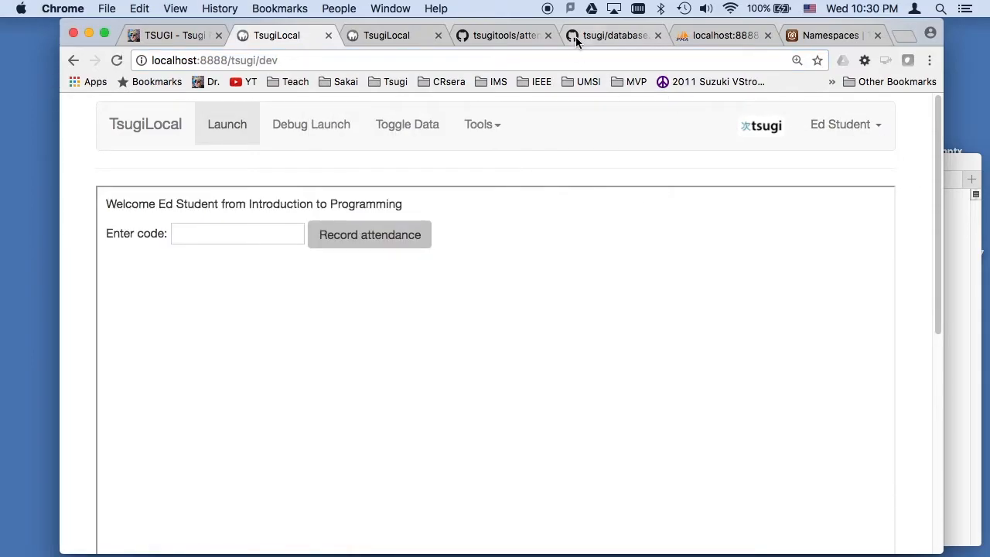
left_click(386, 35)
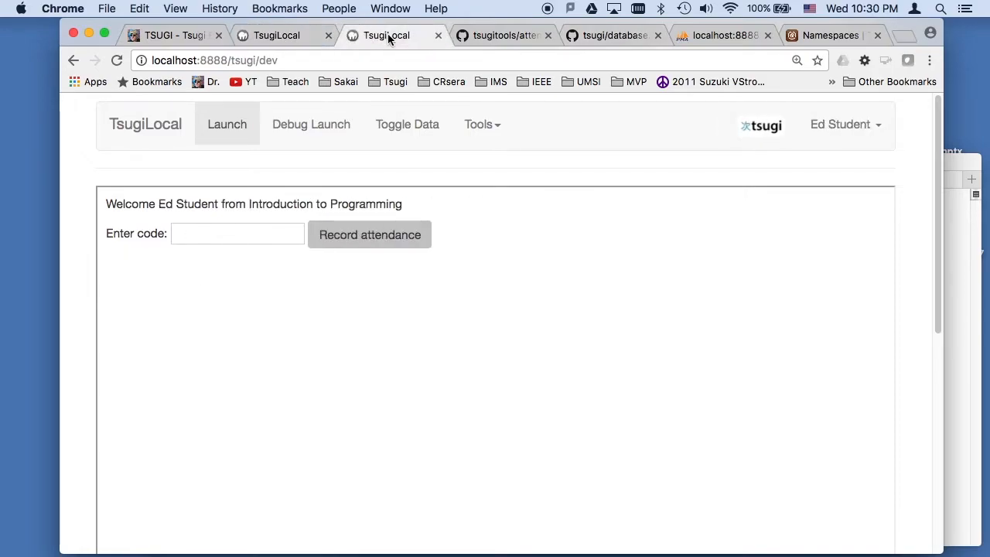
left_click(276, 35)
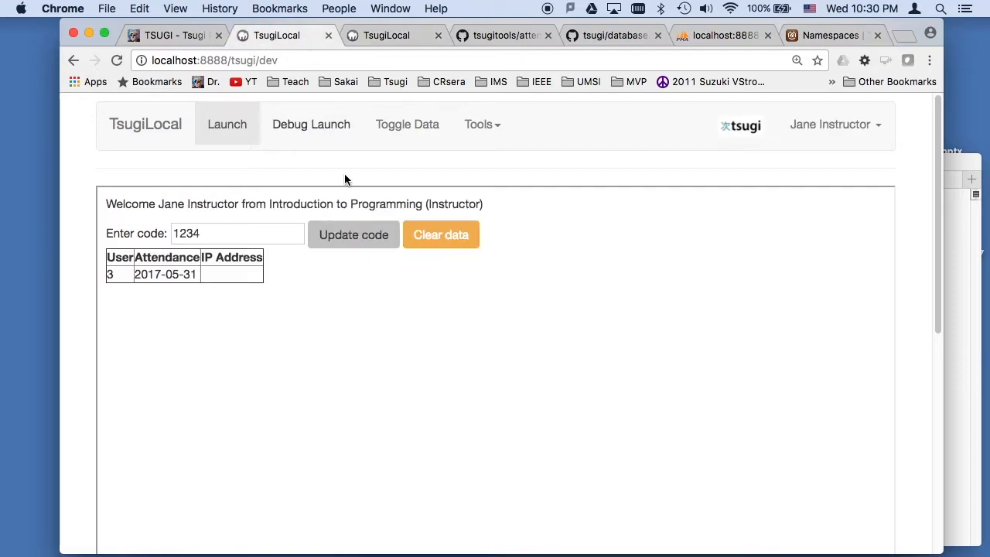
mouse_move(441, 235)
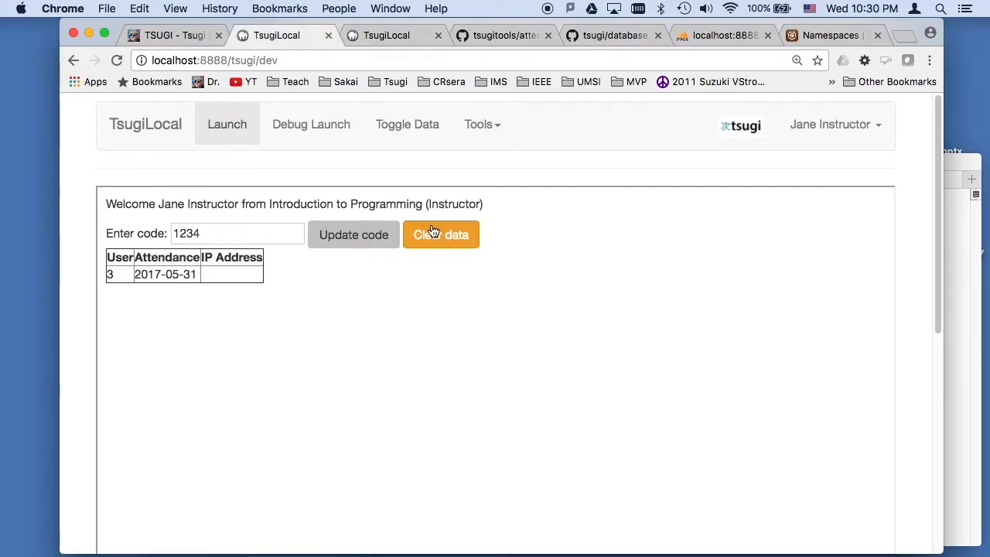
mouse_move(224, 227)
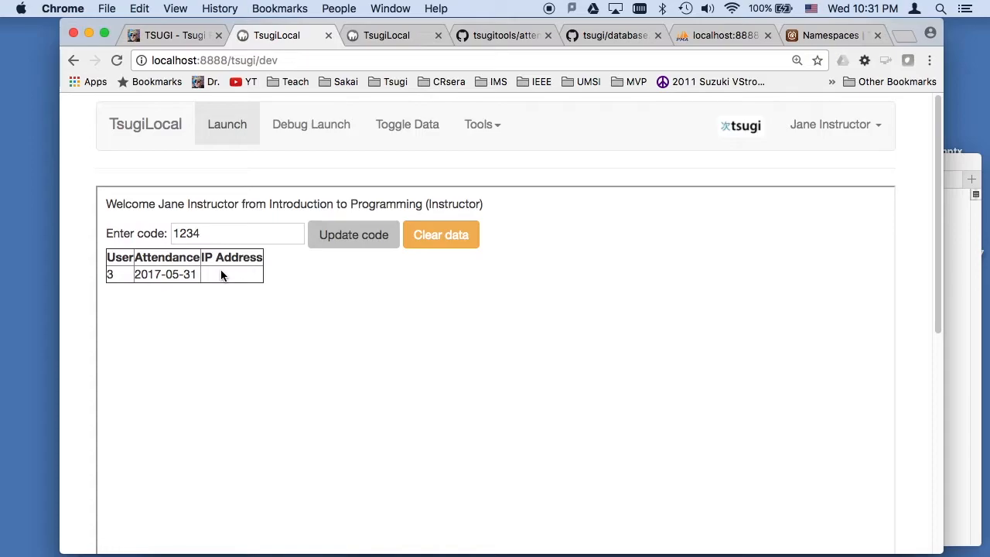
mouse_move(431, 253)
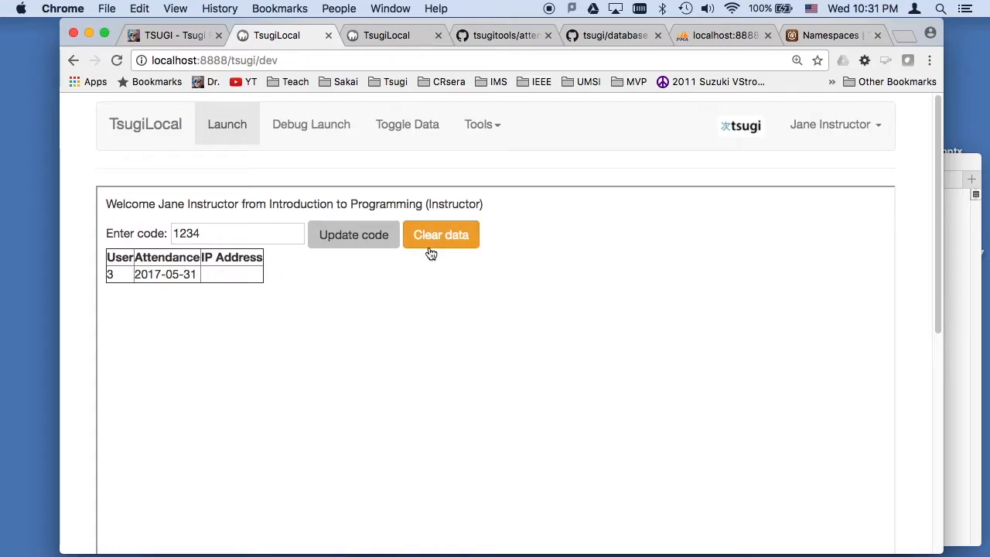
Clear attendance data and record Sue Student's attendance with code 1234
left_click(441, 235)
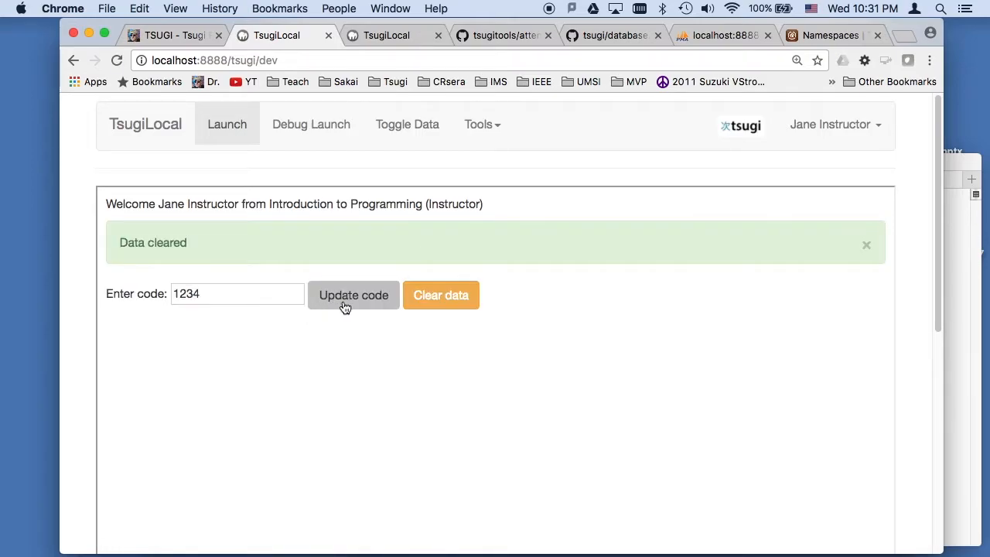
mouse_move(314, 302)
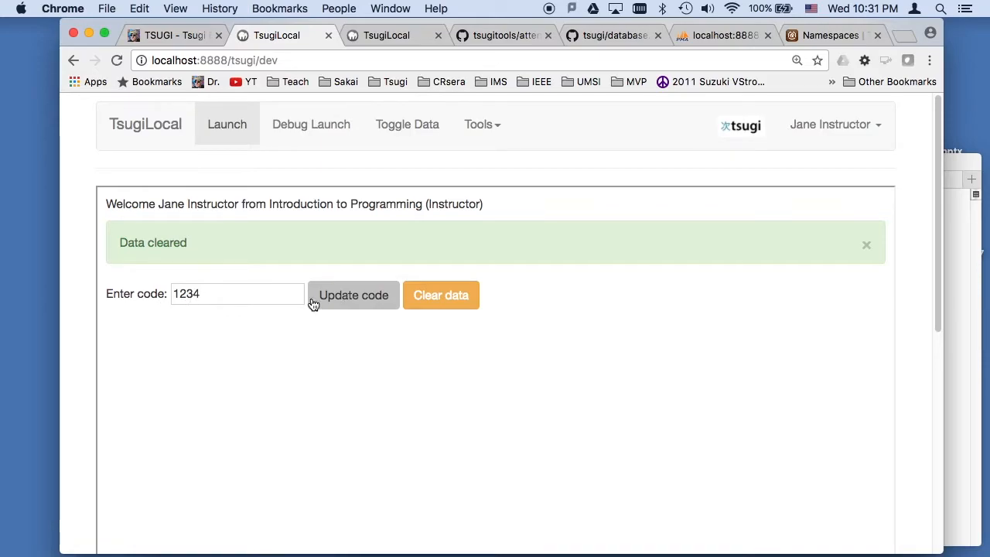
left_click(353, 295)
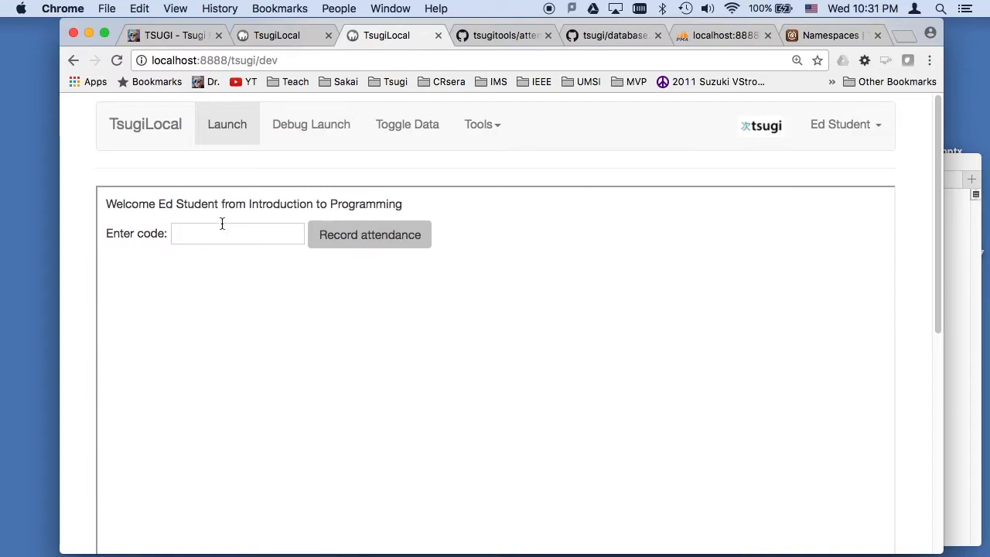
type("1234")
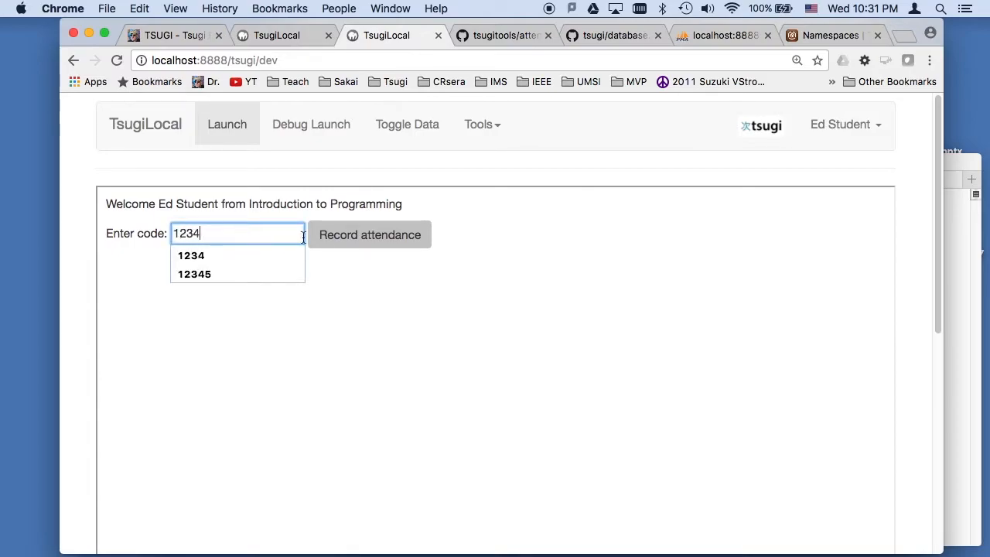
left_click(370, 235)
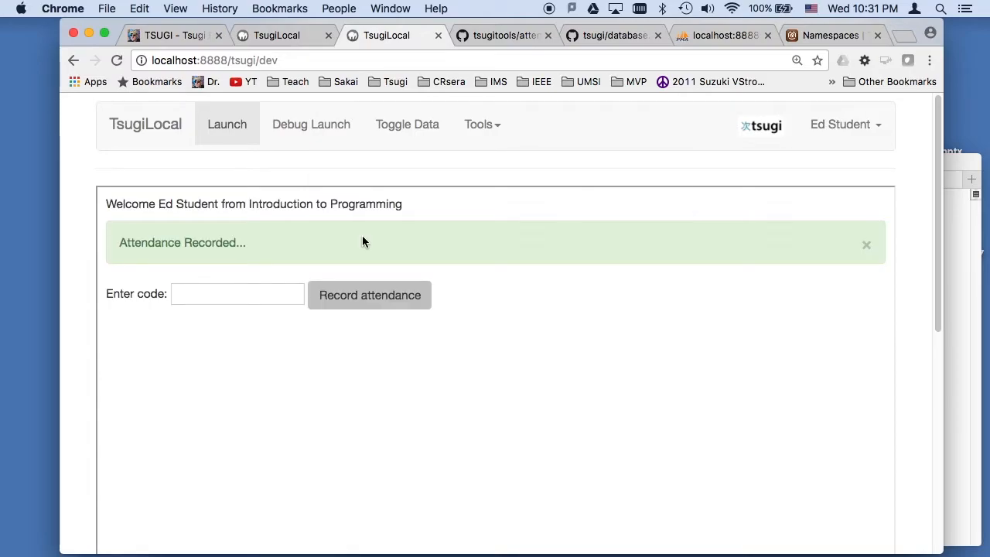
left_click(867, 244)
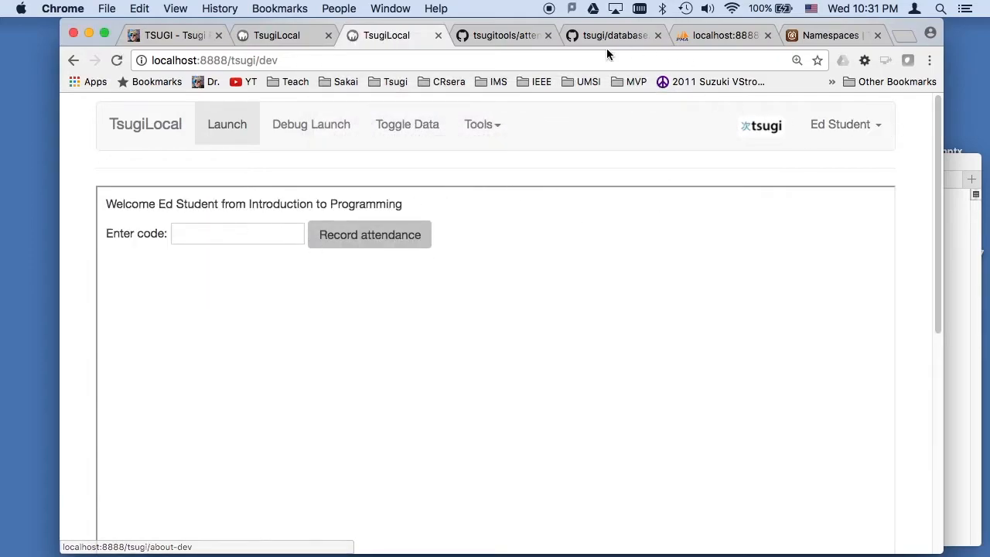
left_click(276, 35)
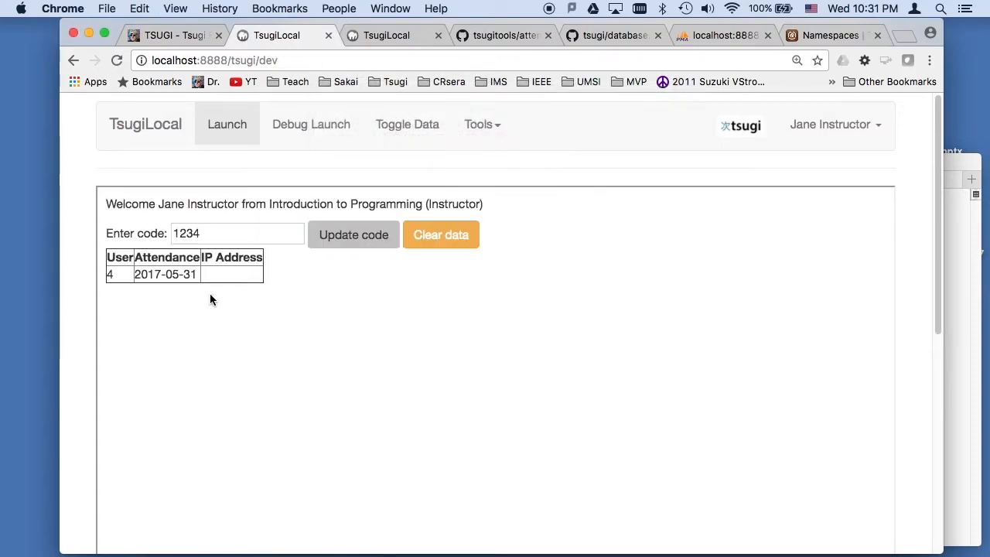
mouse_move(281, 317)
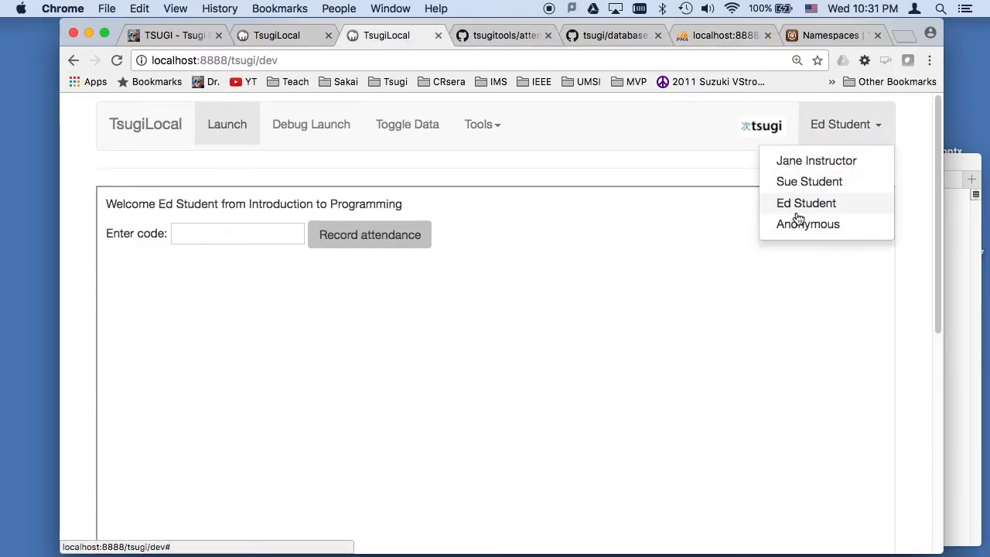
mouse_move(817, 160)
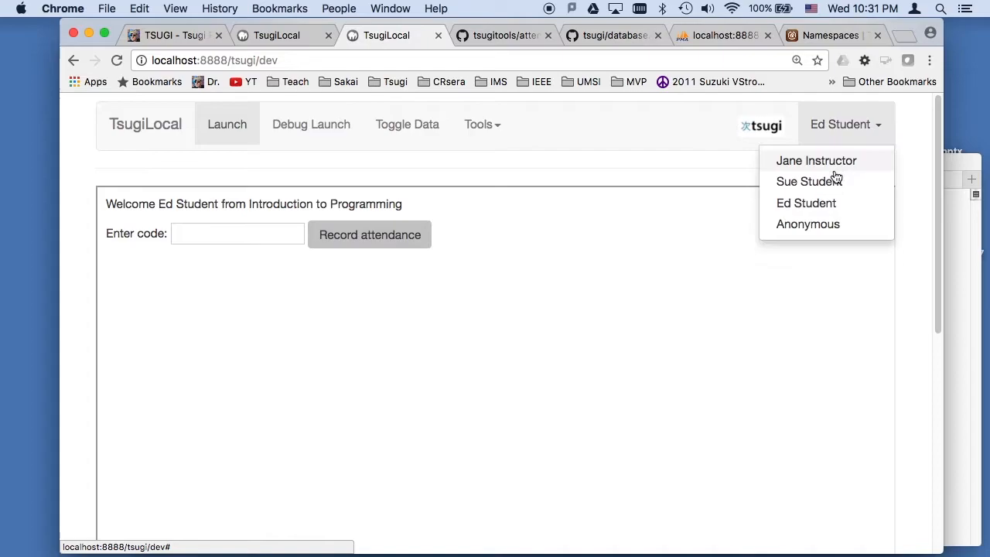
Record a second student's attendance, then update the attendance code to 12345
left_click(809, 181)
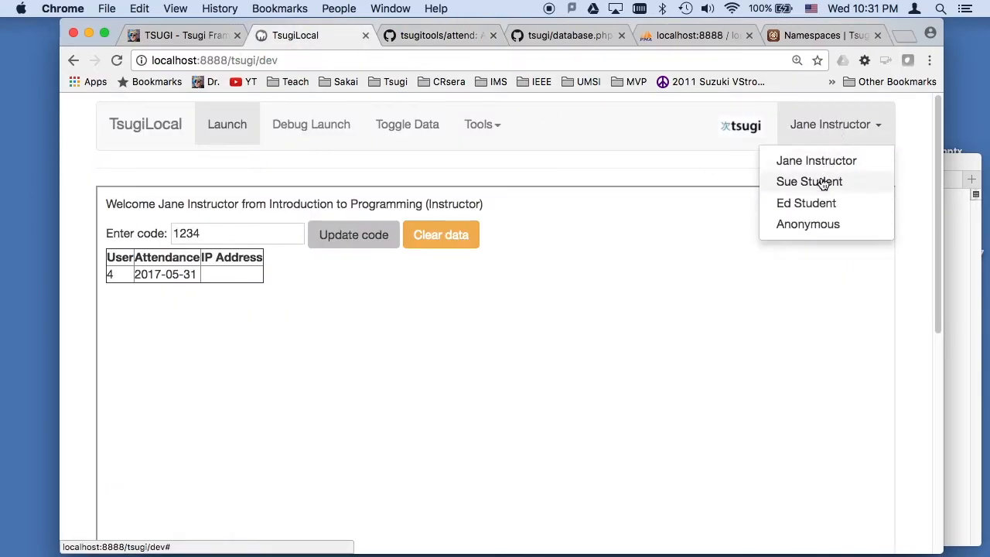
left_click(809, 181)
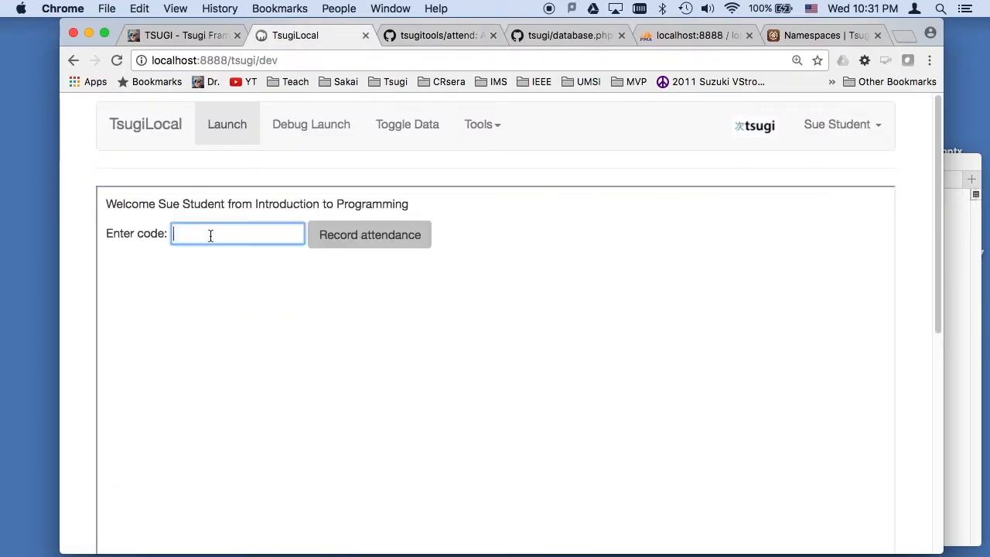
left_click(369, 235)
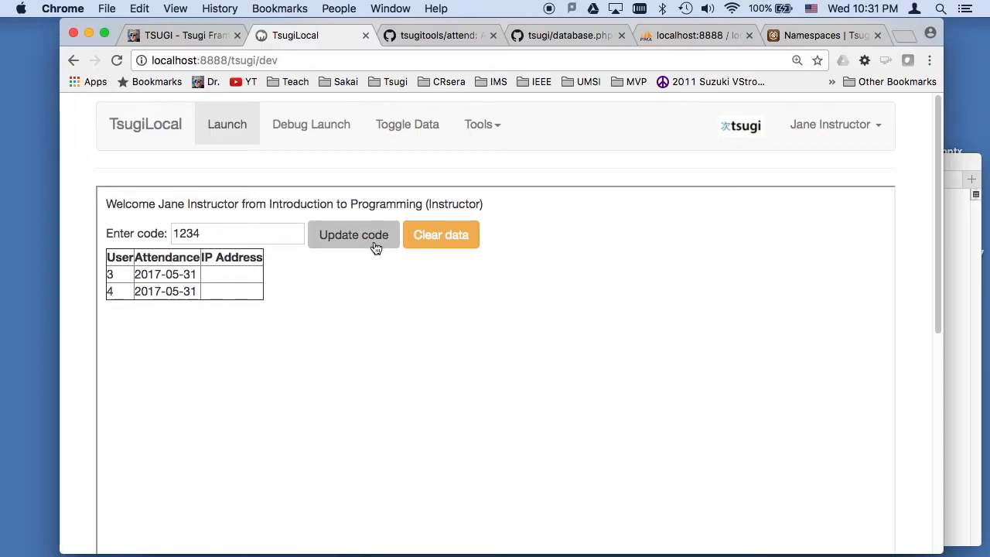
type("5")
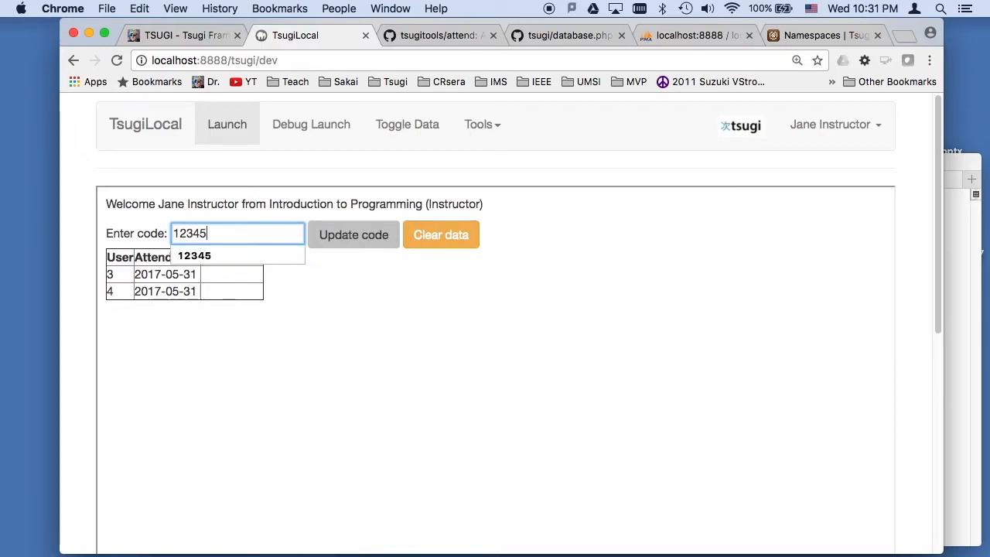
left_click(441, 234)
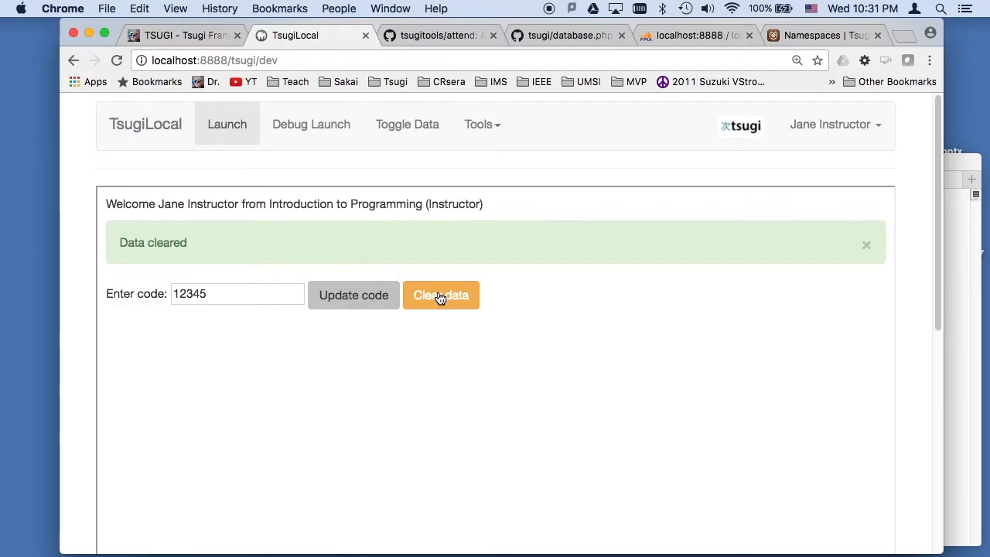
mouse_move(440, 35)
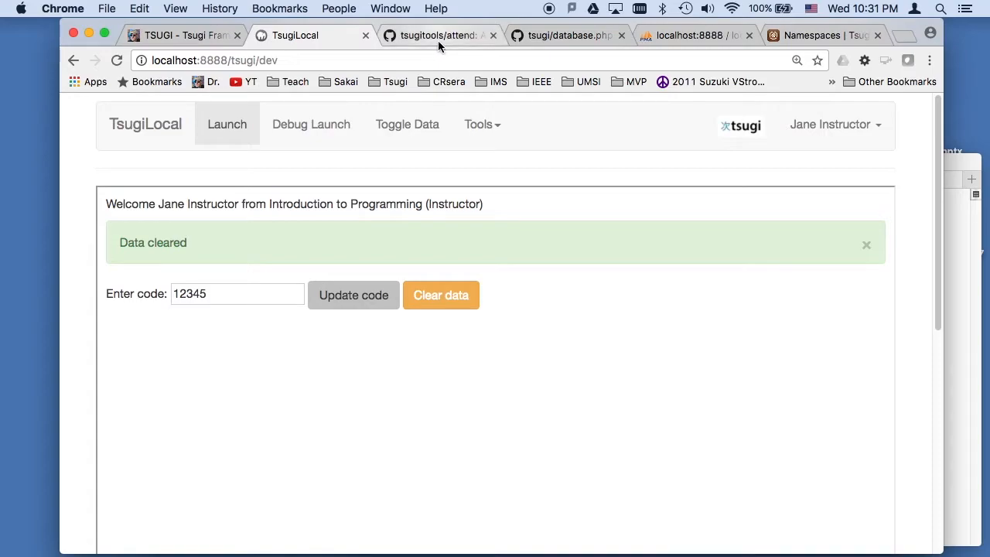
Review the attend repo's handlebars branch, then switch its file list to master
left_click(437, 35)
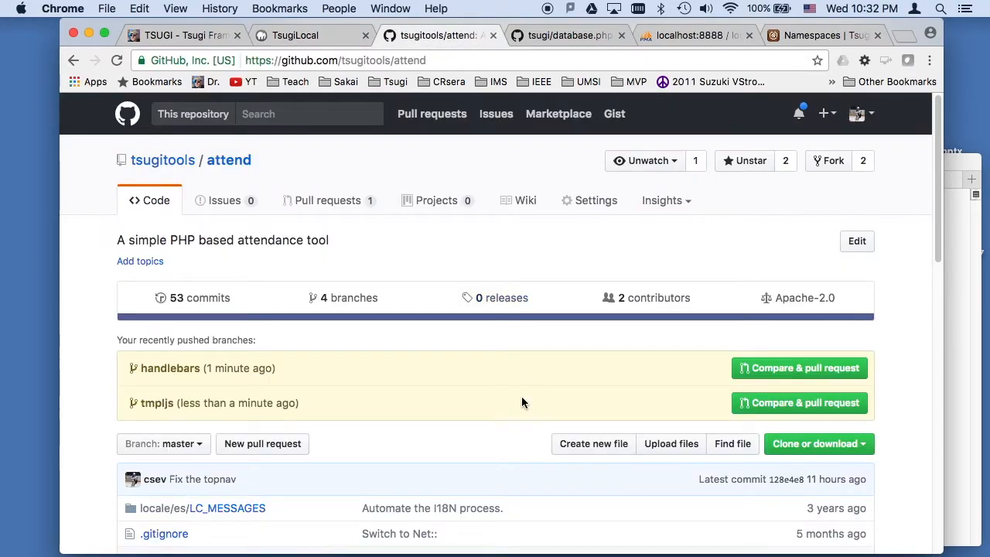
scroll("down", 3)
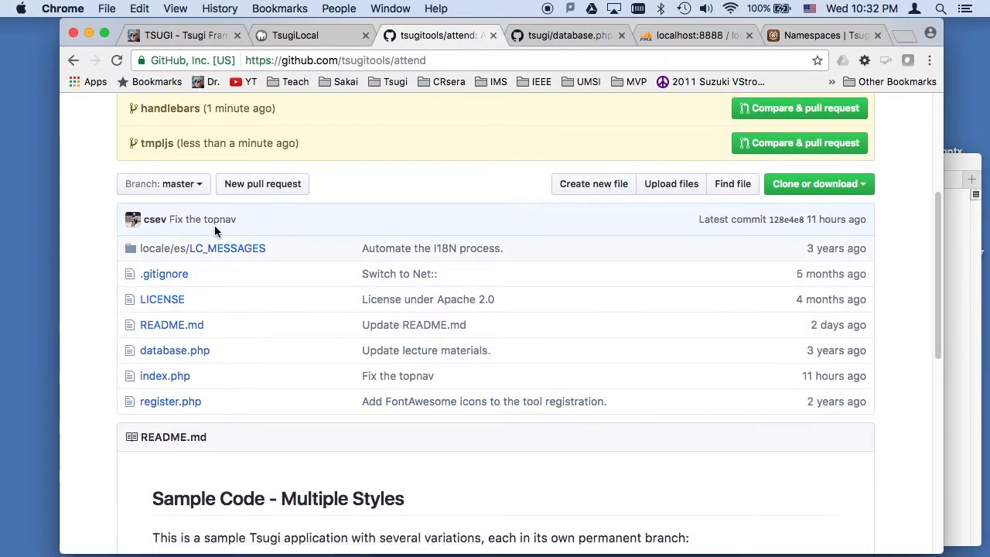
left_click(163, 183)
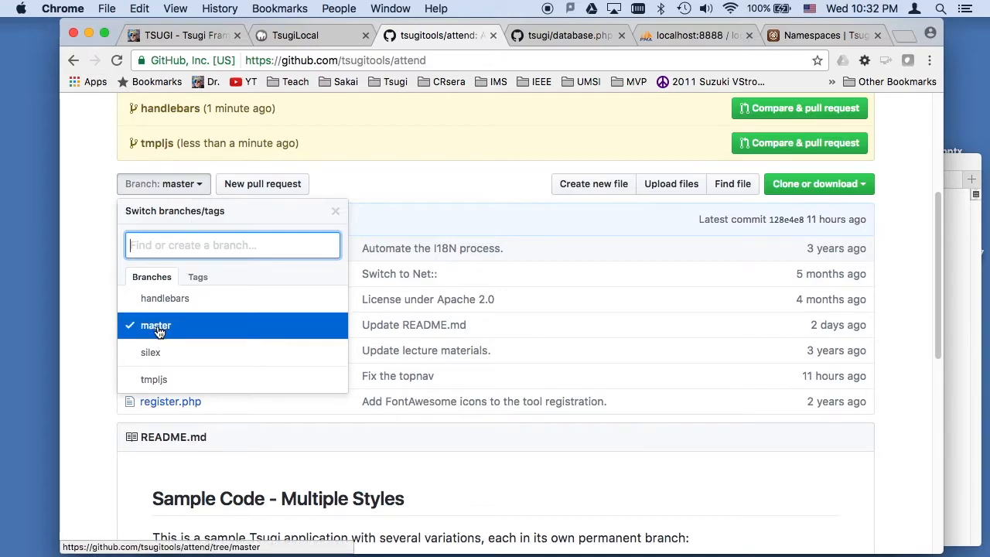
mouse_move(159, 325)
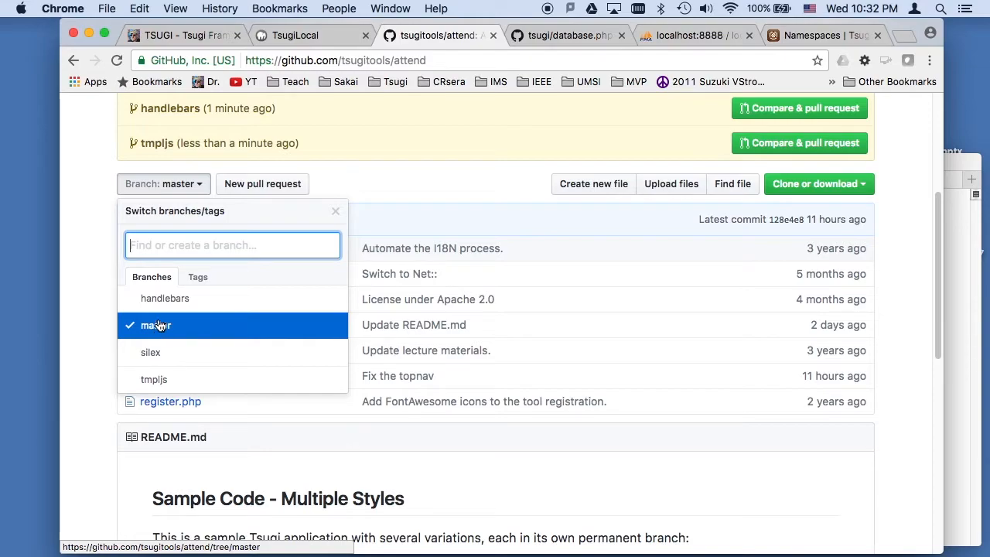
mouse_move(150, 353)
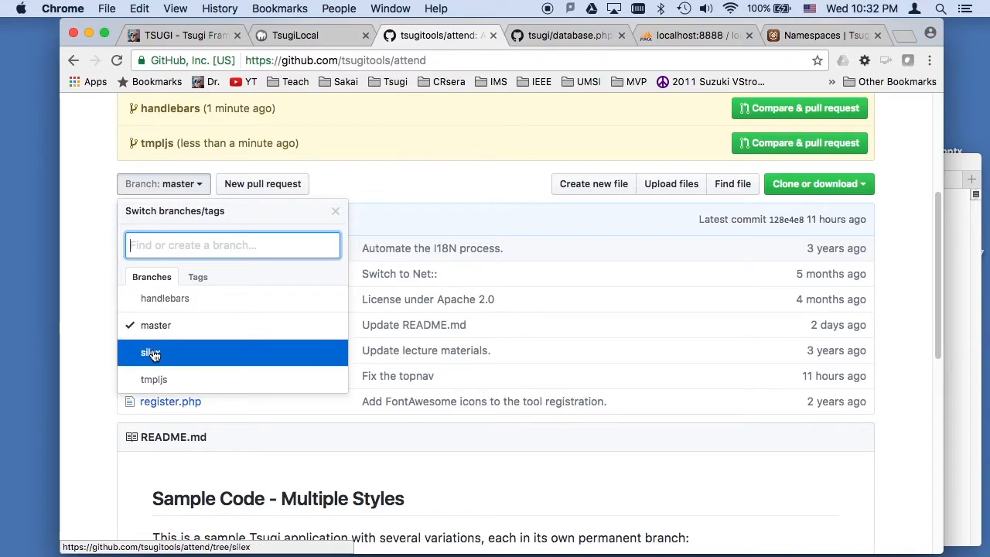
mouse_move(153, 379)
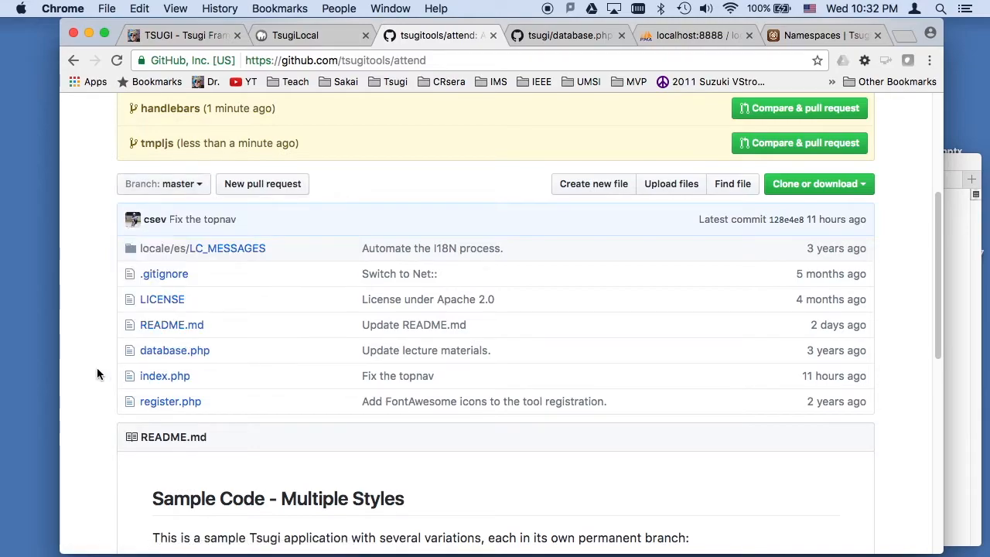
mouse_move(163, 274)
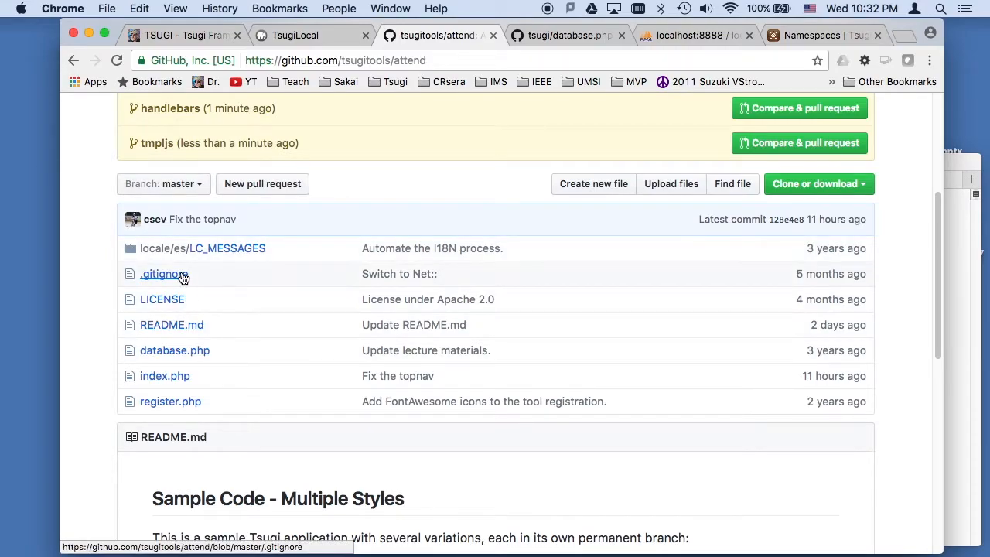
mouse_move(165, 376)
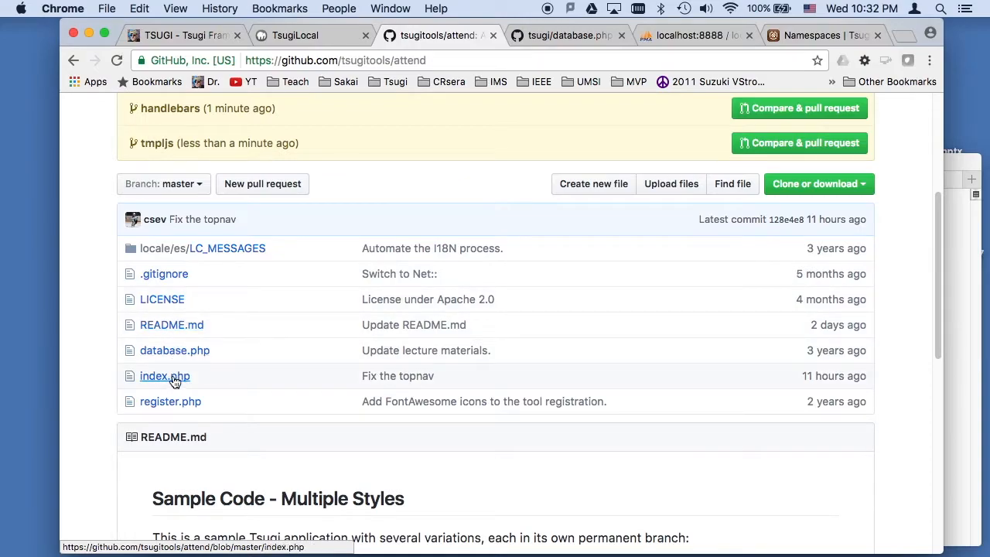
mouse_move(237, 379)
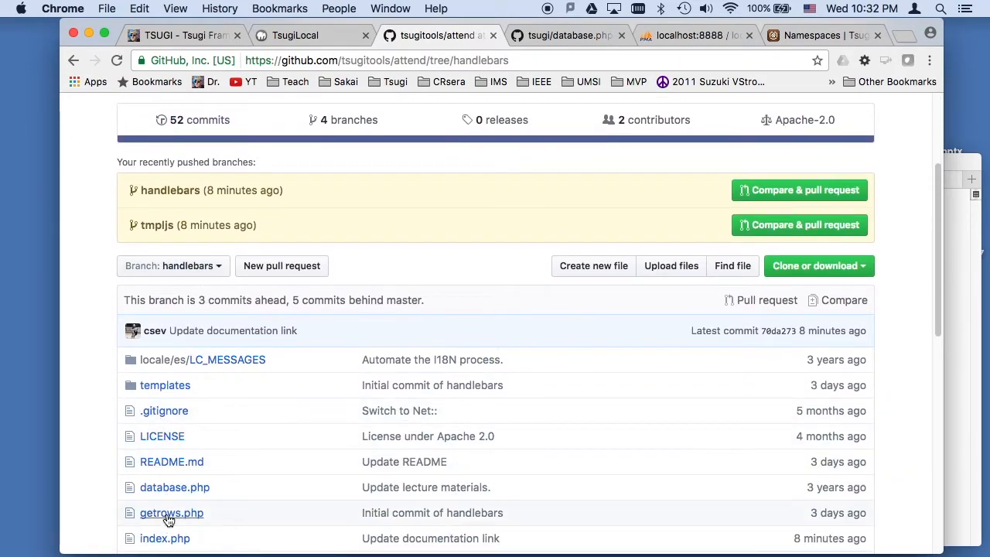
scroll("down", 3)
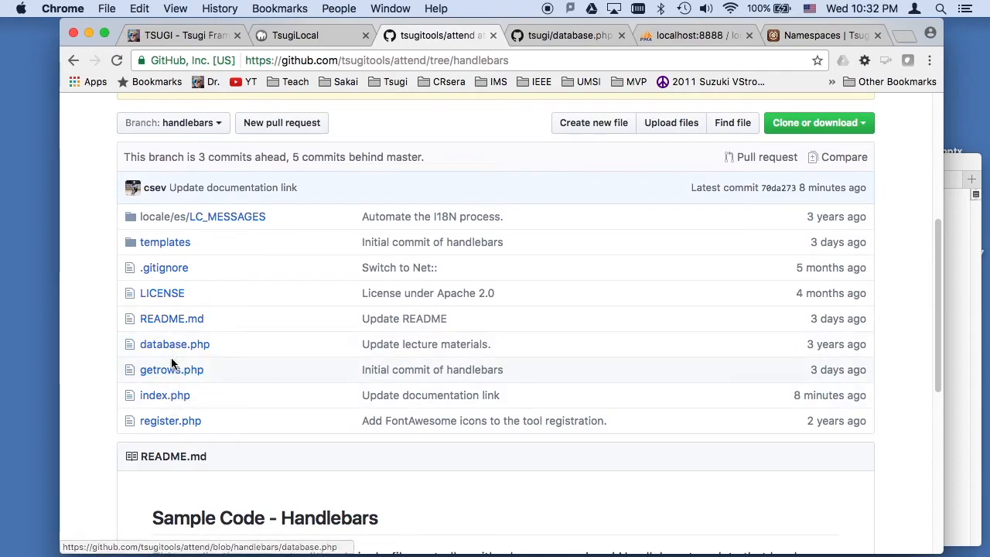
mouse_move(164, 268)
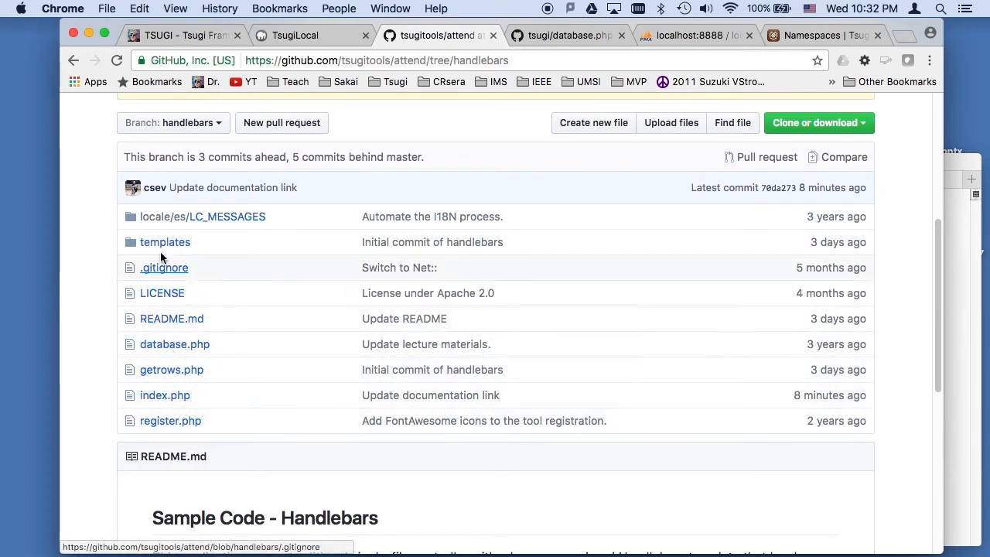
left_click(172, 122)
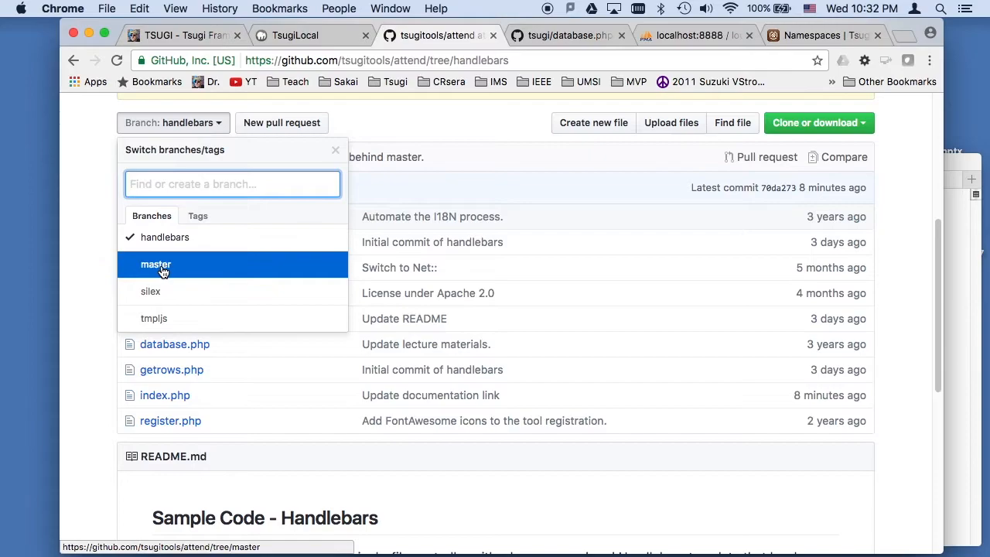
left_click(155, 265)
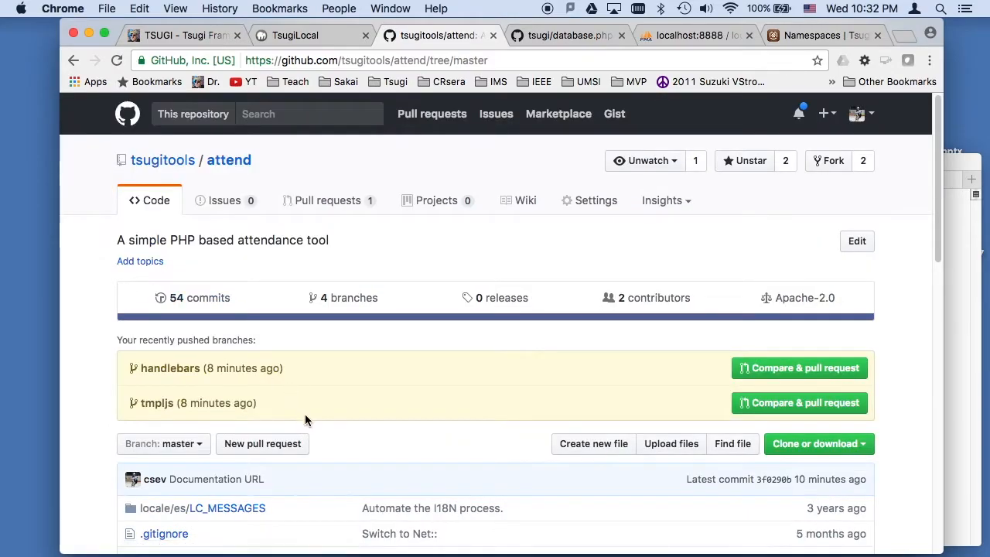
scroll("down", 3)
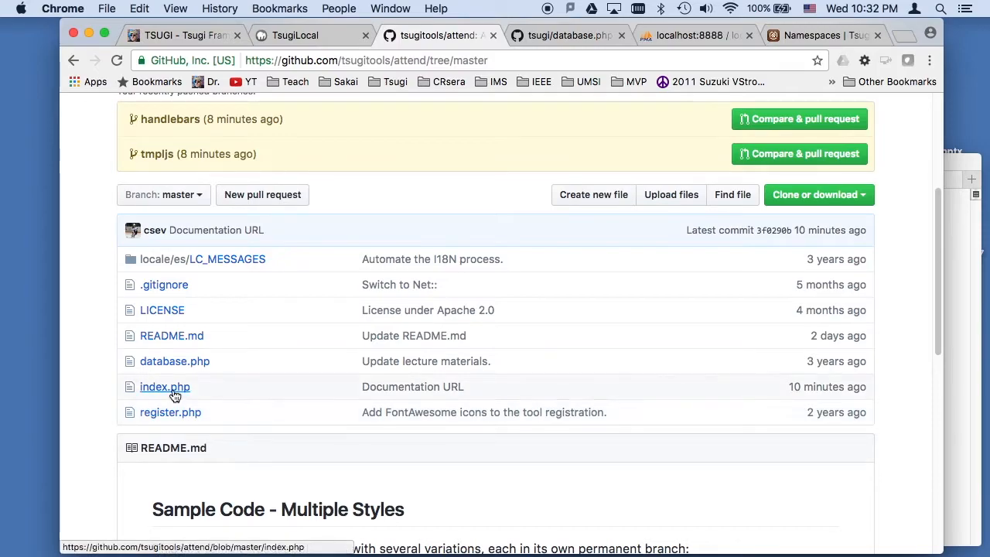
mouse_move(165, 387)
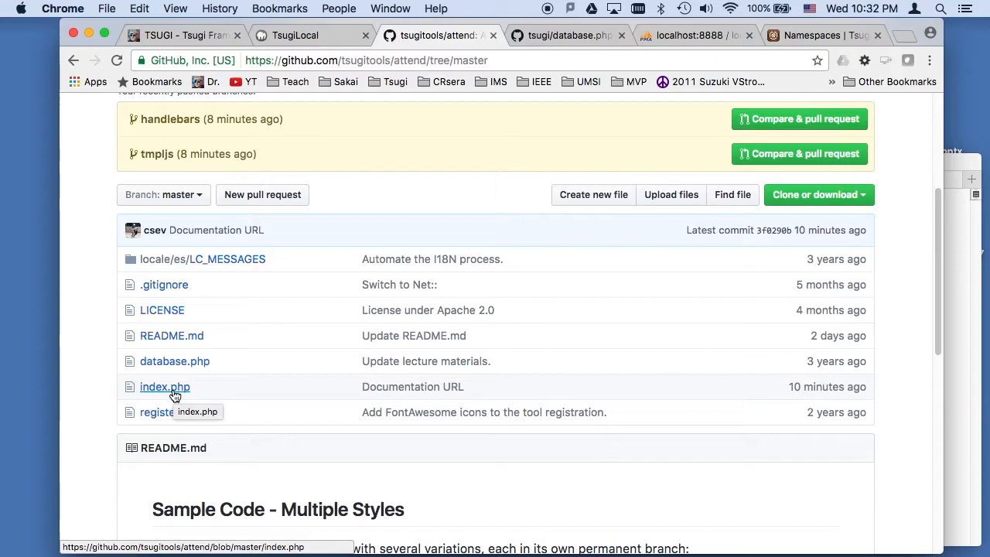
mouse_move(198, 367)
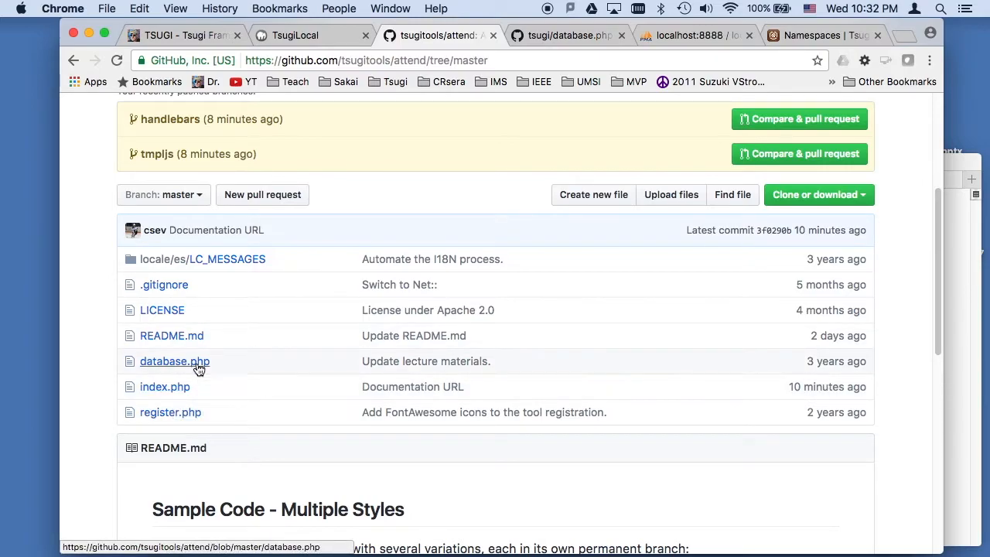
Read the attend table install and uninstall SQL in database.php on master
left_click(174, 361)
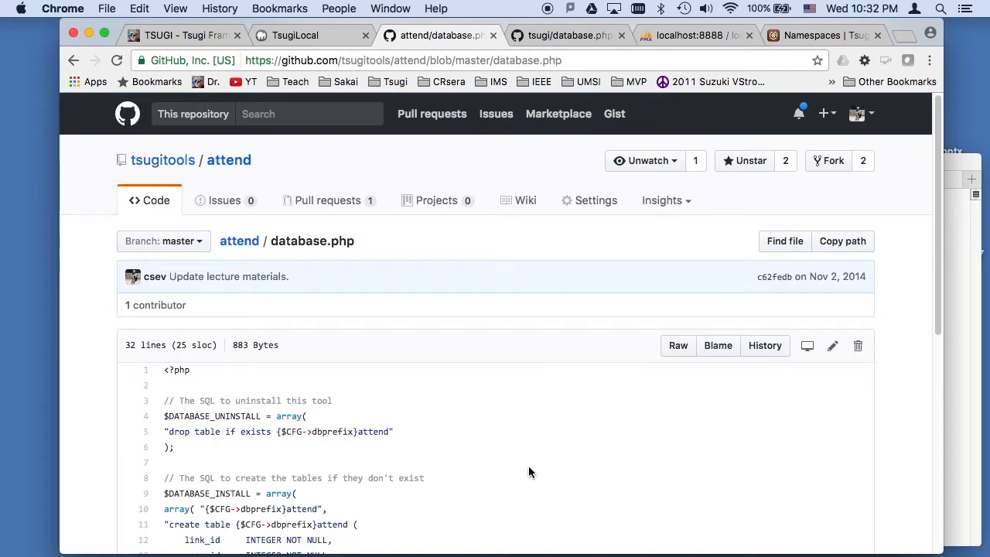
scroll("down", 3)
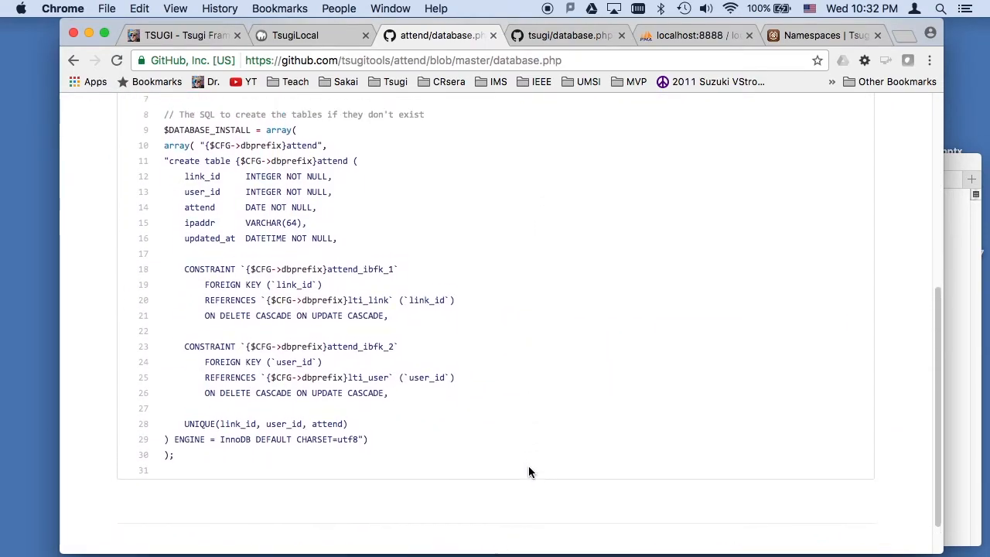
scroll("up", 3)
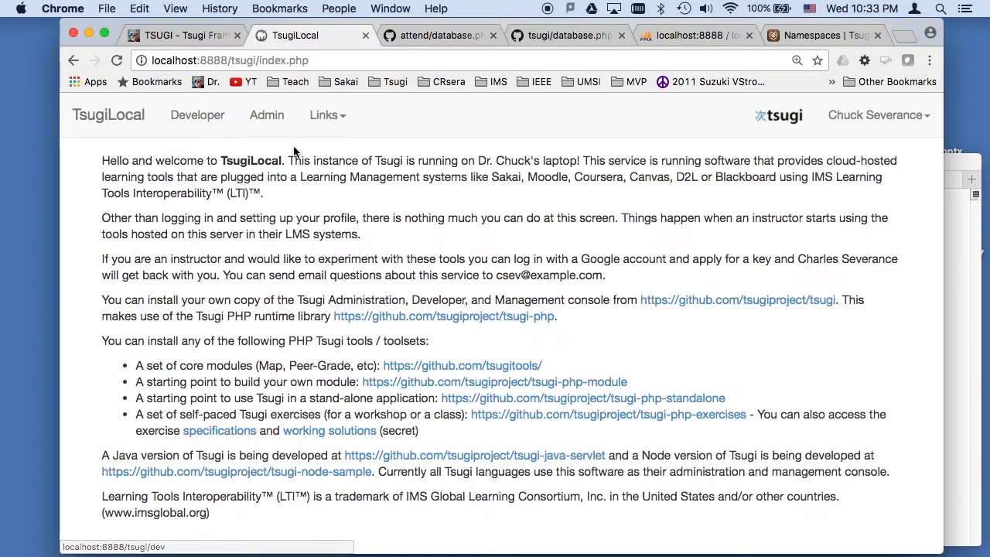
Run Upgrade Database, highlight the lti table-check lines, and close the results
left_click(266, 115)
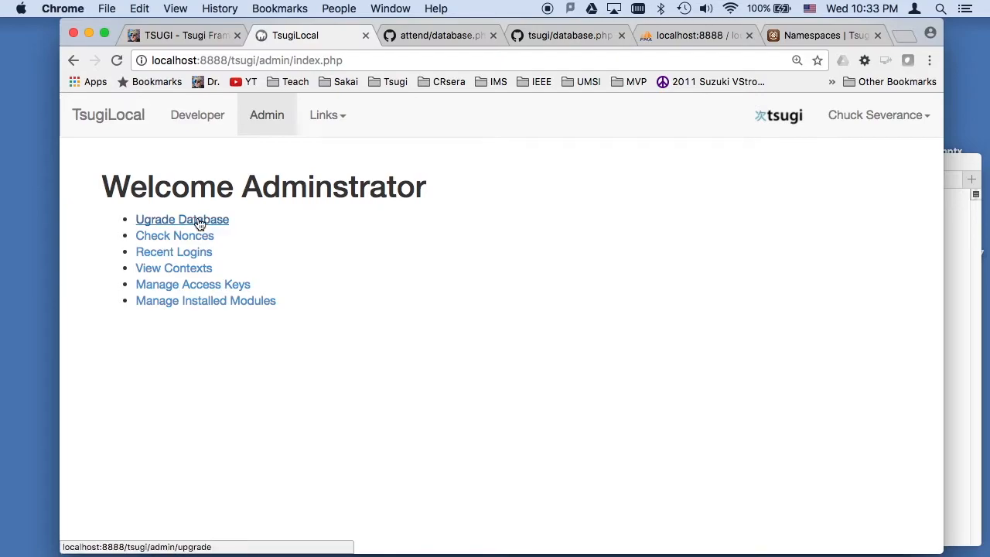
left_click(182, 219)
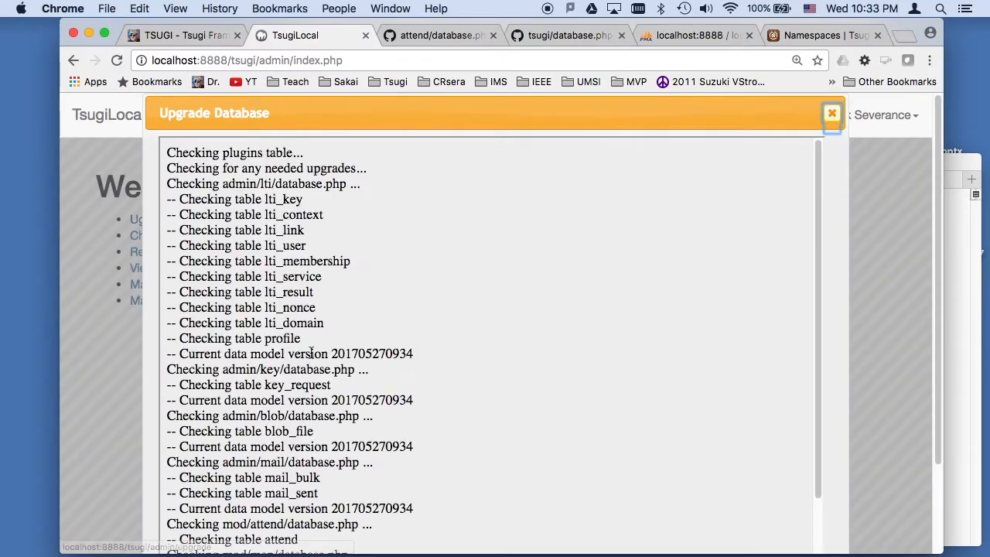
scroll("down", 3)
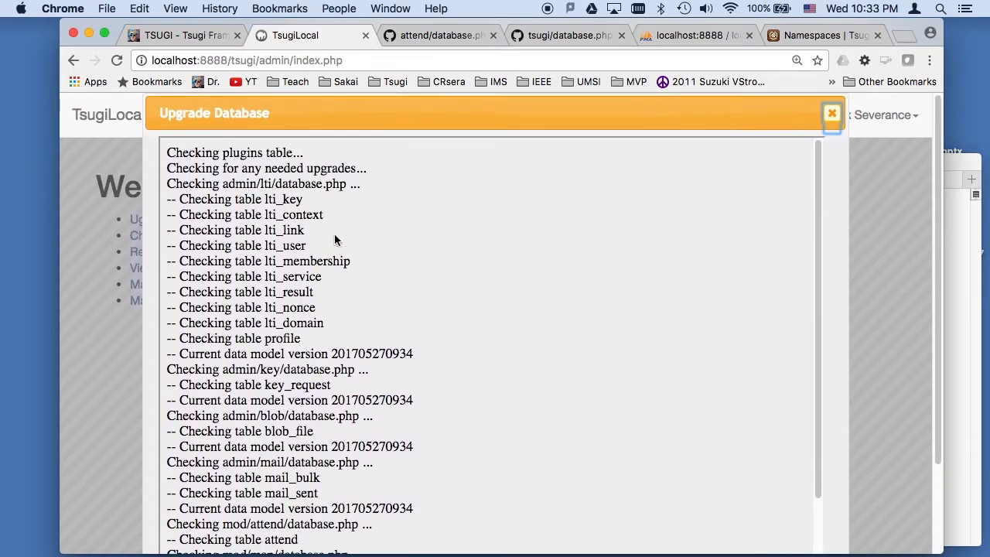
left_click_drag(179, 199, 300, 338)
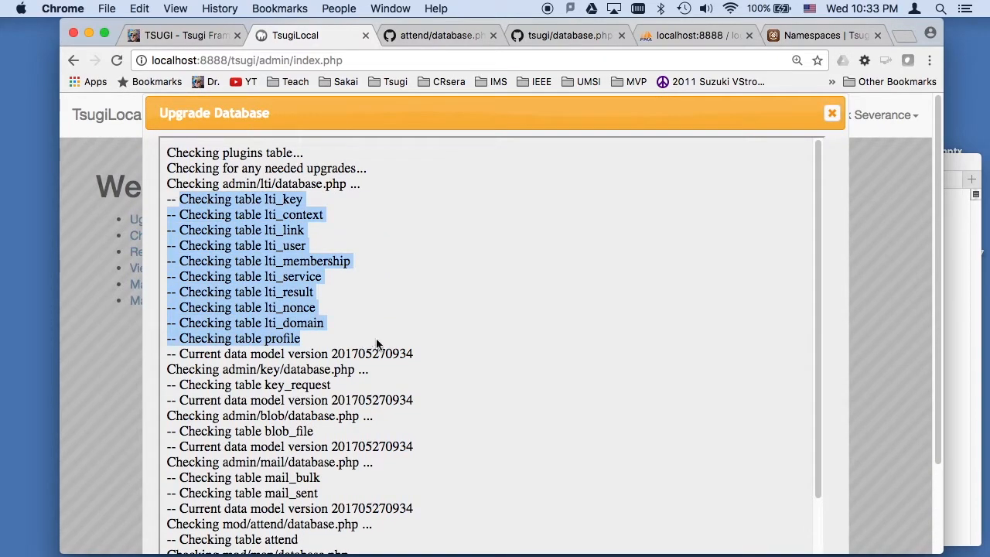
left_click(832, 113)
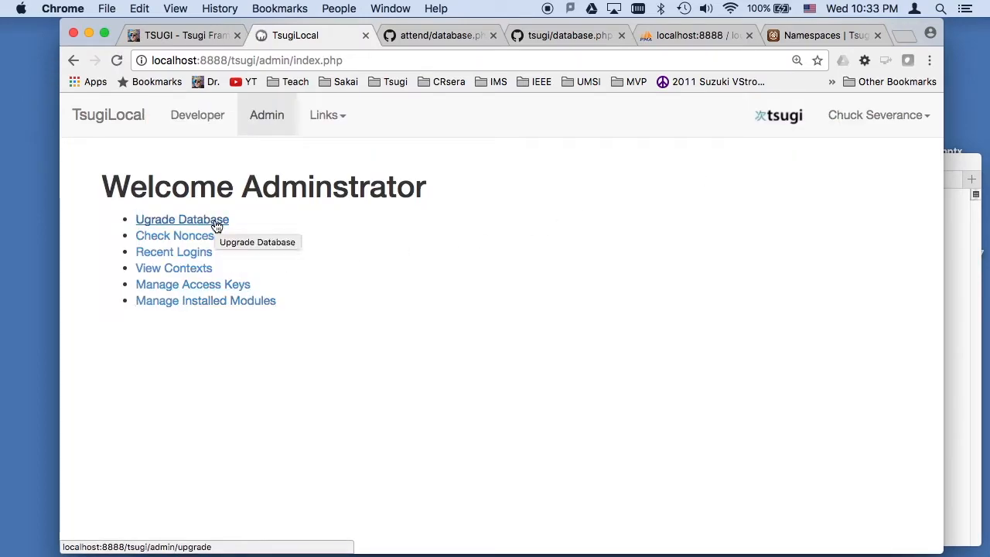
mouse_move(452, 54)
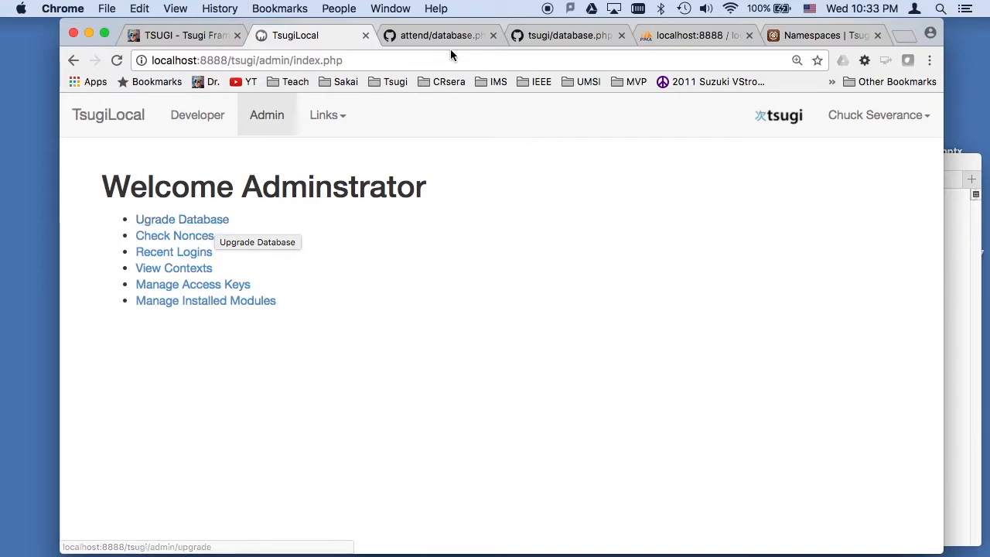
Re-read attend's create-table and foreign key SQL, then view core admin/lti/database.php
left_click(437, 35)
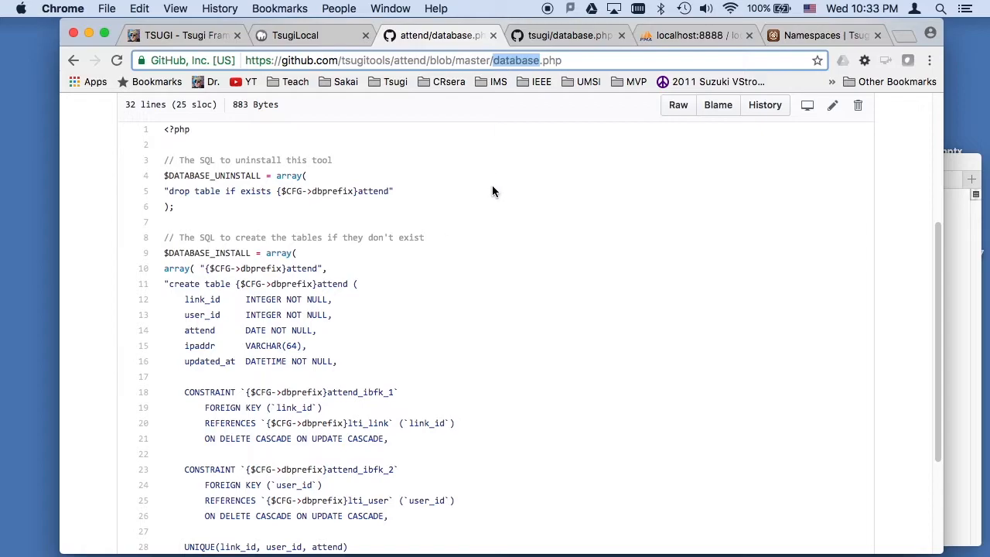
mouse_move(234, 163)
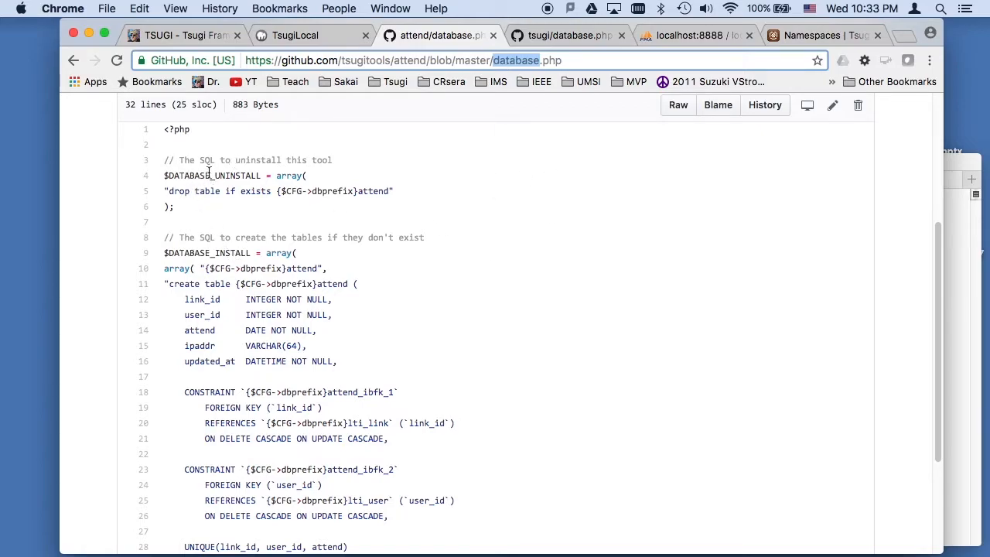
mouse_move(164, 268)
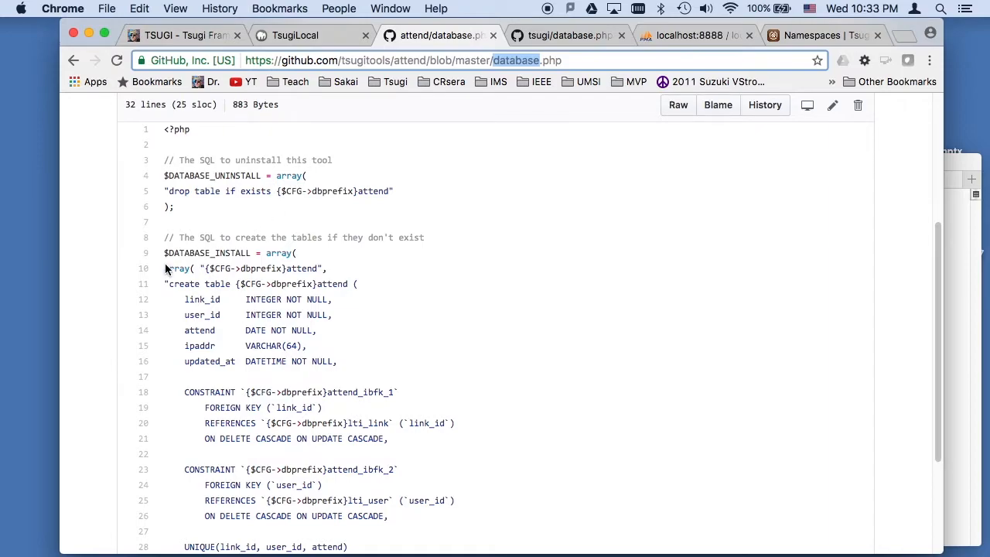
scroll("down", 3)
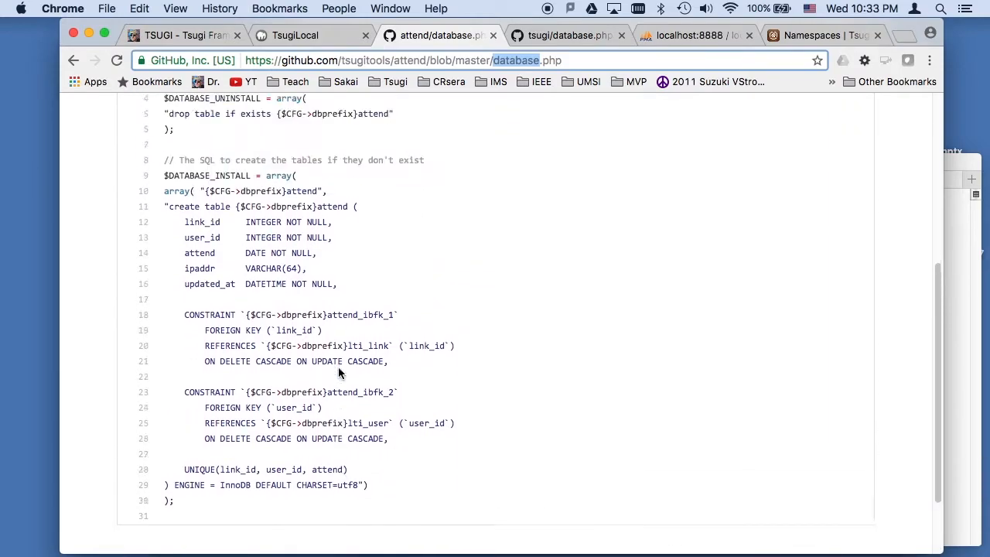
scroll("up", 3)
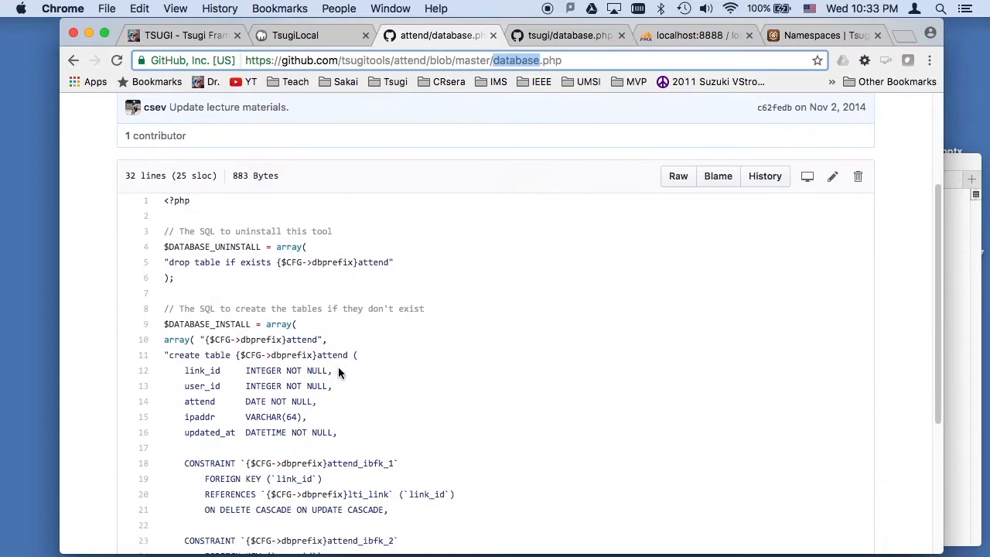
scroll("down", 3)
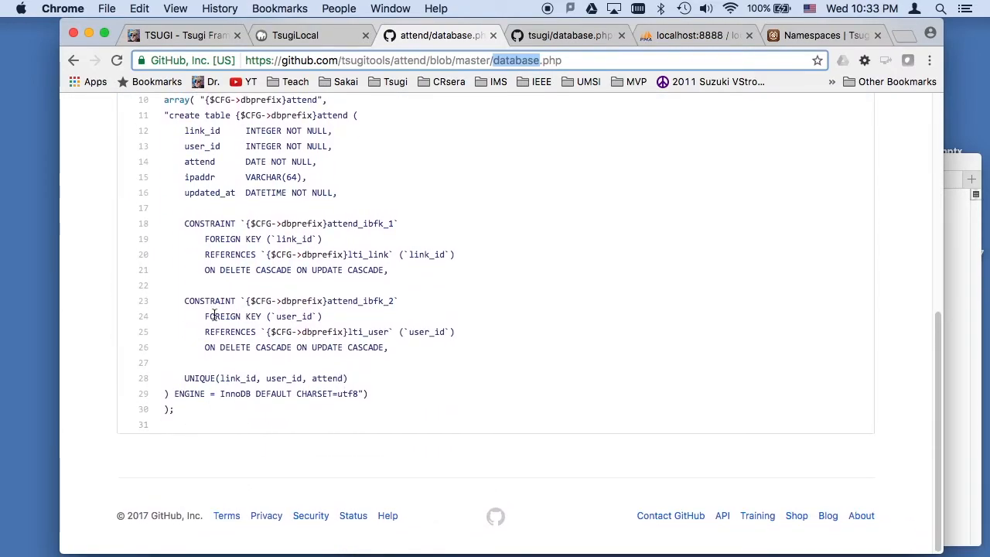
scroll("up", 3)
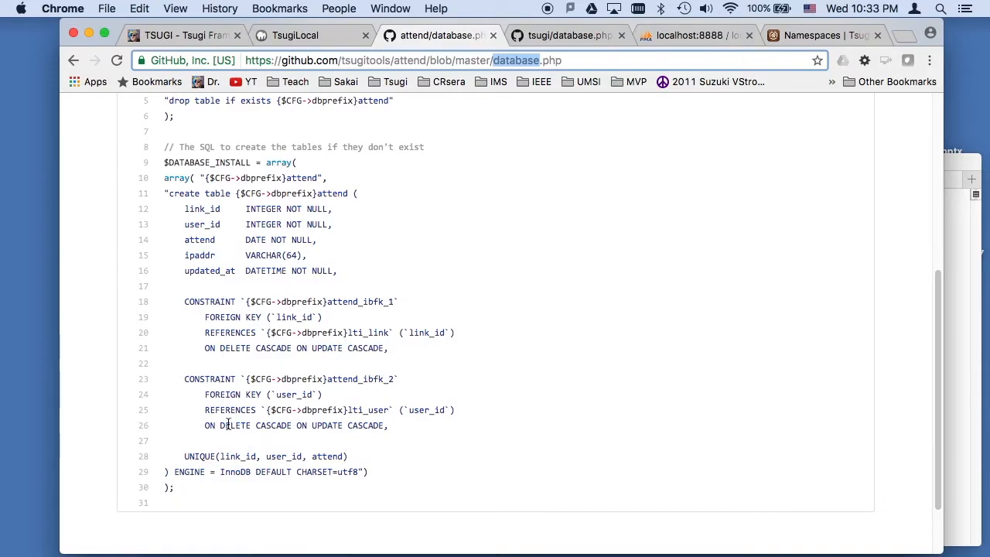
left_click(569, 34)
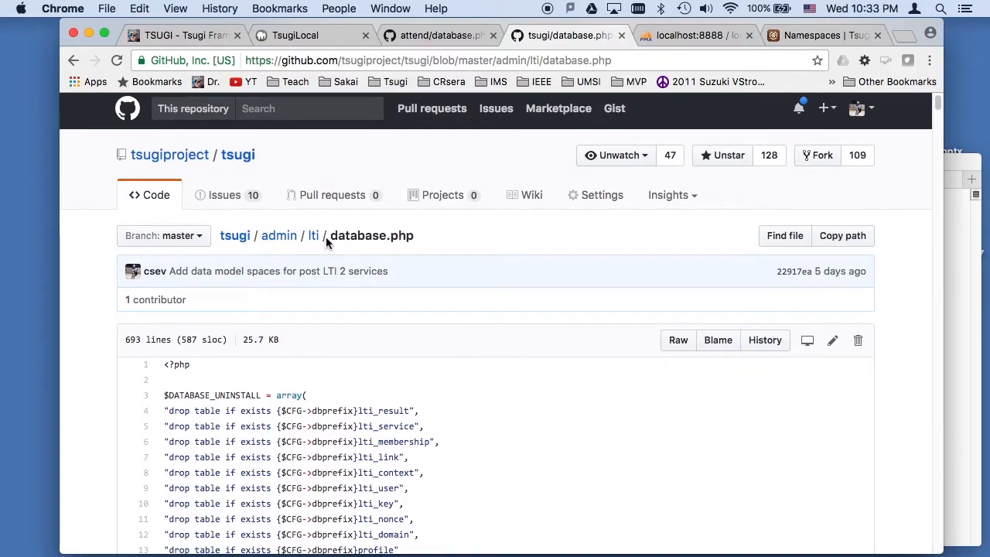
Scroll core lti database.php past DATABASE_POST_CREATE into the DATABASE_UPGRADE function
scroll("down", 3)
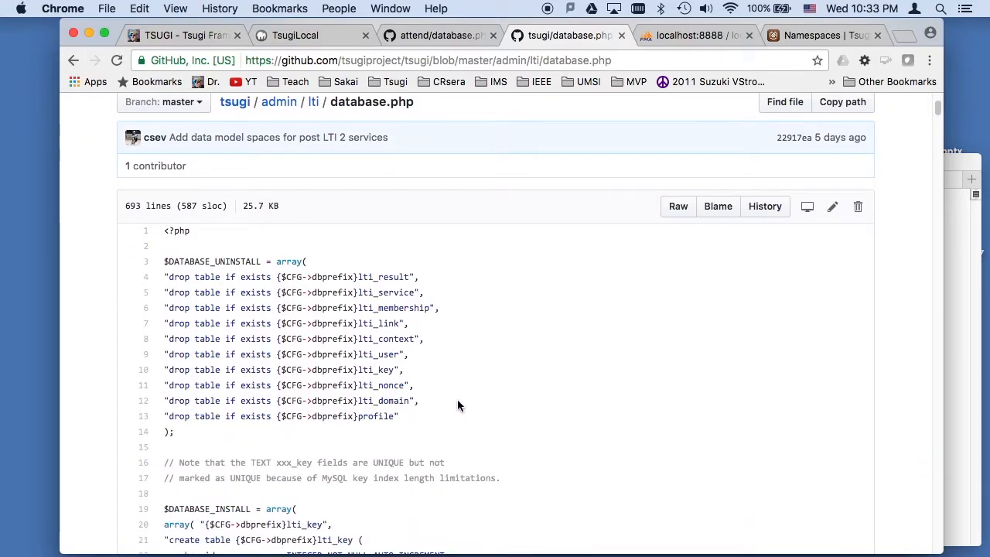
scroll("down", 3)
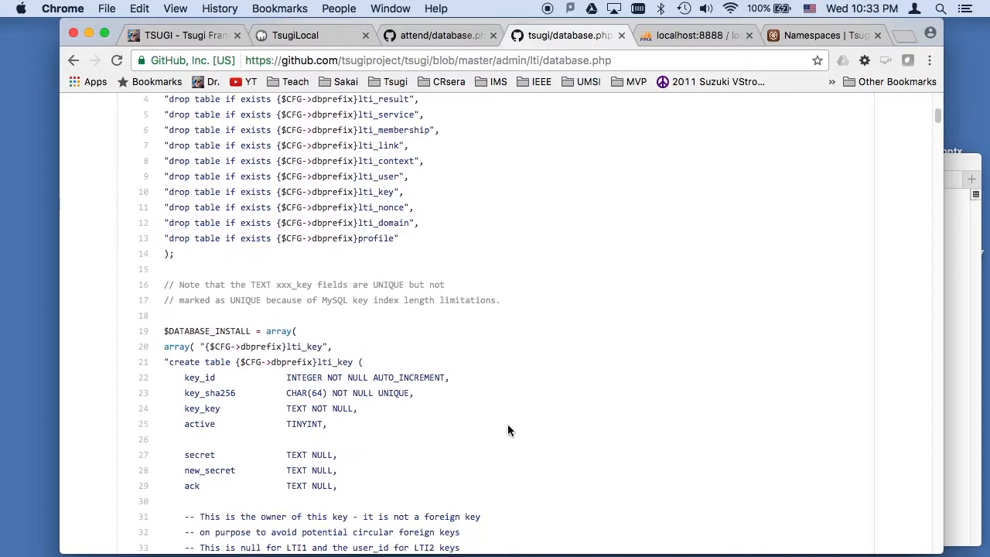
scroll("down", 3)
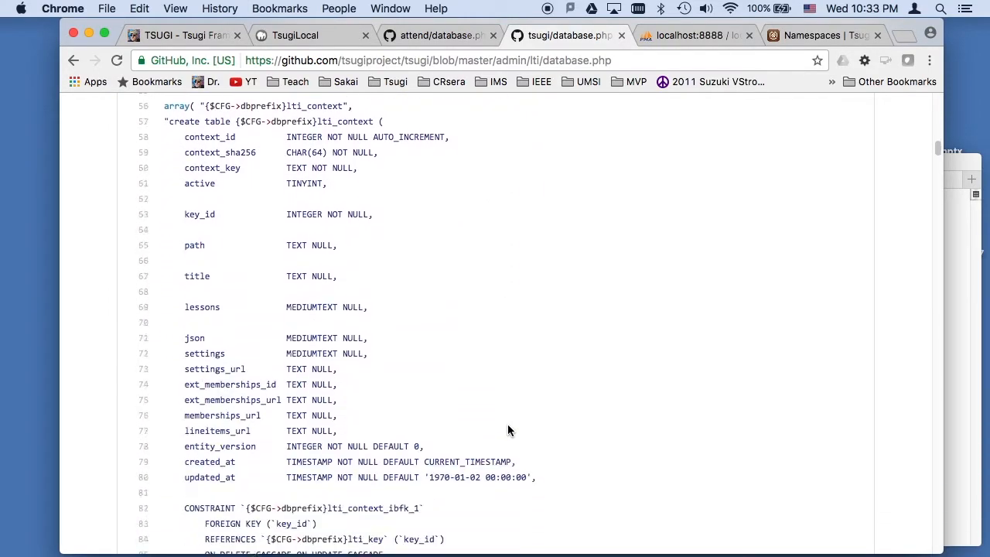
scroll("down", 3)
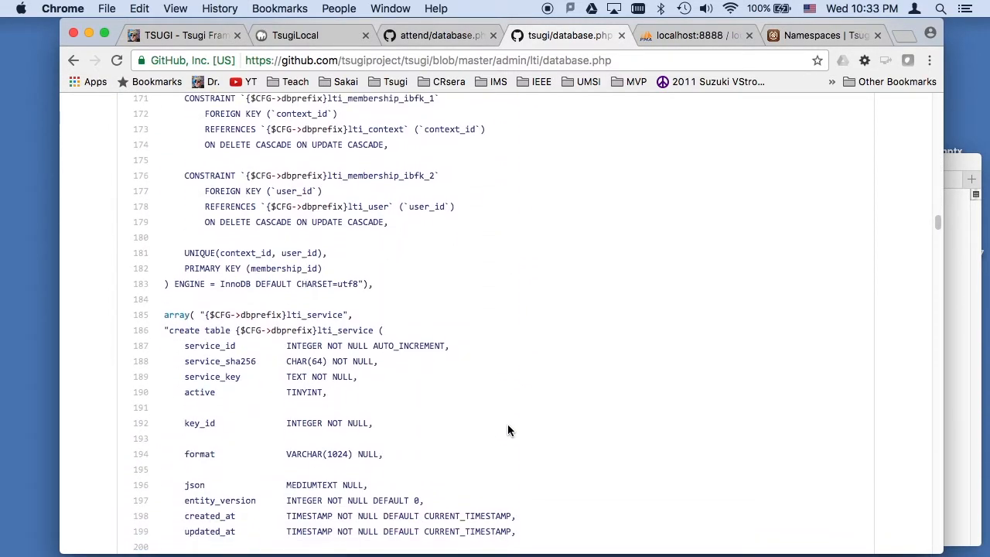
scroll("down", 3)
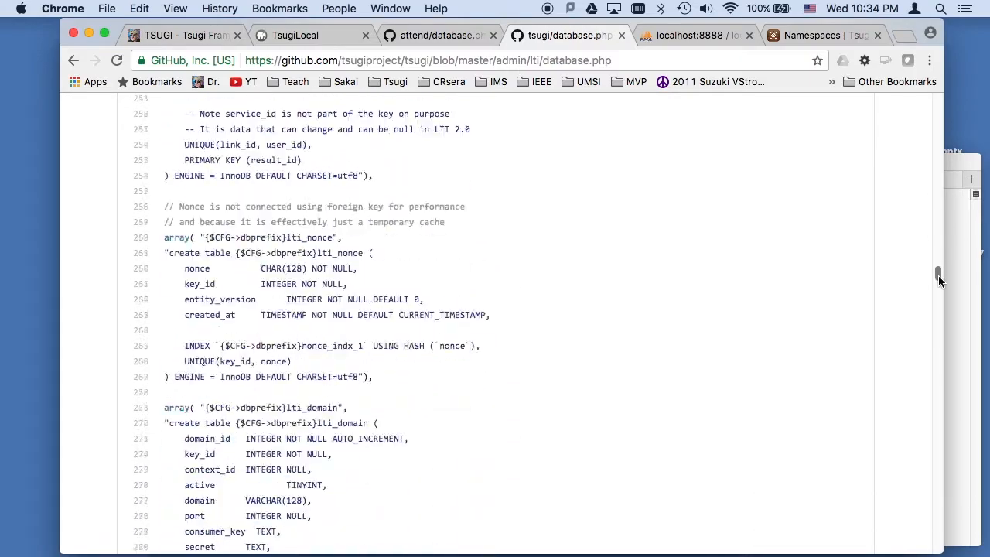
scroll("down", 3)
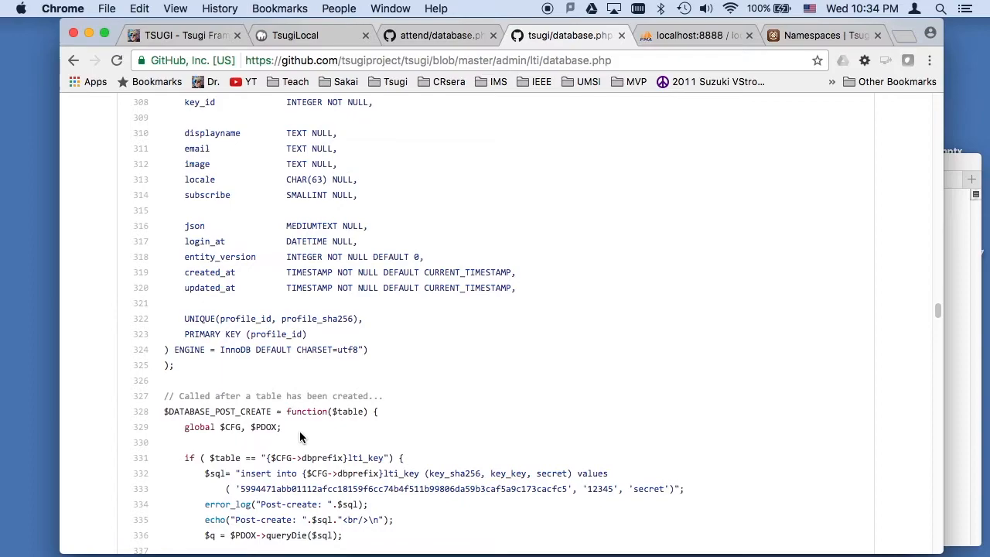
scroll("down", 3)
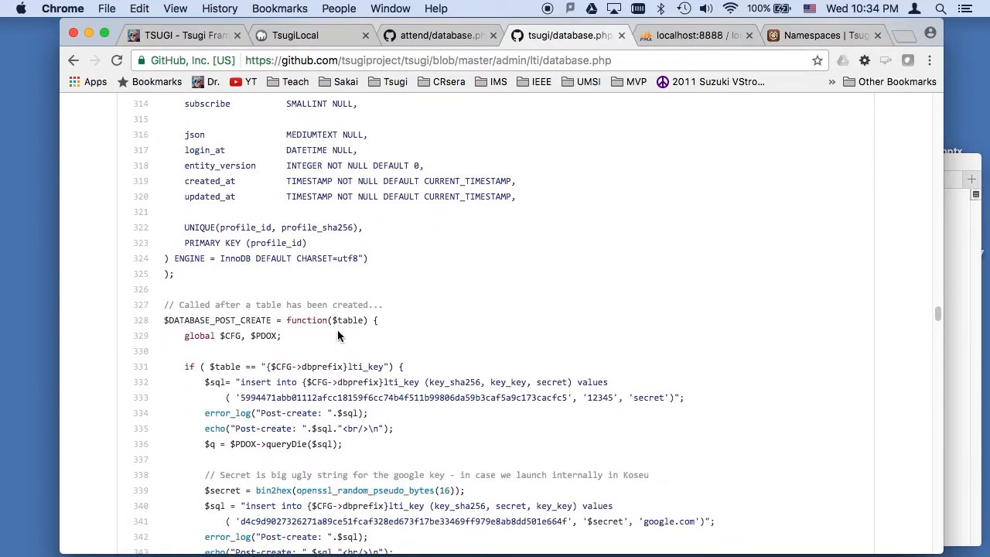
scroll("down", 3)
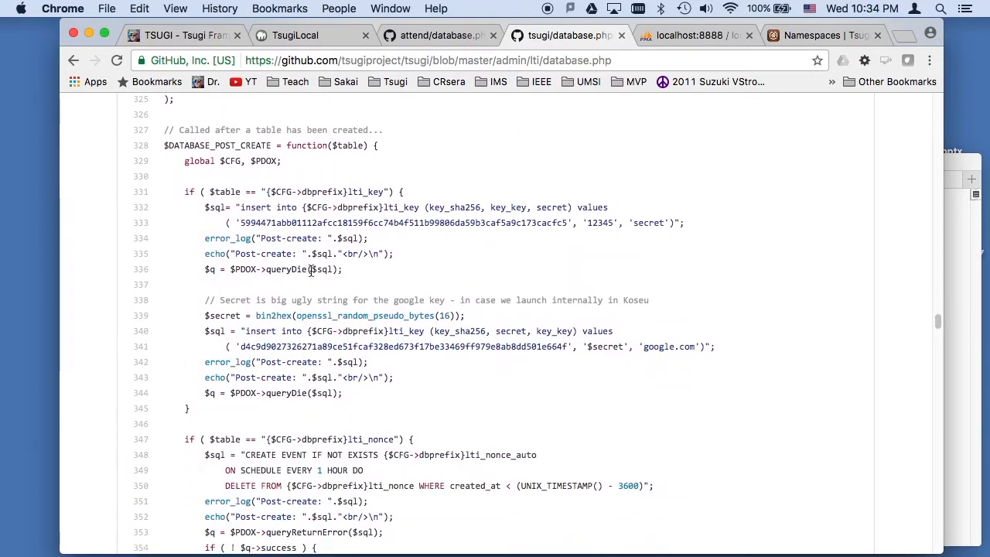
scroll("down", 3)
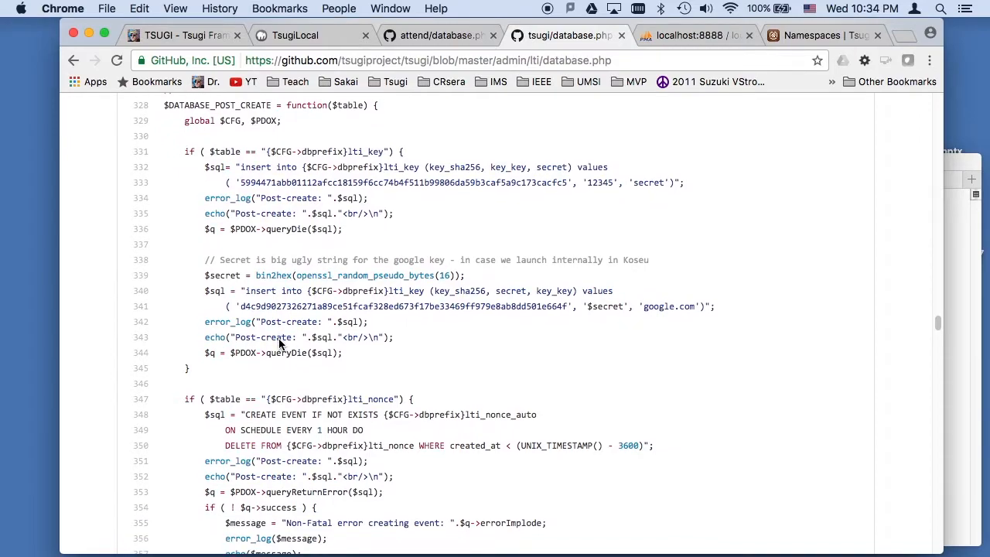
scroll("up", 3)
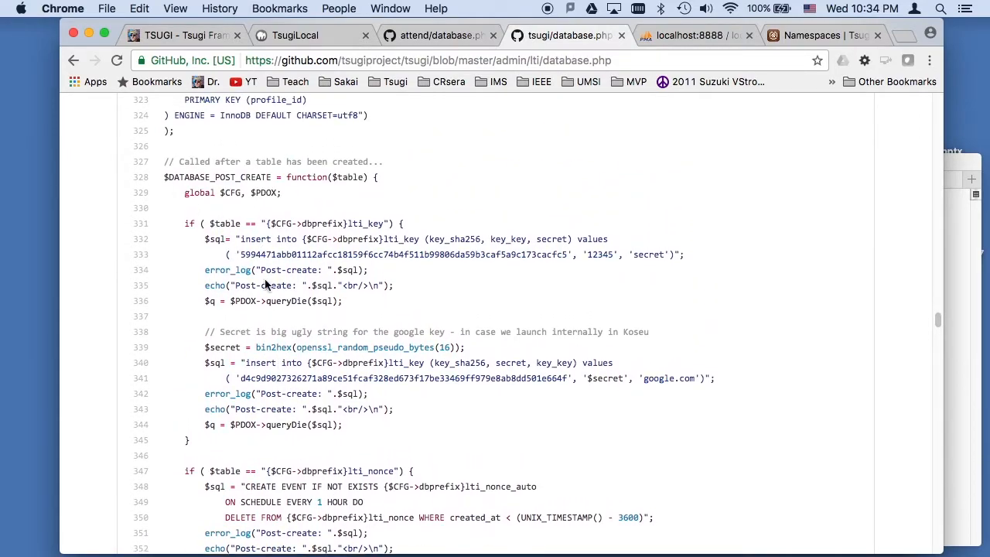
scroll("down", 3)
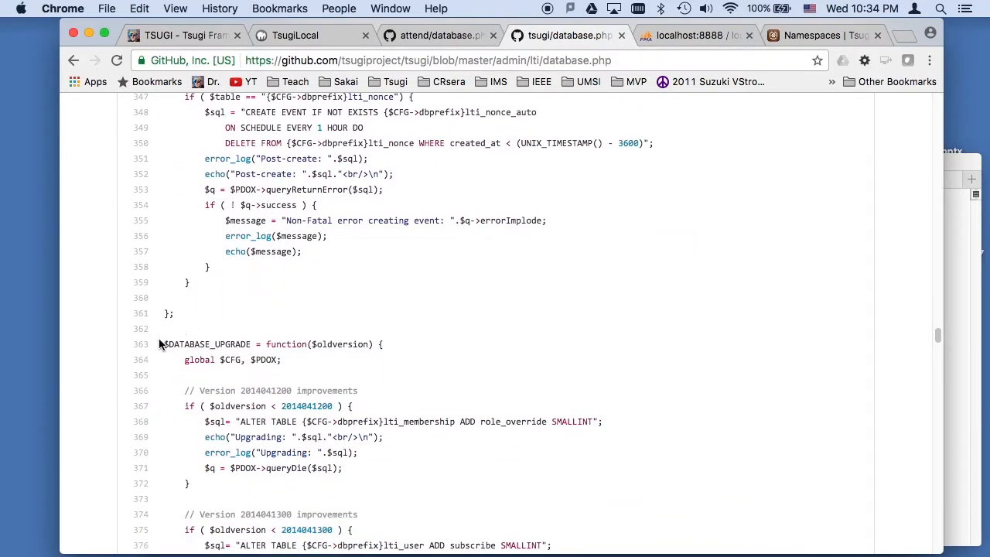
double_click(341, 344)
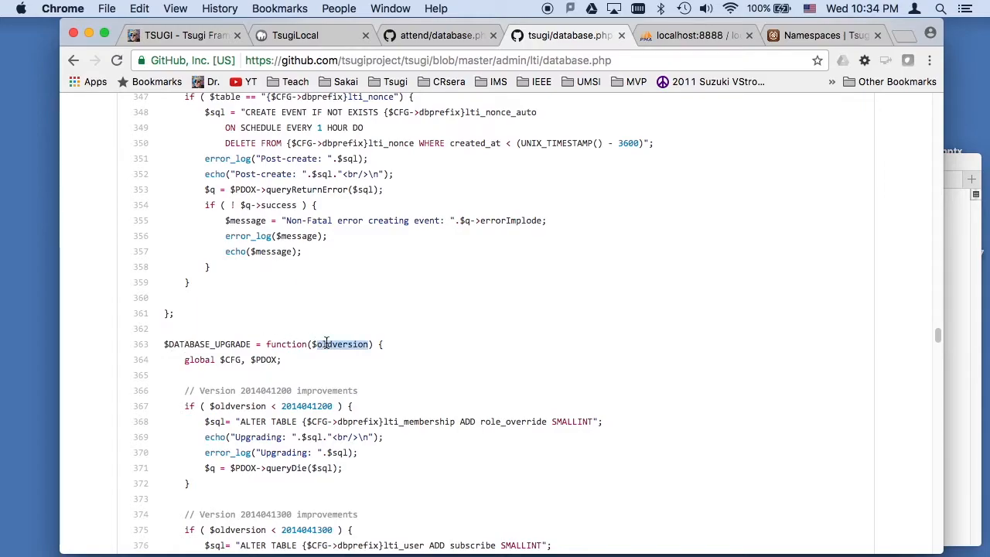
double_click(266, 391)
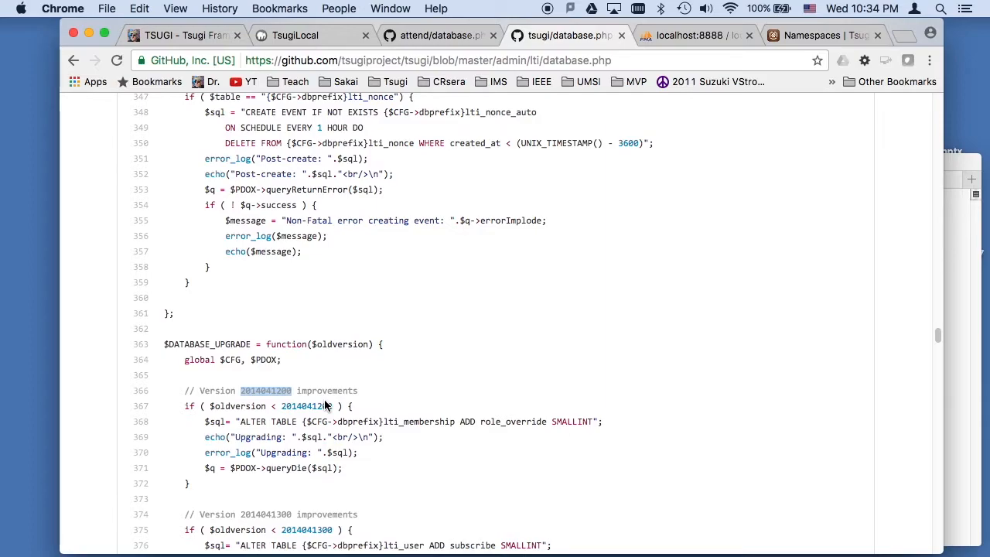
scroll("down", 3)
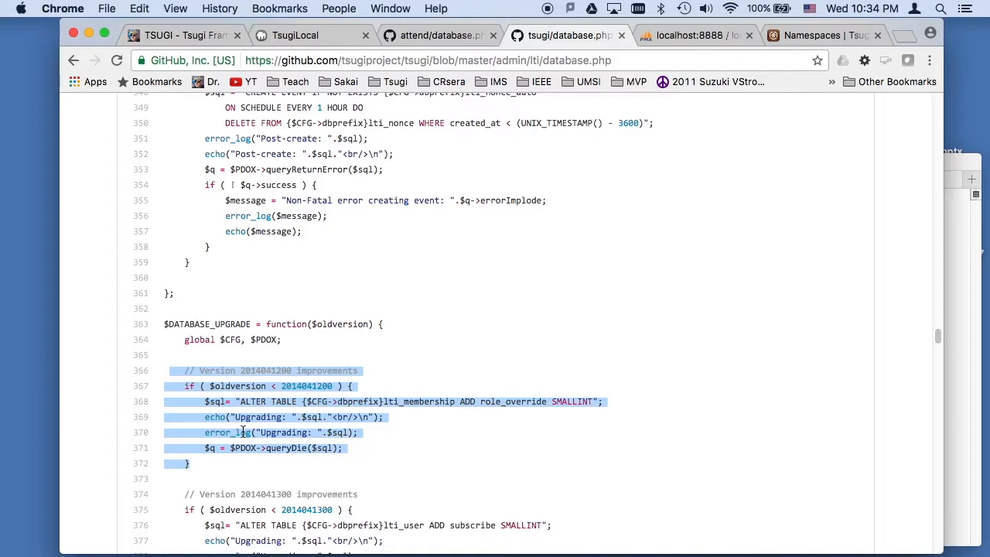
scroll("down", 3)
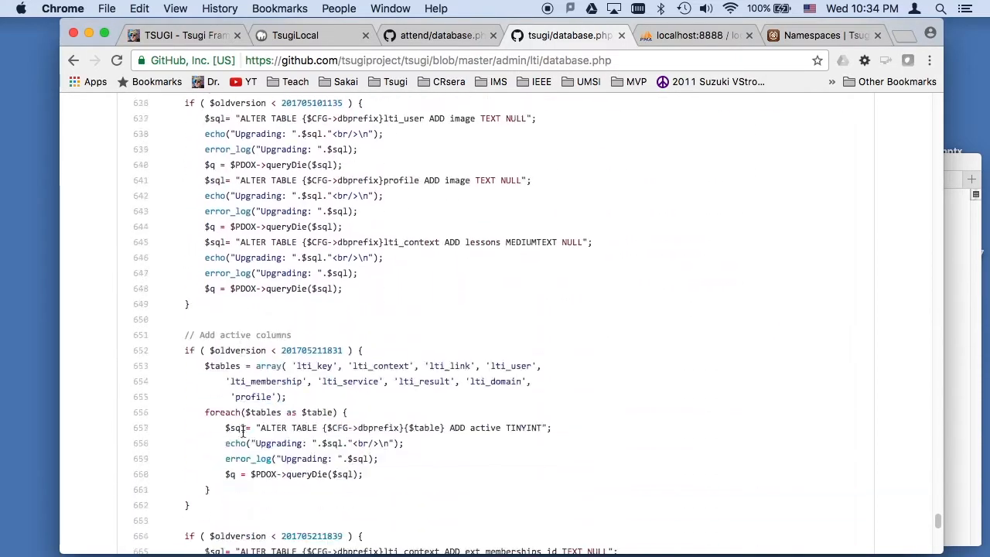
scroll("down", 3)
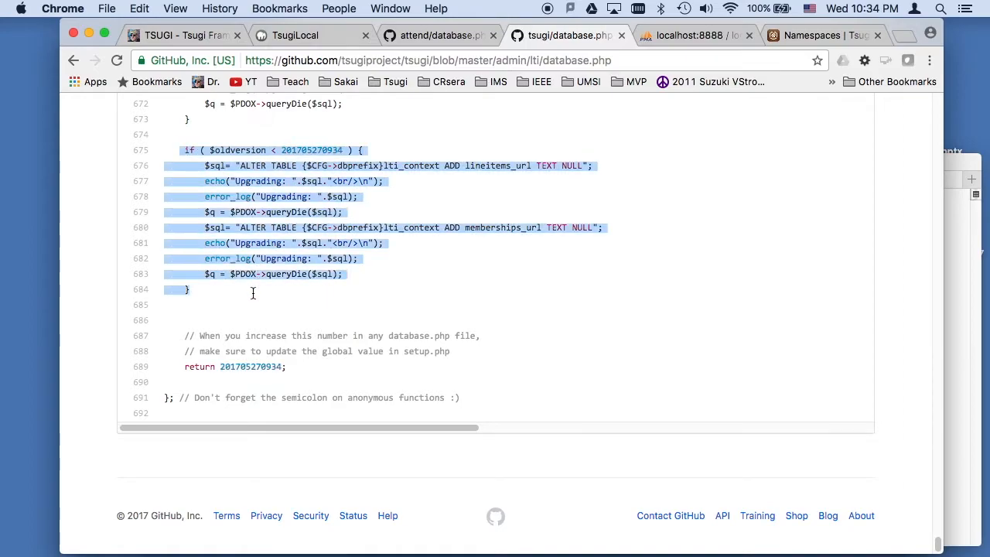
mouse_move(292, 397)
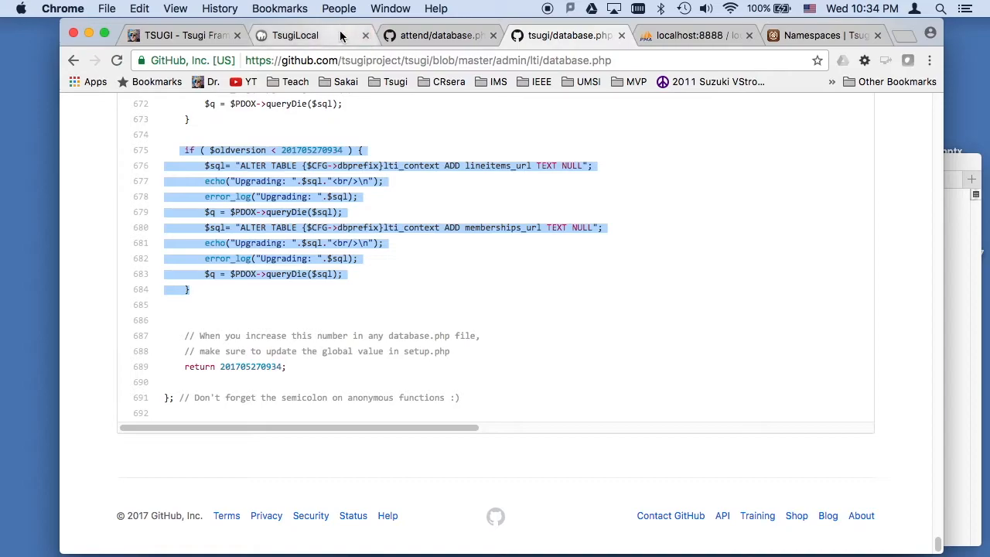
left_click(295, 35)
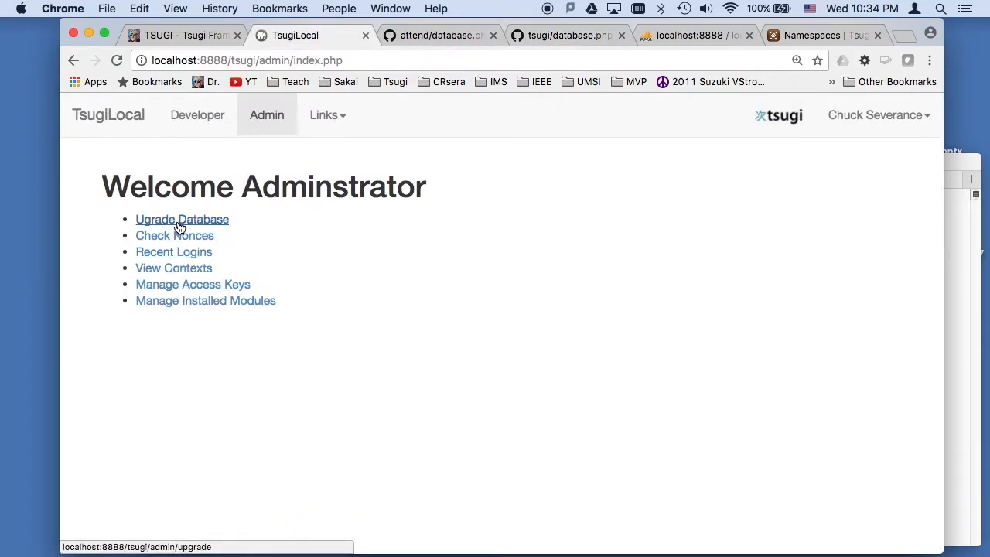
left_click(182, 219)
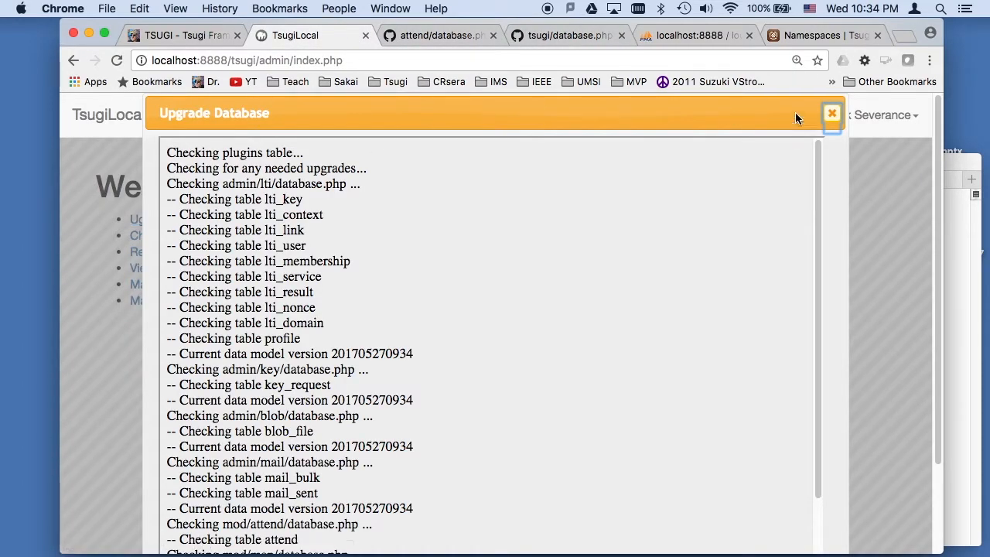
scroll("down", 3)
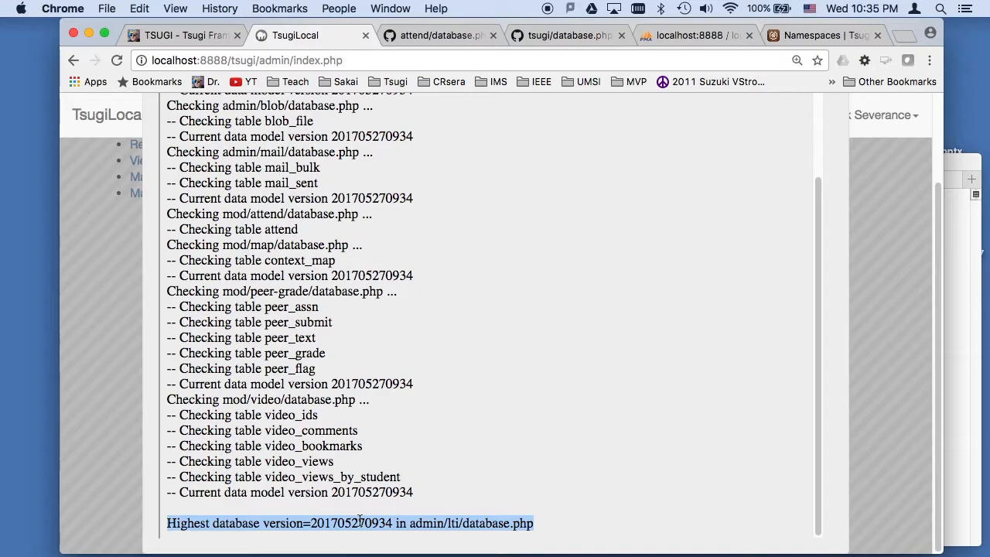
mouse_move(792, 168)
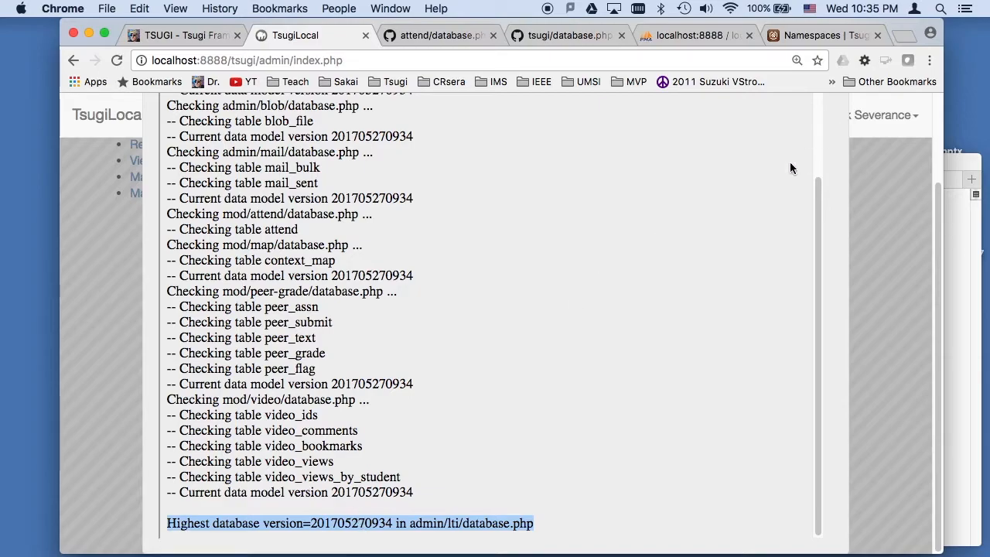
left_click(74, 60)
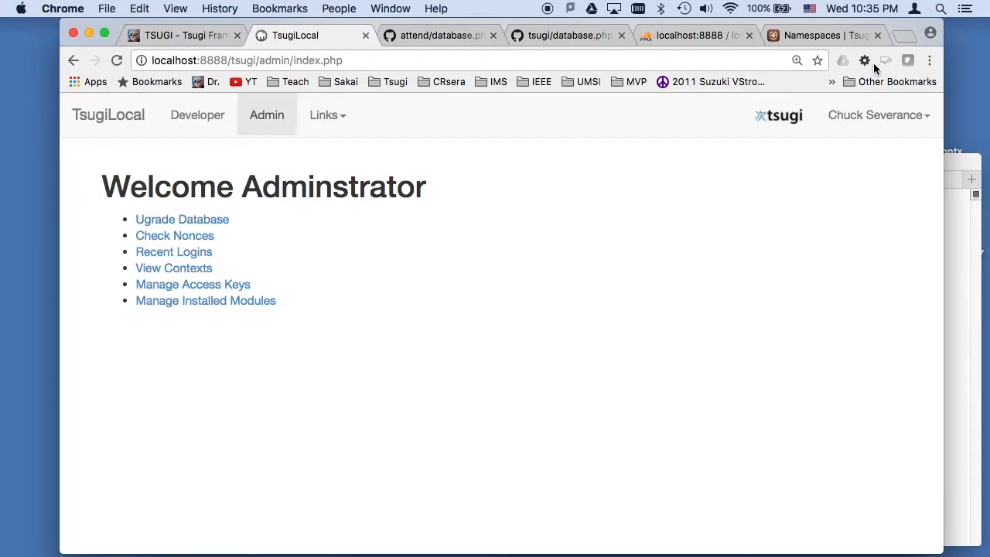
left_click(567, 35)
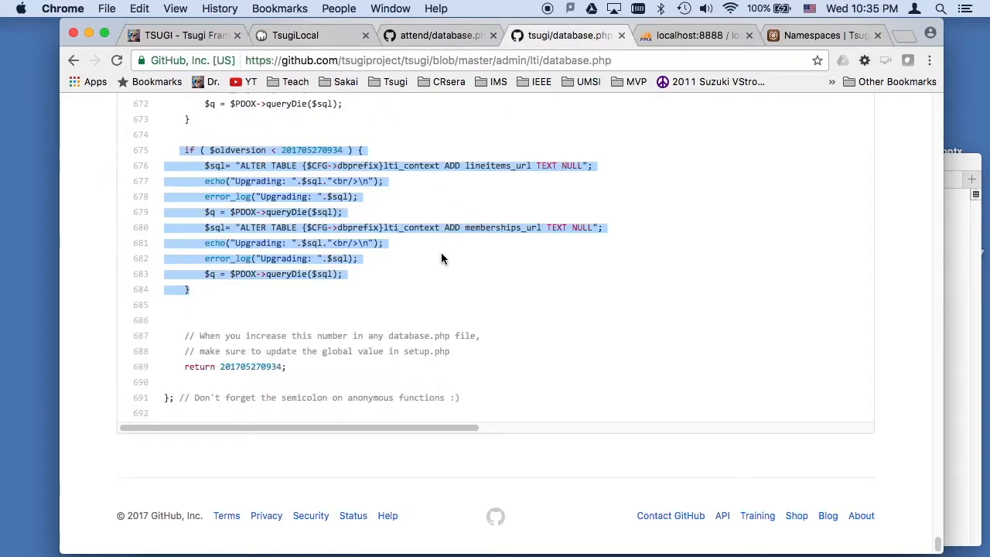
scroll("up", 3)
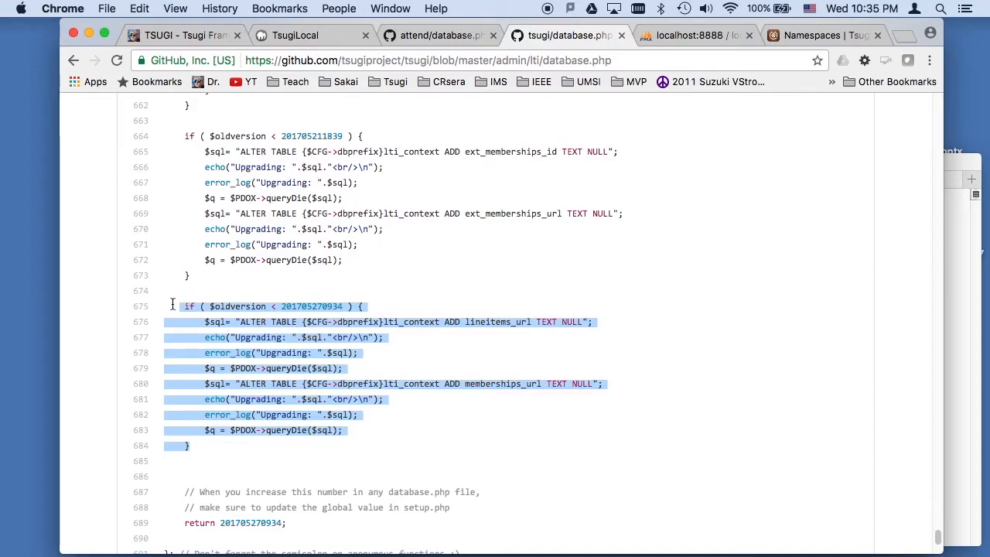
mouse_move(209, 319)
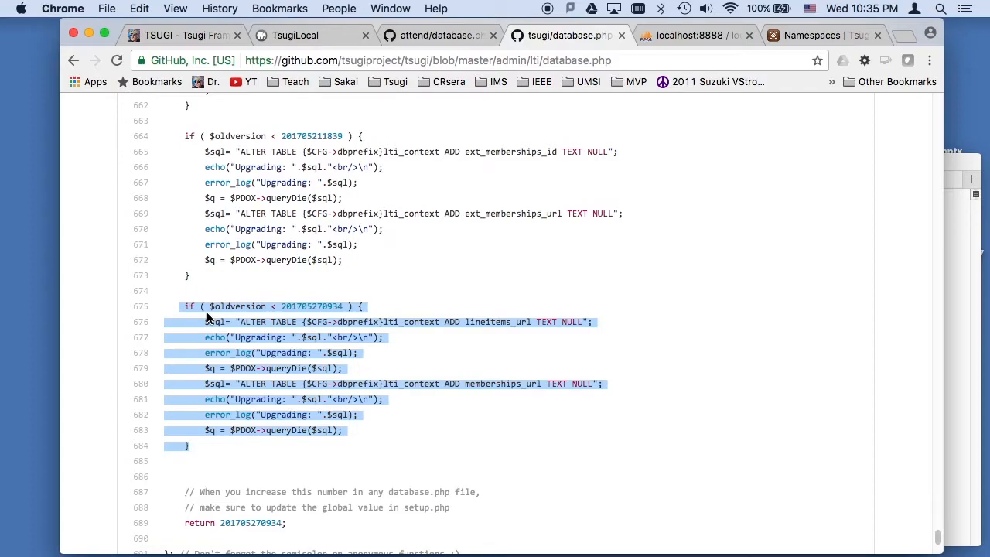
mouse_move(655, 197)
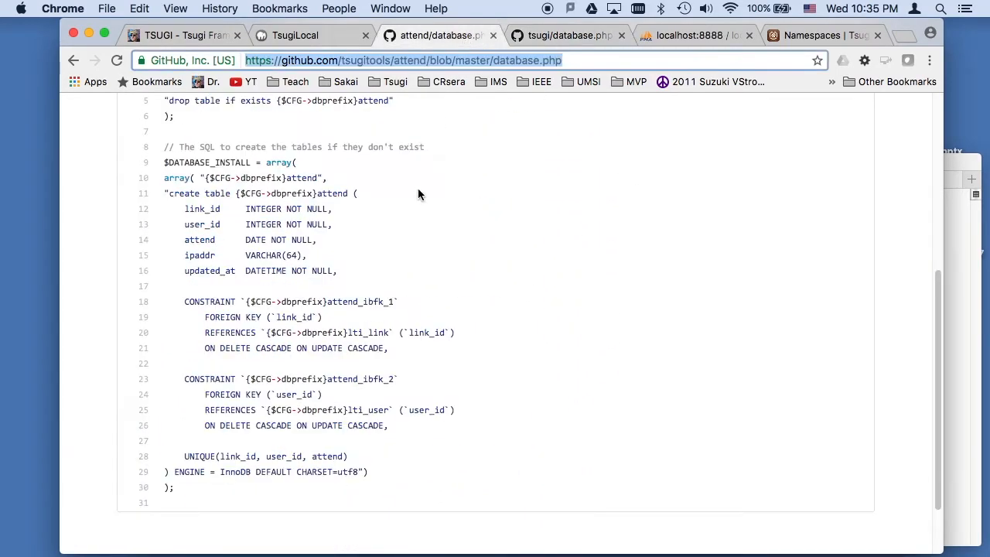
Scroll through attend's database.php and its attend table schema
scroll("up", 3)
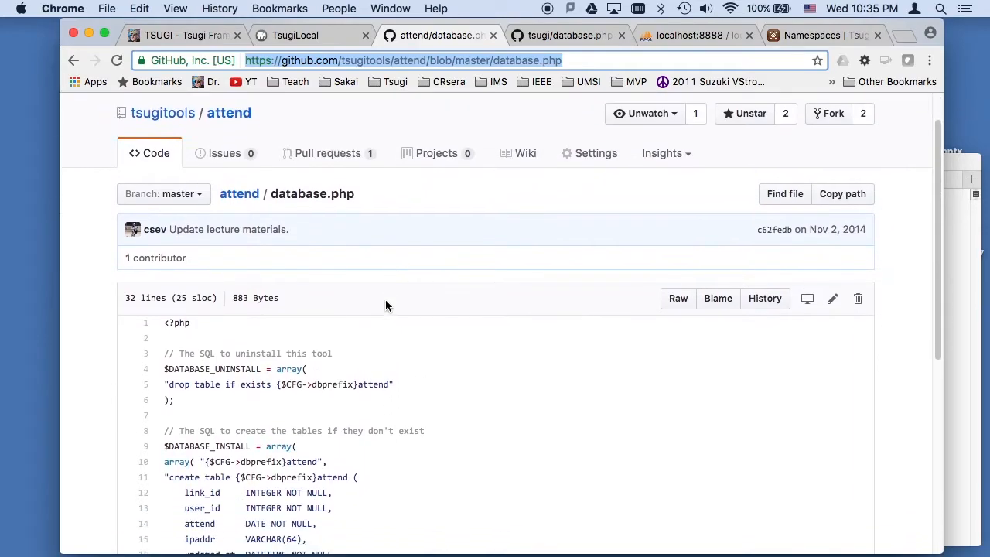
scroll("down", 3)
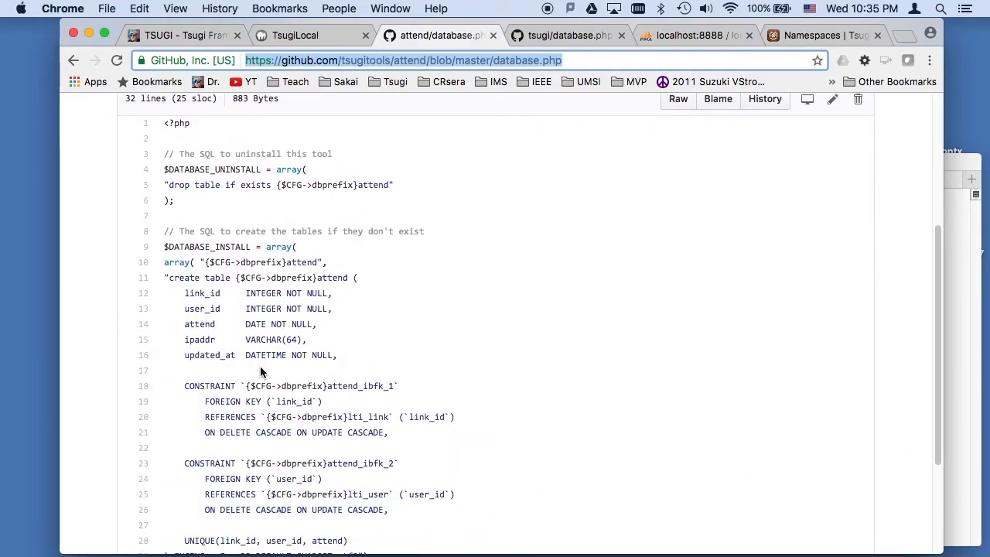
scroll("down", 3)
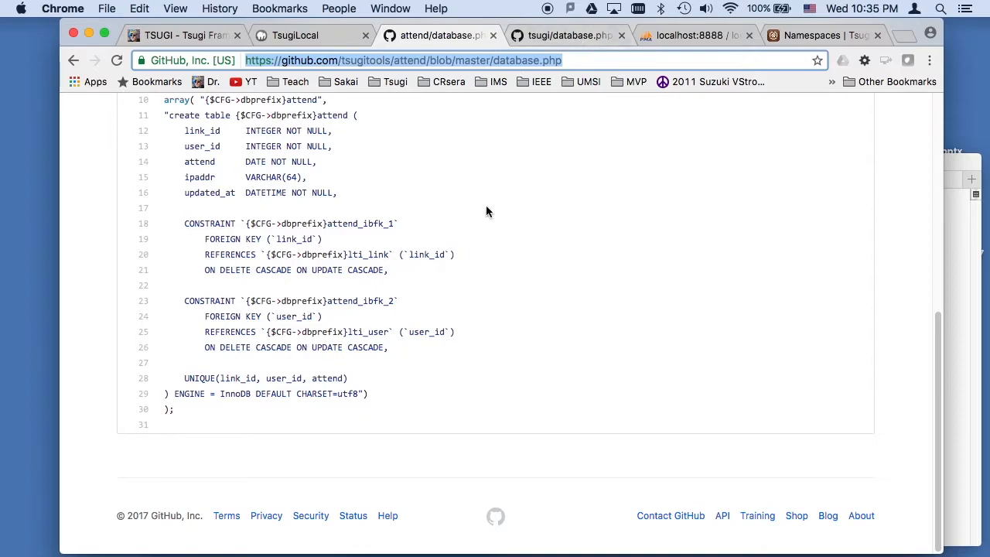
scroll("up", 3)
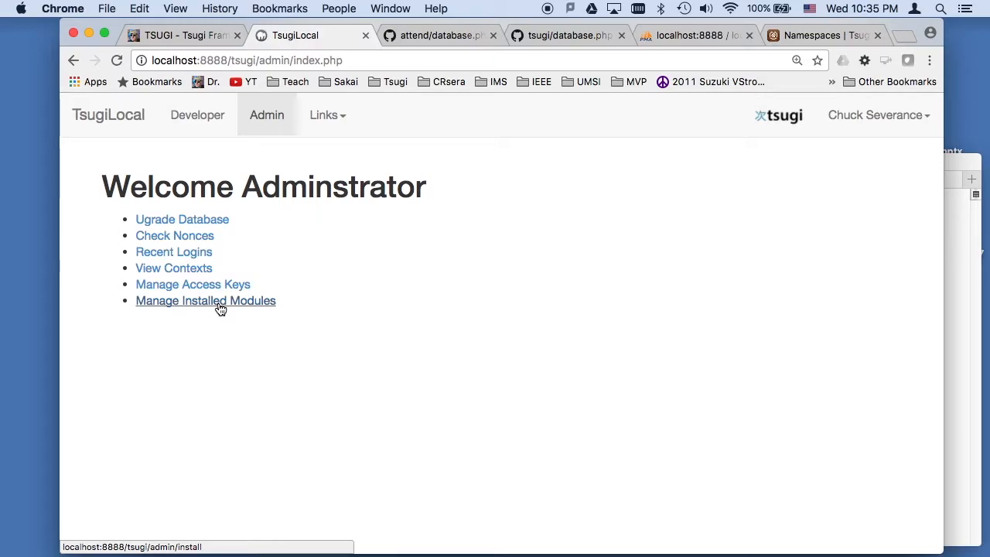
Check Attend in TsugiLocal's installed modules, then return to attend's database.php
left_click(205, 300)
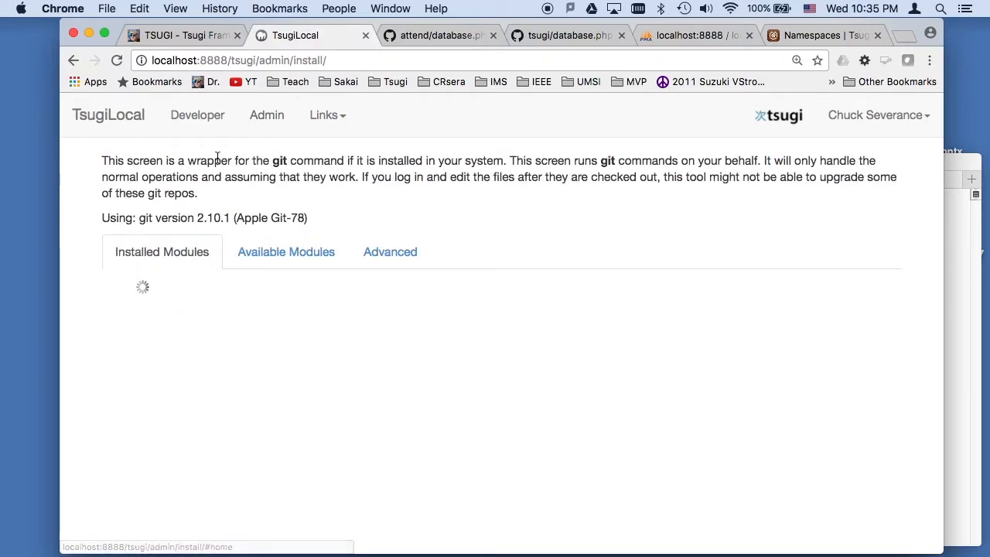
mouse_move(271, 147)
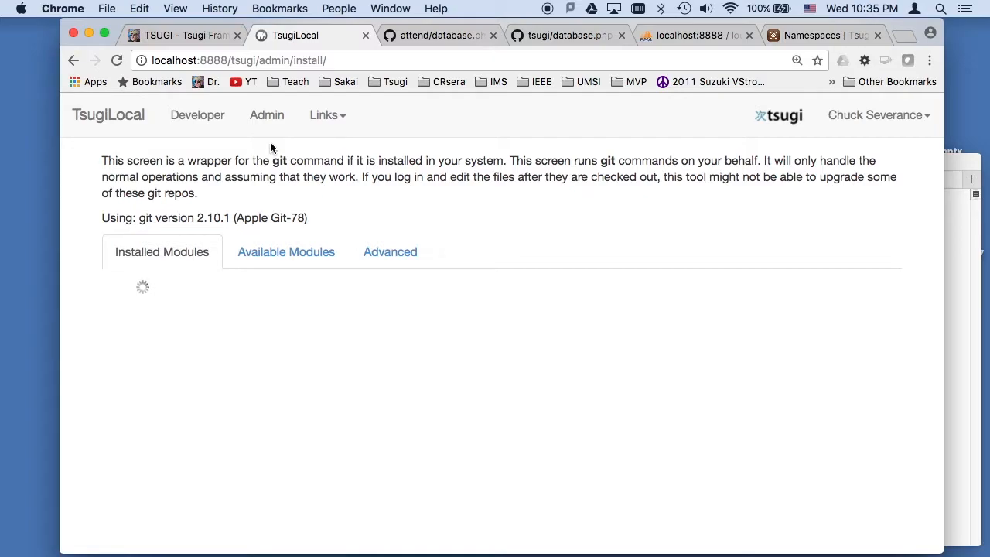
mouse_move(267, 115)
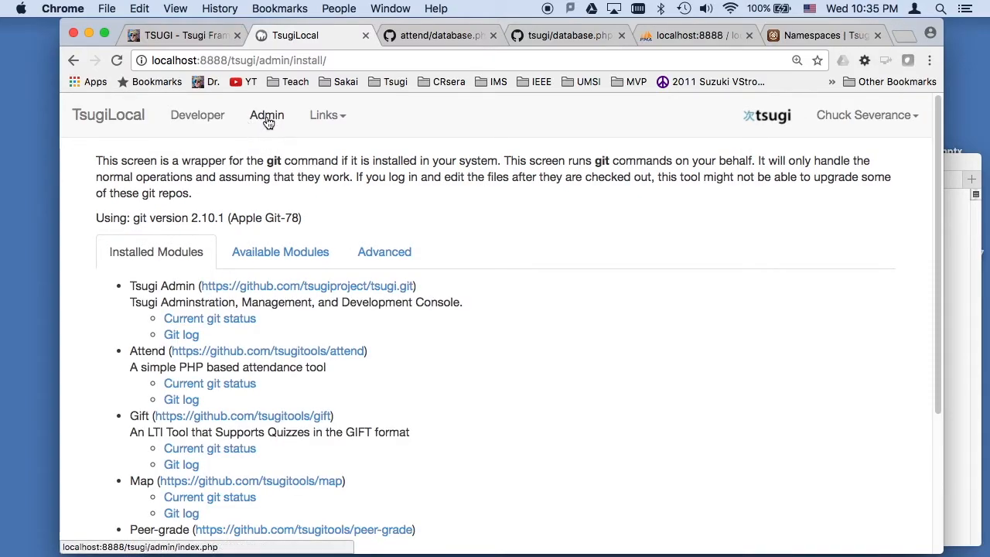
left_click(266, 114)
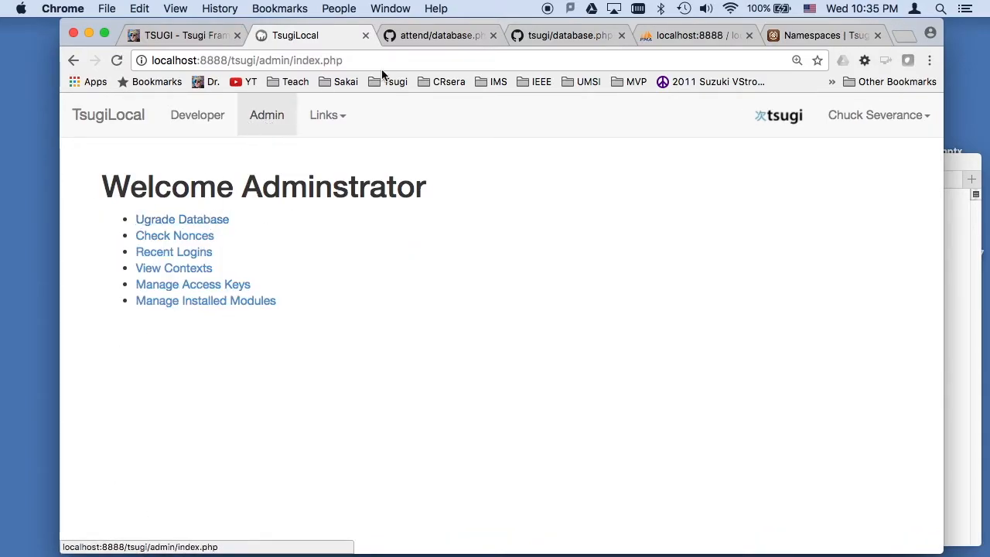
left_click(437, 35)
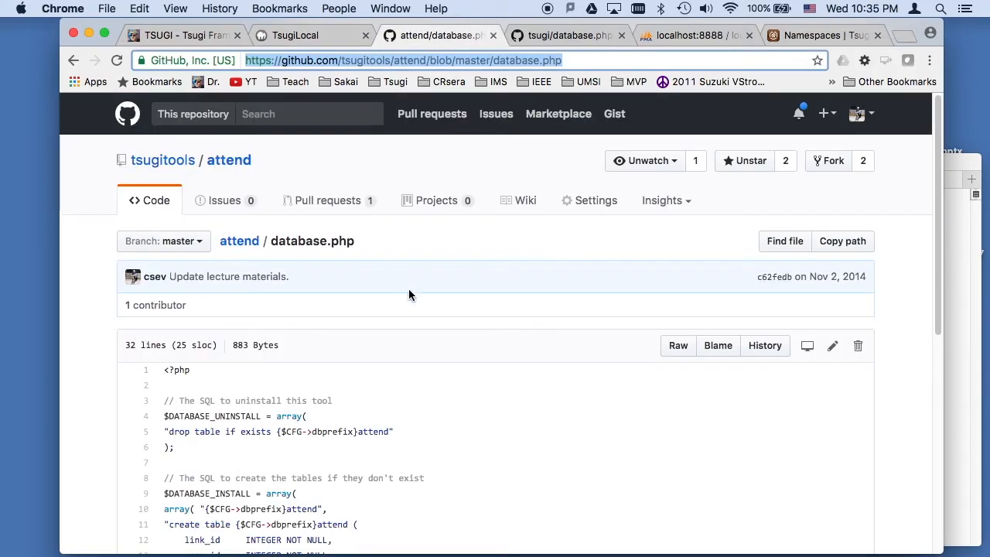
mouse_move(702, 50)
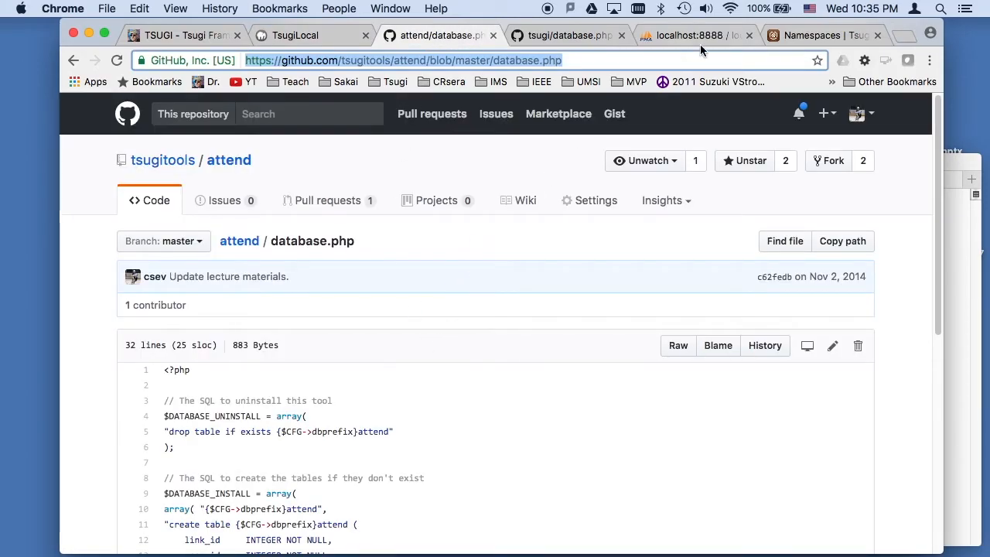
Show the tsugi attend table structure in phpMyAdmin: link_id, user_id, attend, ipaddr, updated_at
left_click(688, 35)
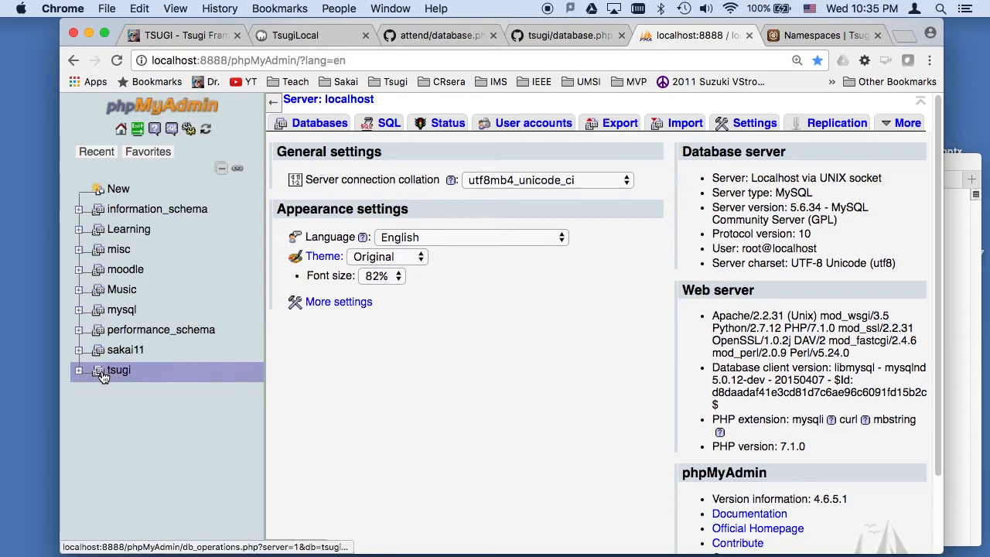
left_click(118, 370)
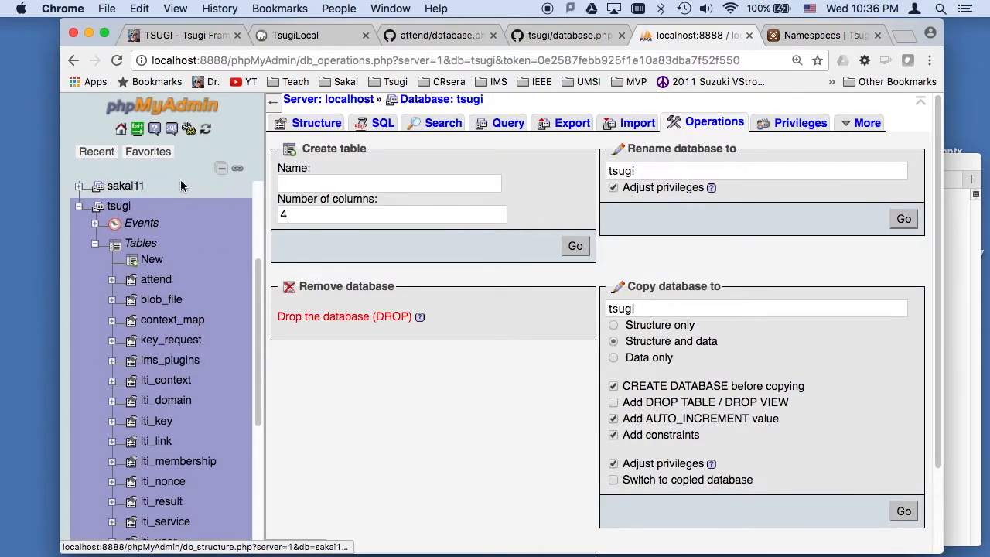
left_click(316, 122)
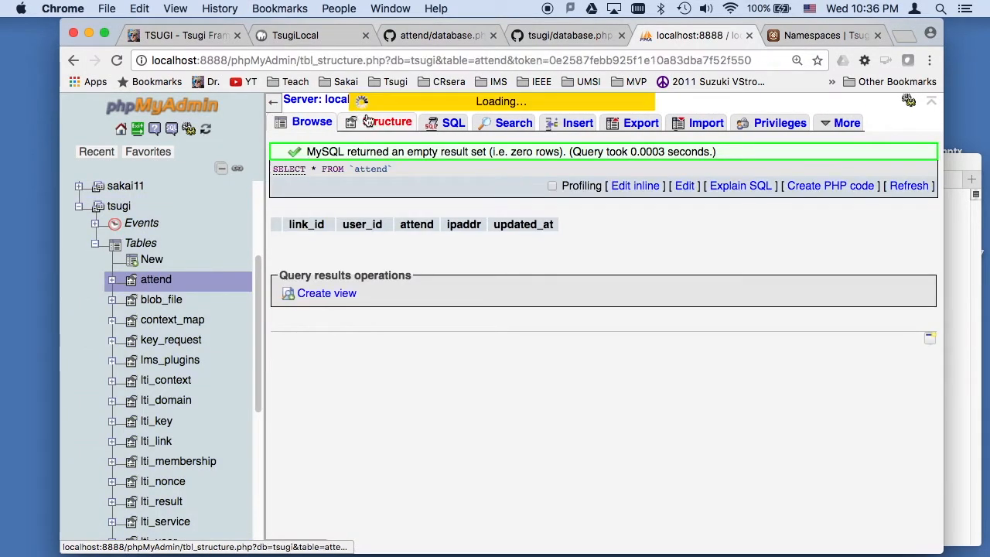
left_click(386, 122)
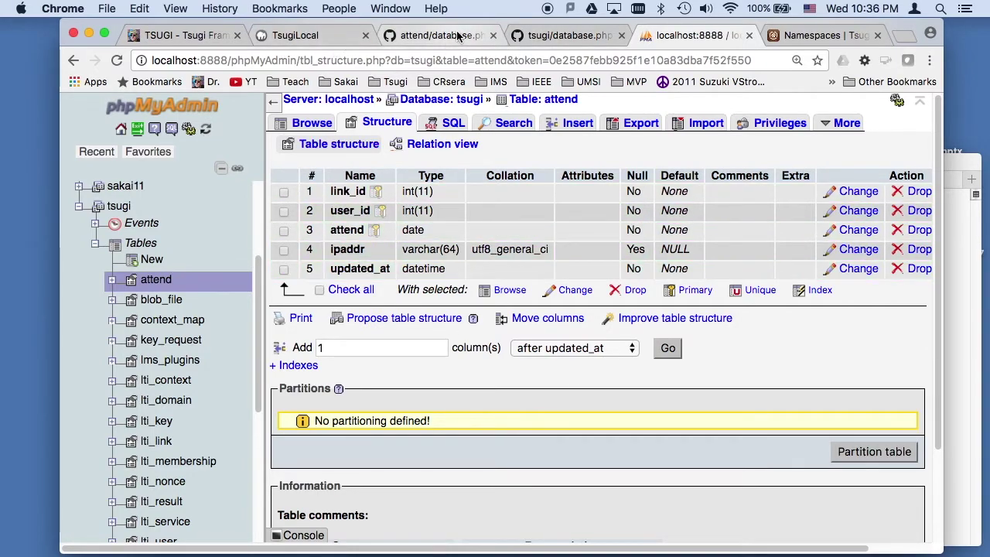
Highlight attend's five column definitions and the lti_link foreign key constraint block
left_click(435, 35)
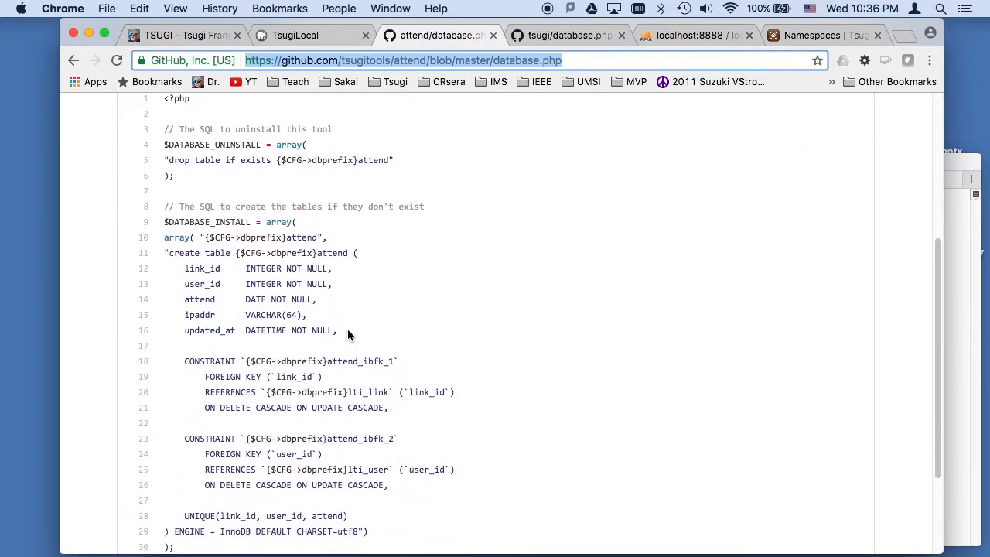
left_click_drag(185, 269, 336, 330)
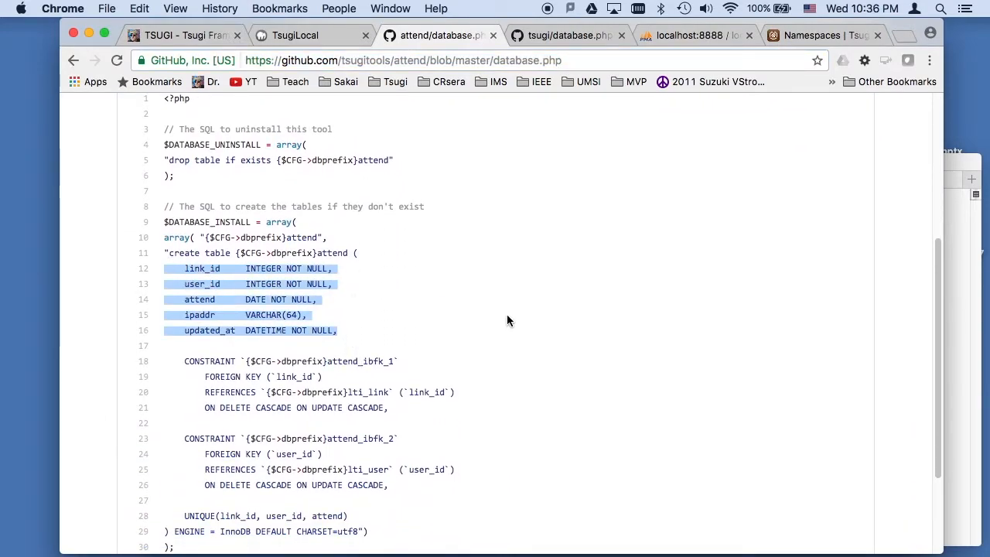
mouse_move(552, 373)
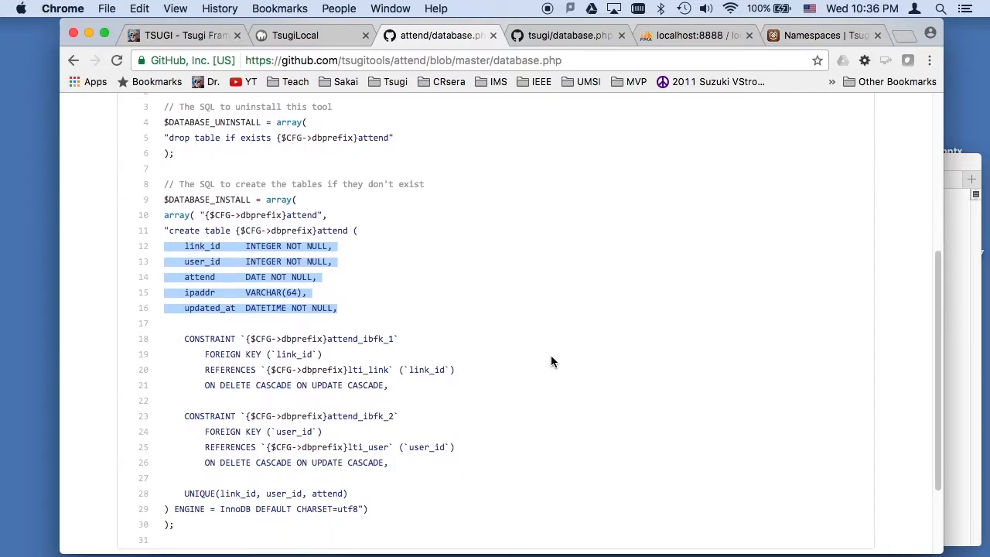
mouse_move(379, 388)
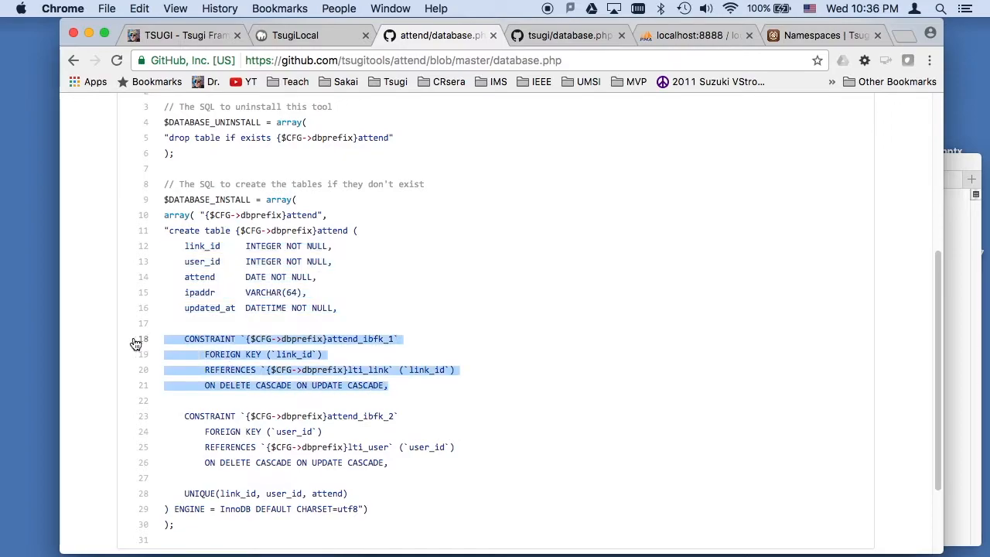
mouse_move(368, 369)
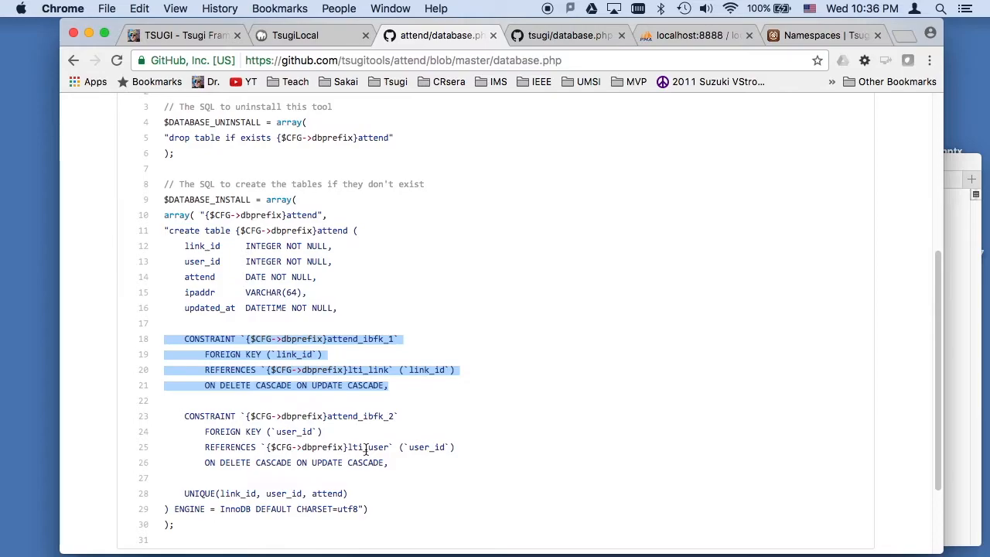
mouse_move(223, 382)
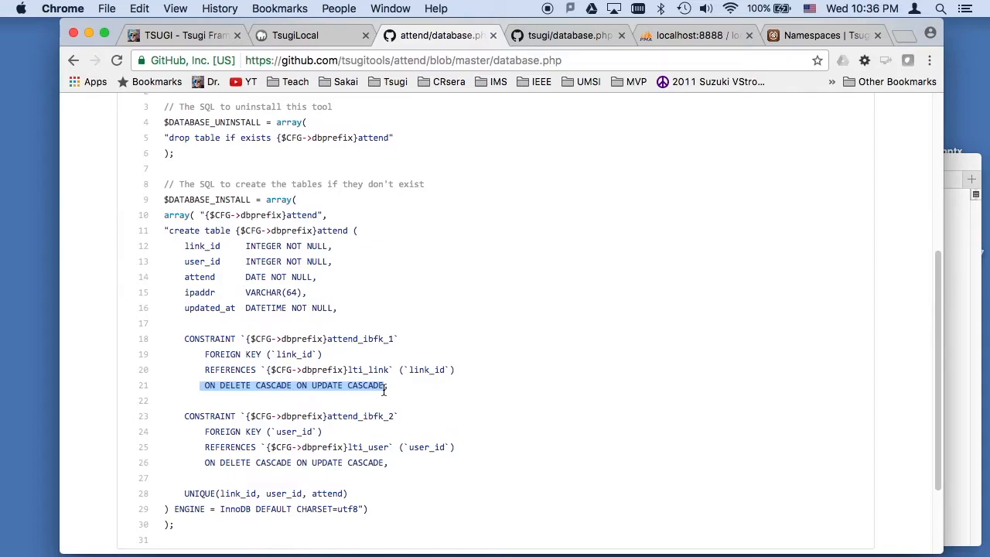
left_click_drag(385, 385, 184, 338)
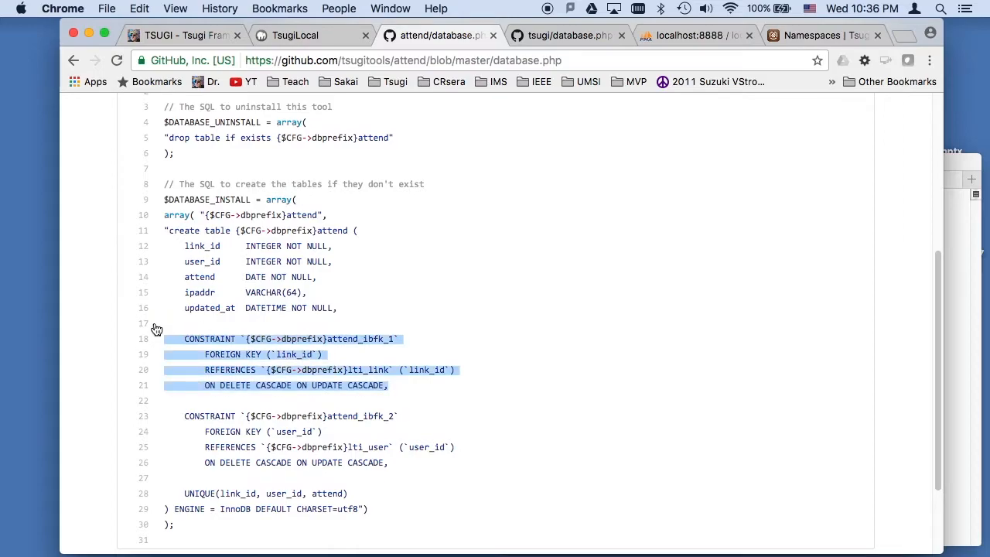
mouse_move(619, 395)
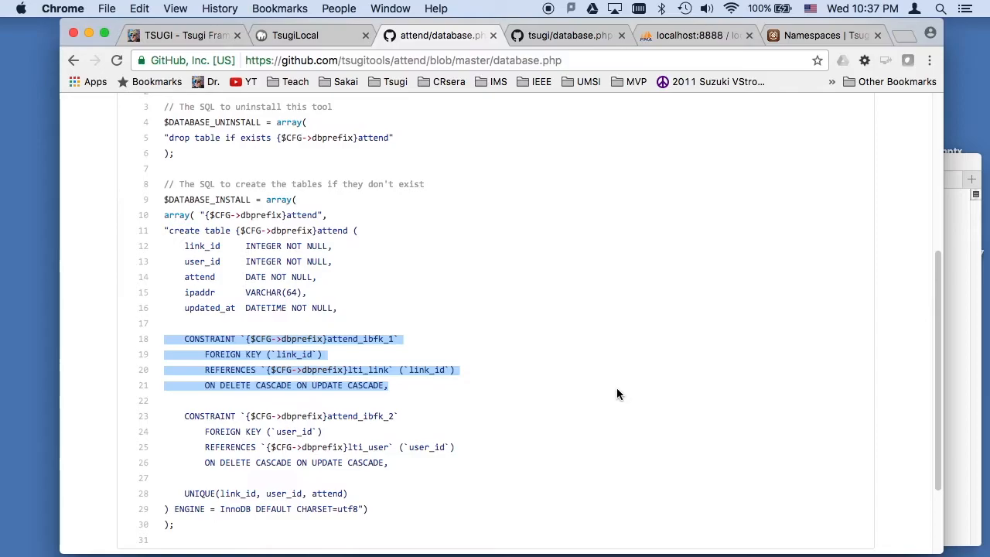
left_click(569, 35)
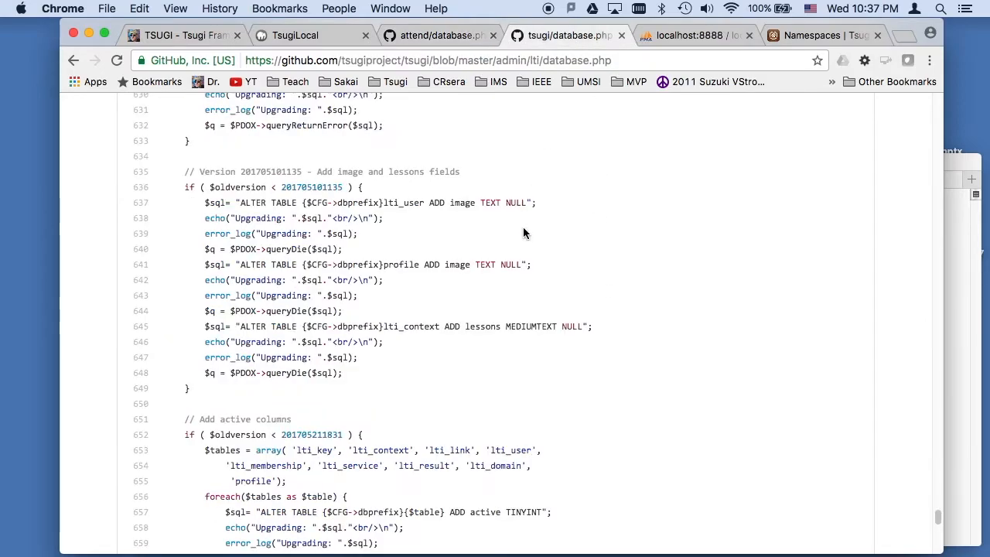
Scroll core database.php up to its top list of LTI tables, then go to tsugi.org
scroll("up", 3)
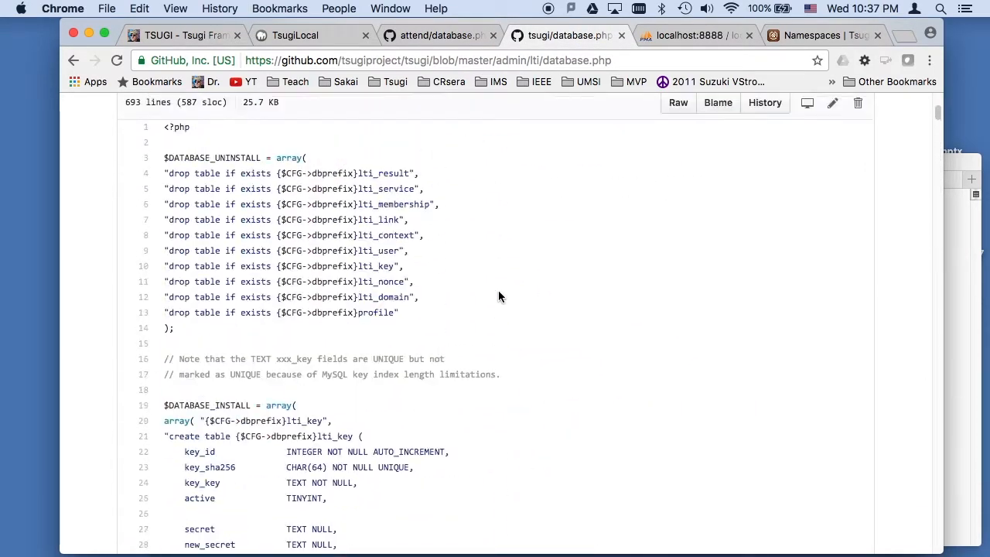
scroll("up", 3)
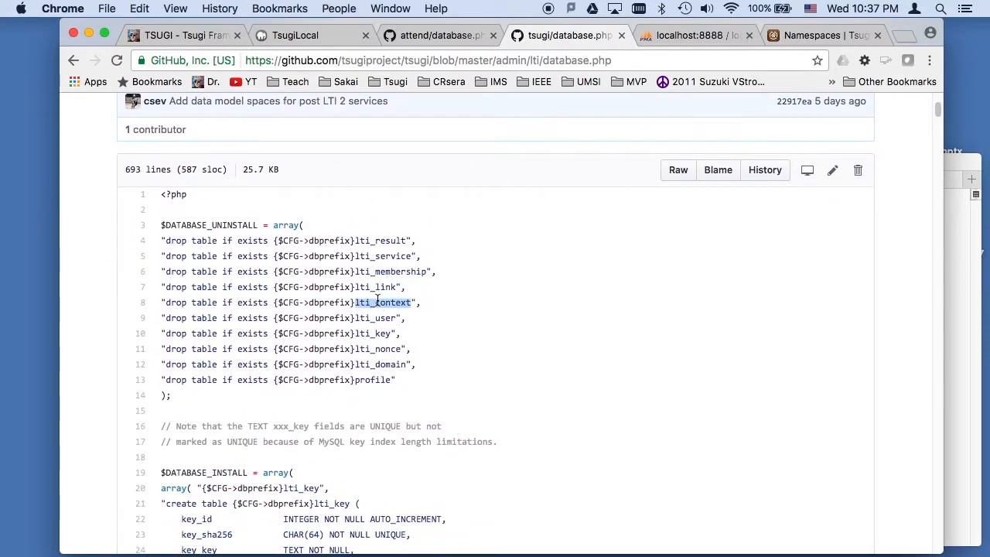
left_click(178, 35)
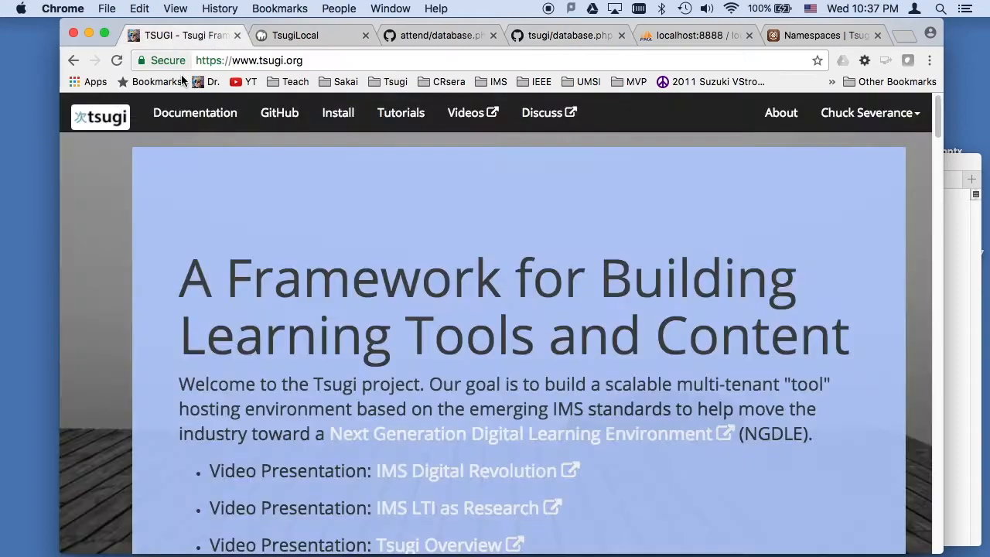
Open tsugi.org Tutorials listing four lessons, then return to attend's database.php
left_click(401, 112)
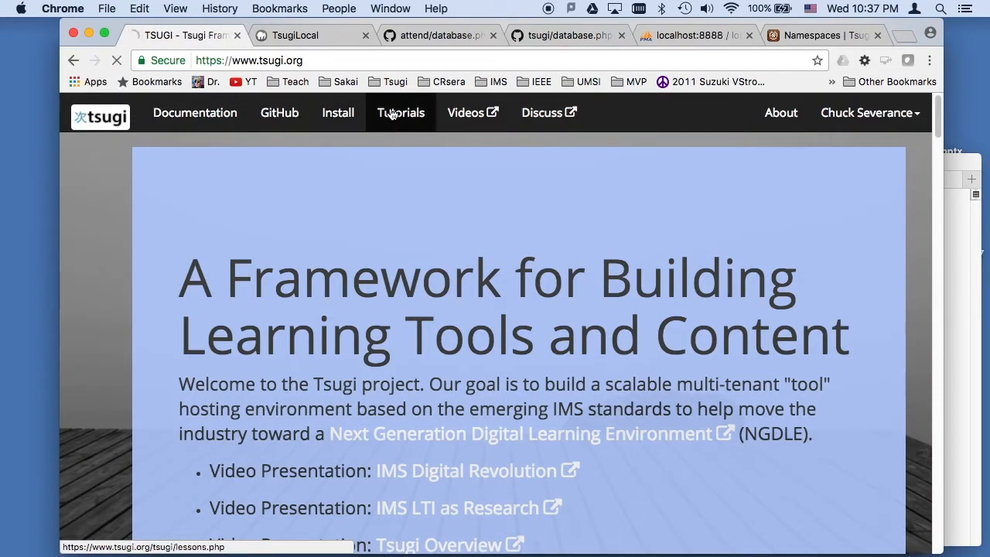
left_click(401, 112)
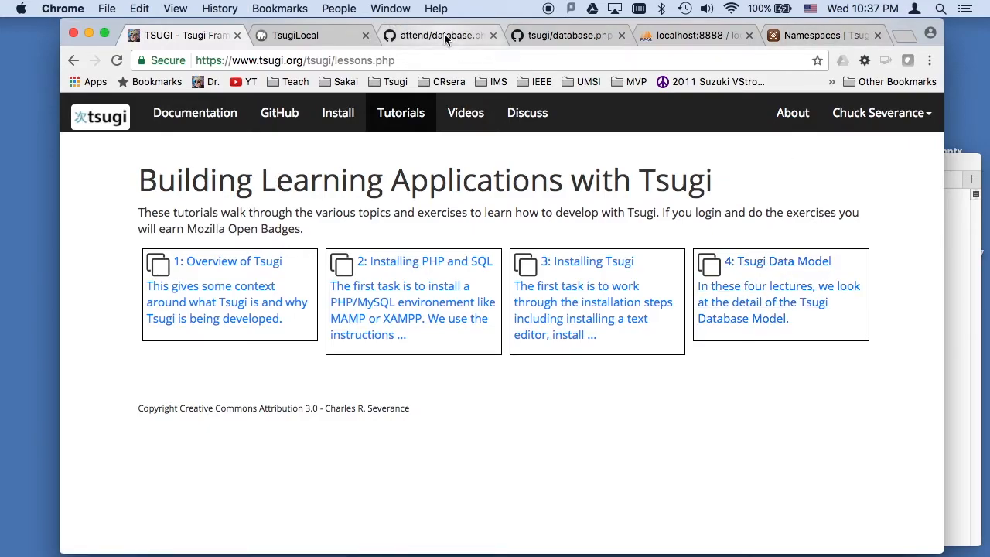
left_click(434, 35)
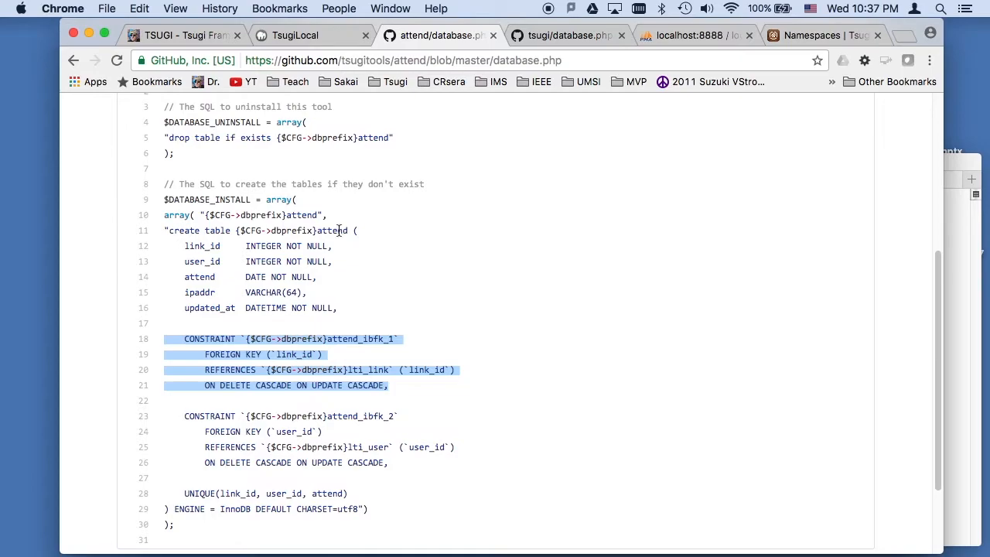
mouse_move(533, 285)
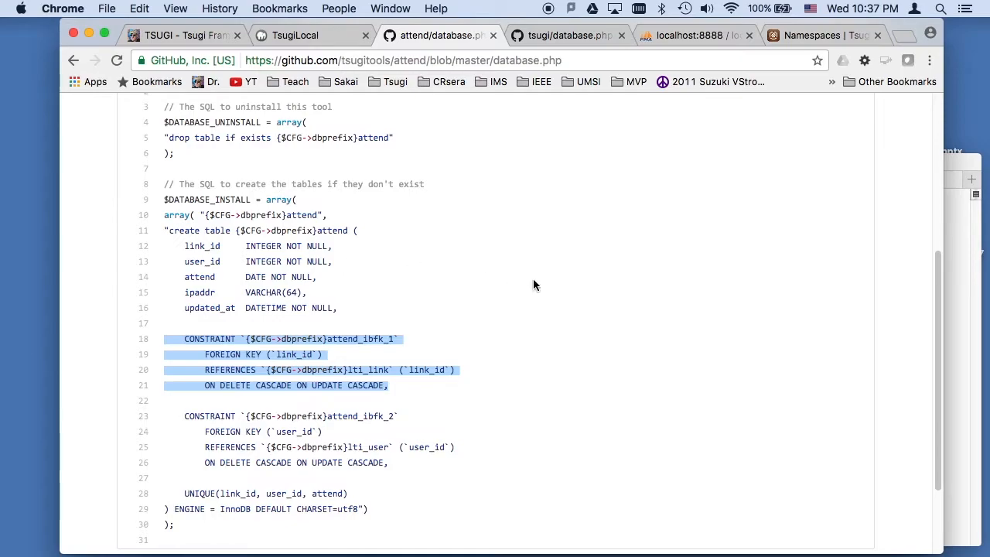
mouse_move(700, 52)
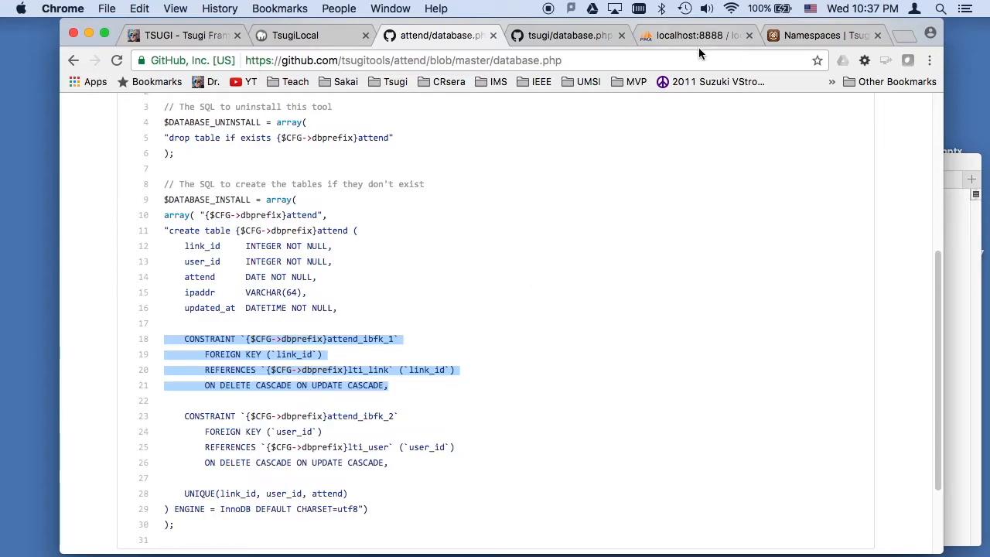
Open attend's index.php and scroll to the 'Attendance Recorded...' success message
scroll("up", 3)
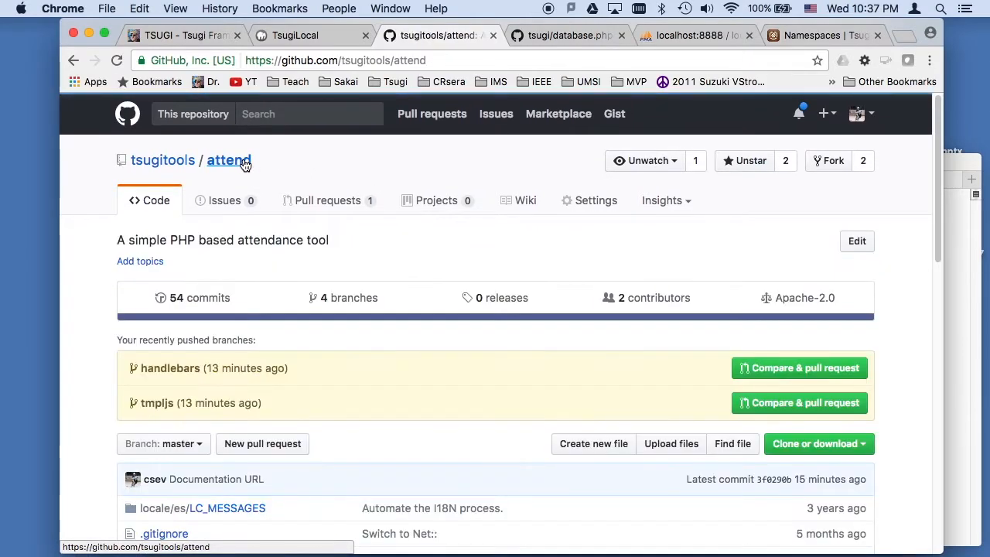
scroll("down", 3)
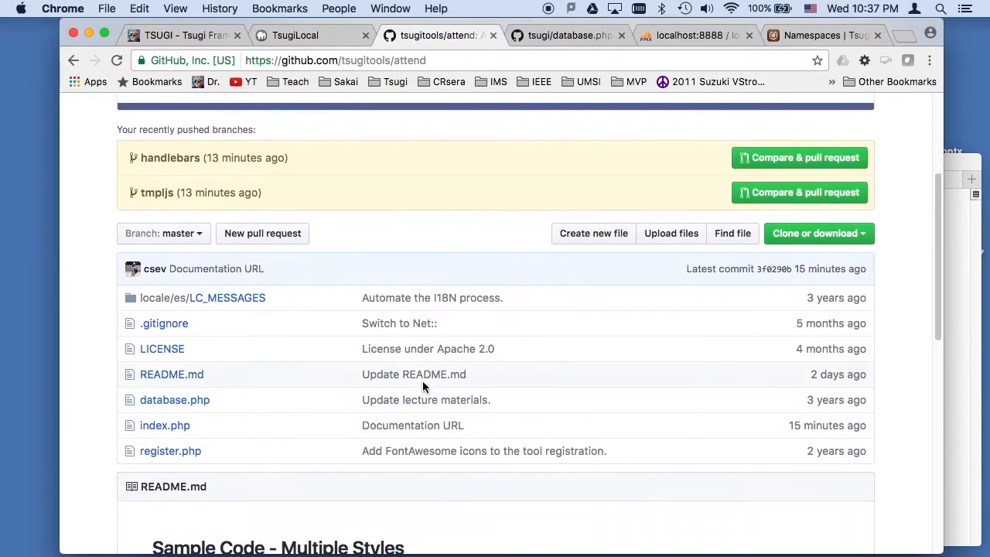
mouse_move(289, 303)
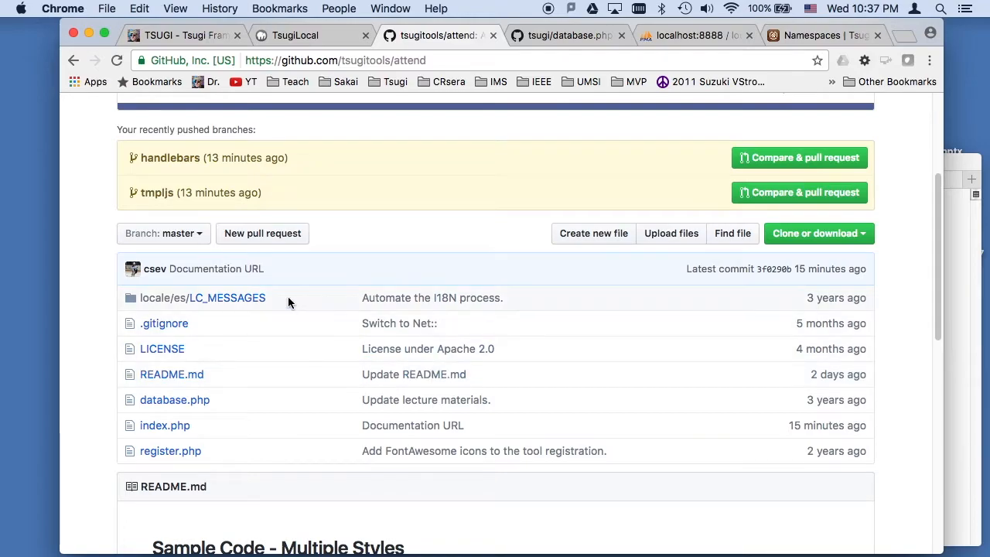
mouse_move(202, 298)
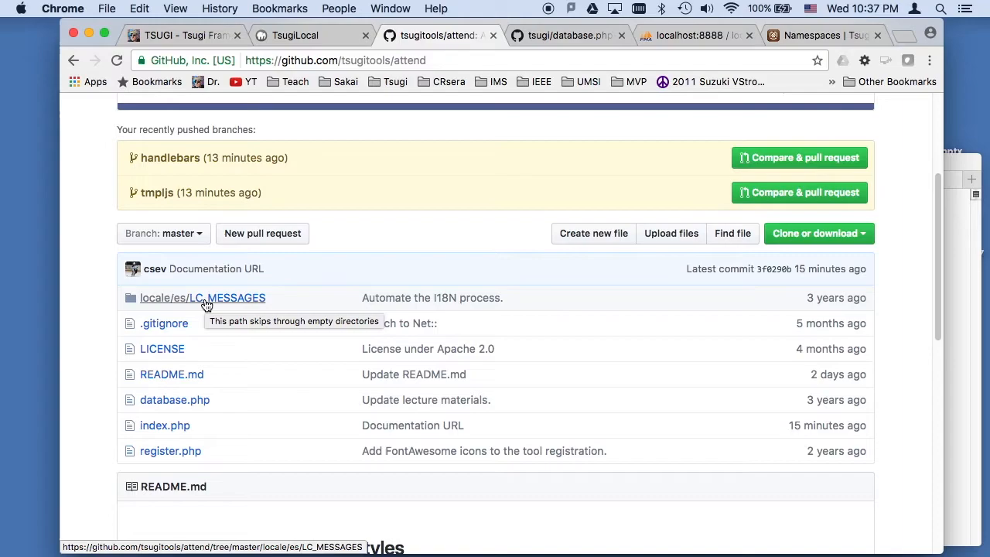
mouse_move(170, 451)
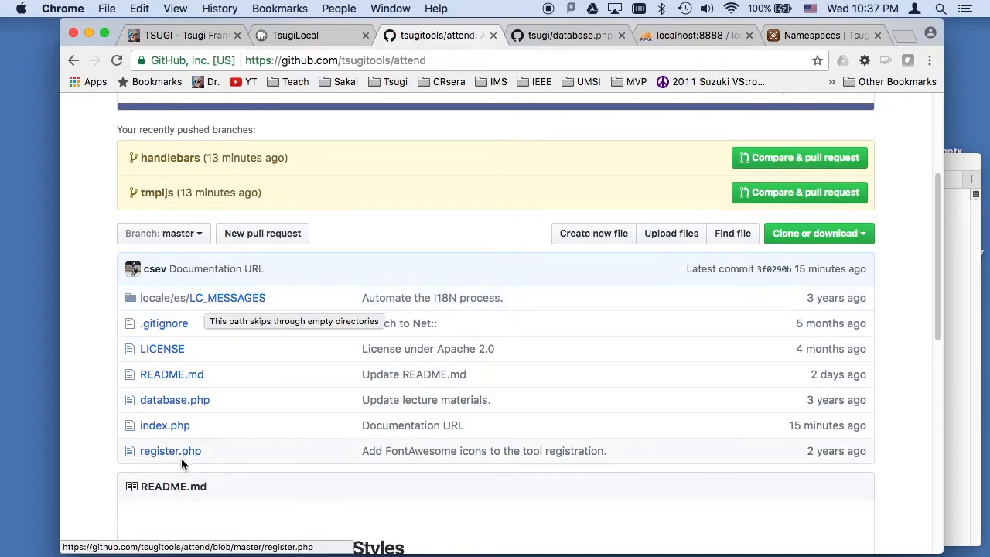
left_click(164, 426)
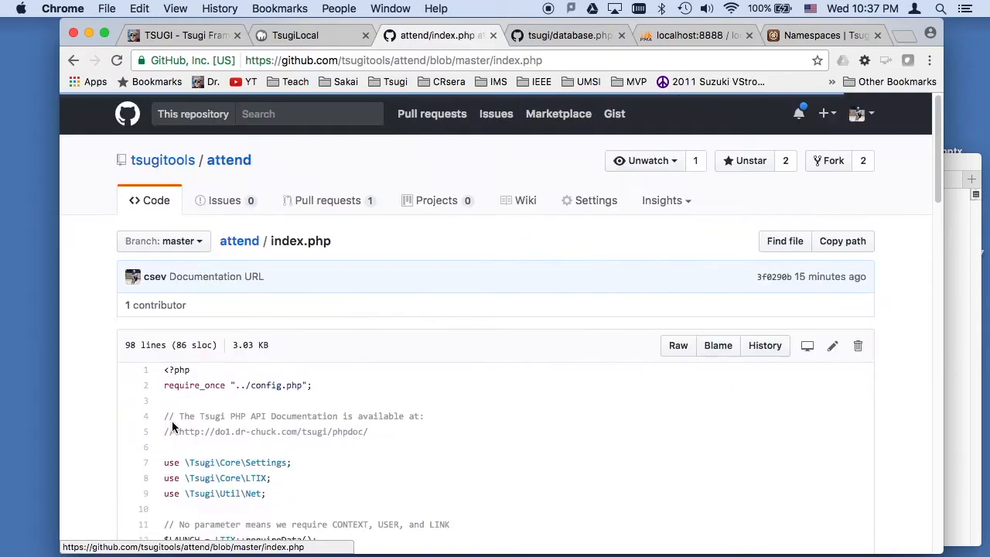
scroll("down", 3)
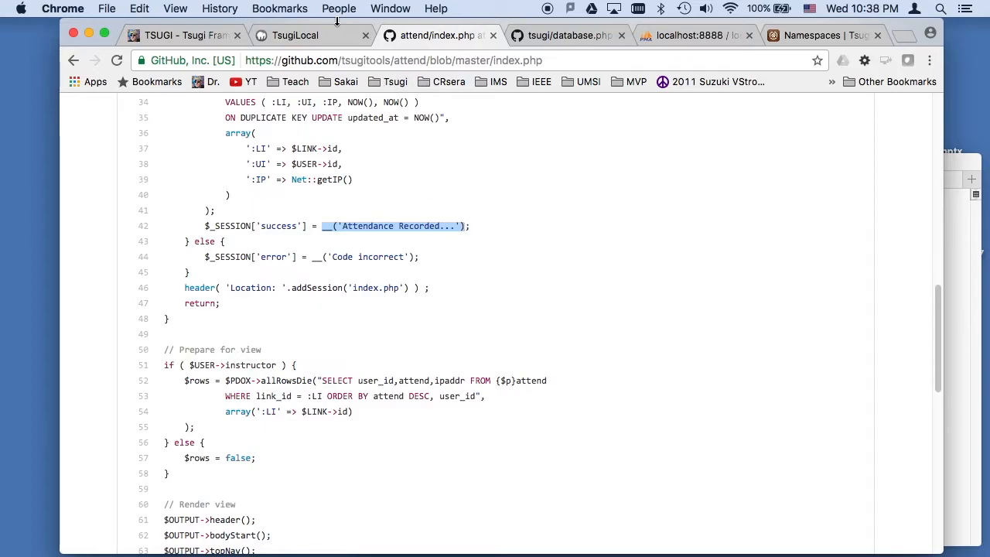
mouse_move(410, 57)
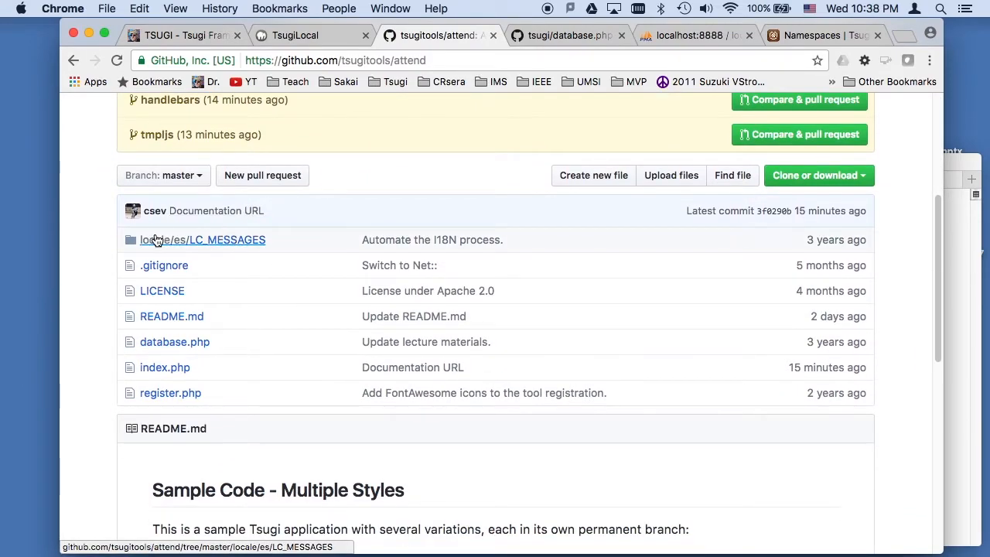
View Spanish attend.po pairing 'Attendance Recorded...' with 'Asistencia registrada', then return to the repo
left_click(202, 239)
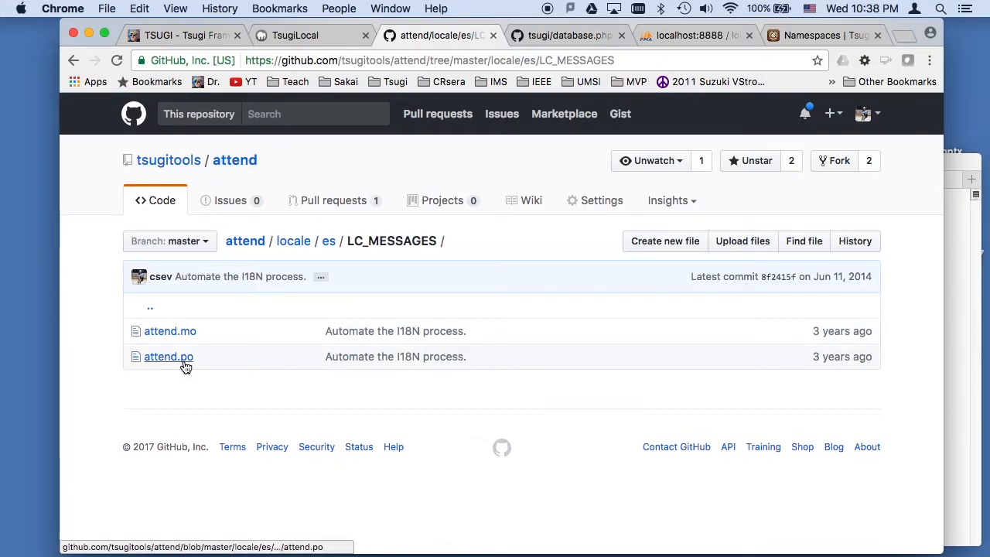
left_click(168, 357)
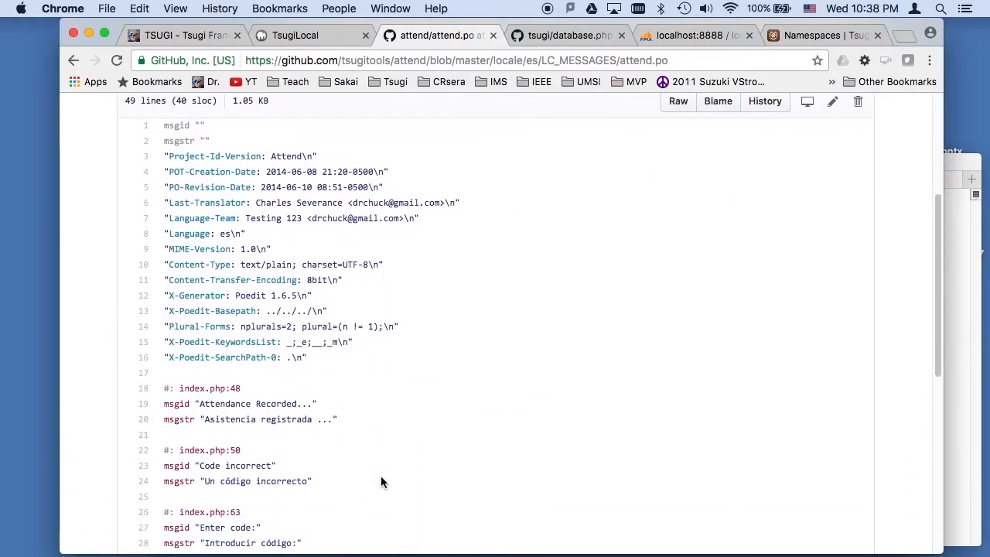
scroll("down", 3)
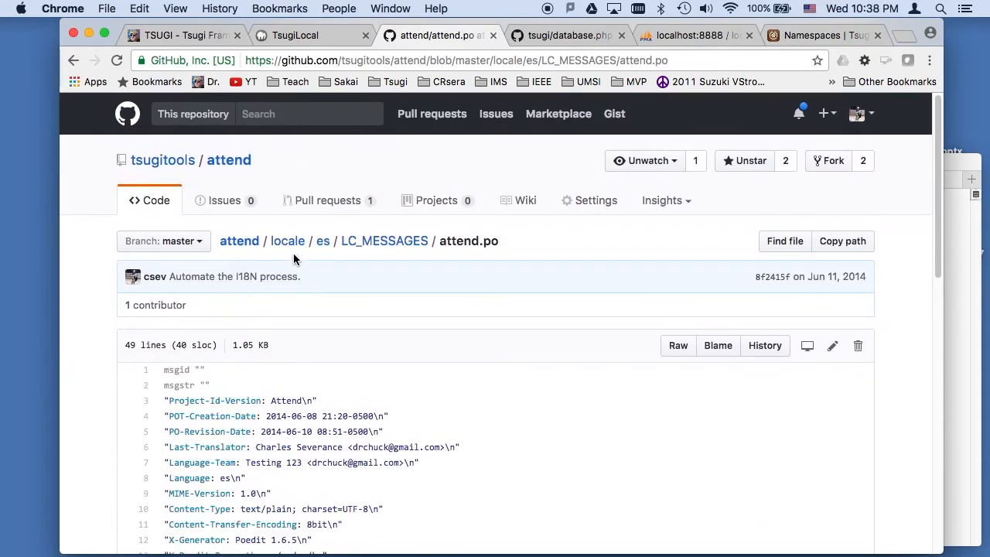
left_click(384, 240)
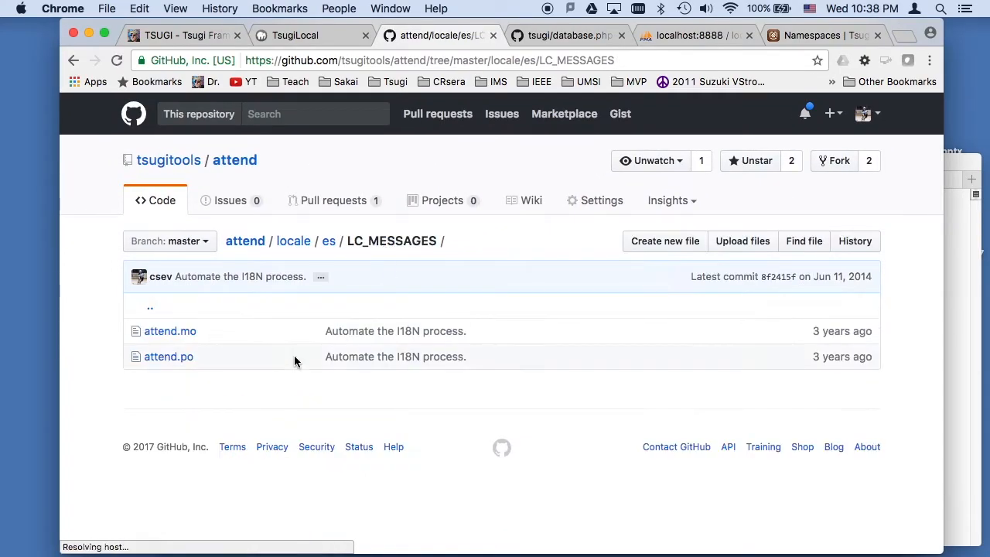
mouse_move(195, 323)
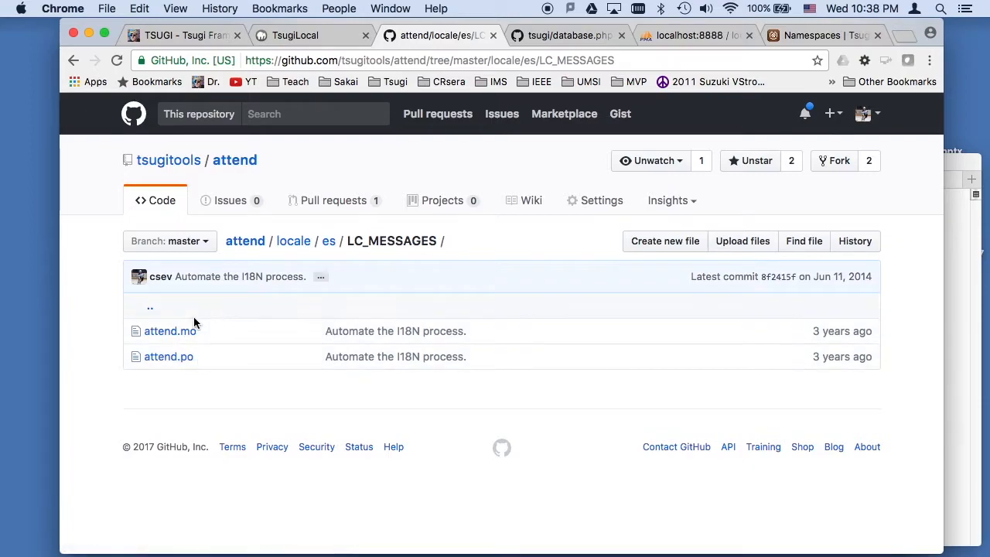
mouse_move(221, 287)
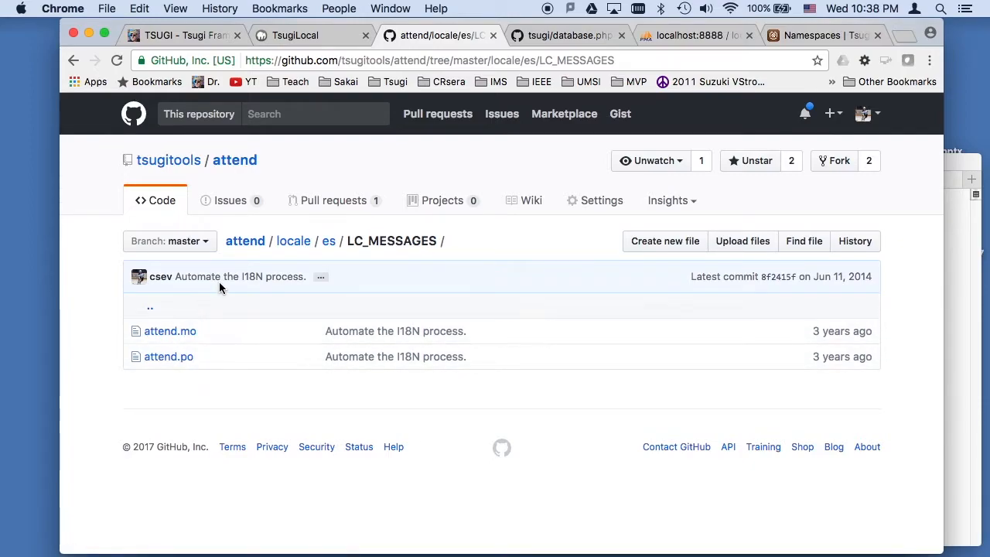
left_click(235, 159)
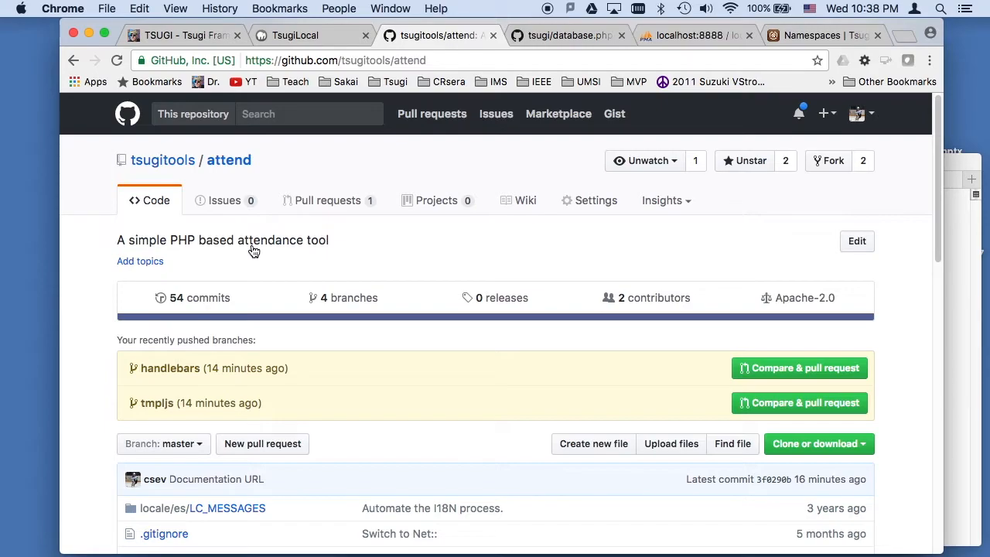
scroll("down", 3)
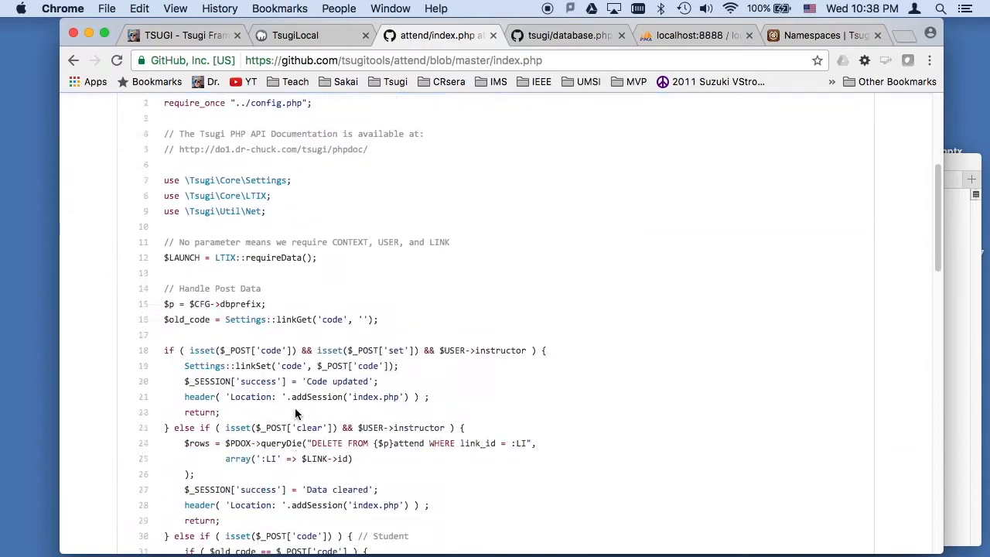
scroll("down", 3)
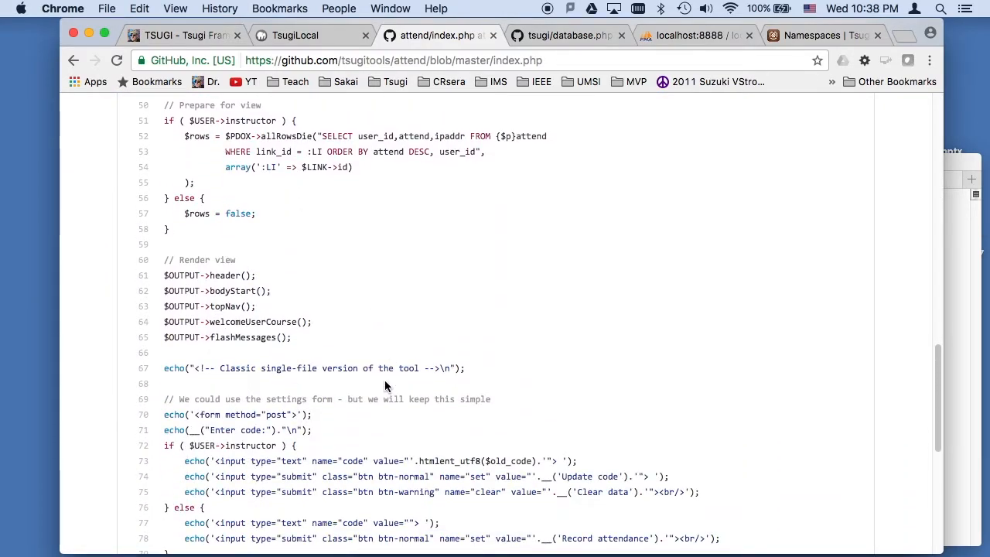
scroll("up", 3)
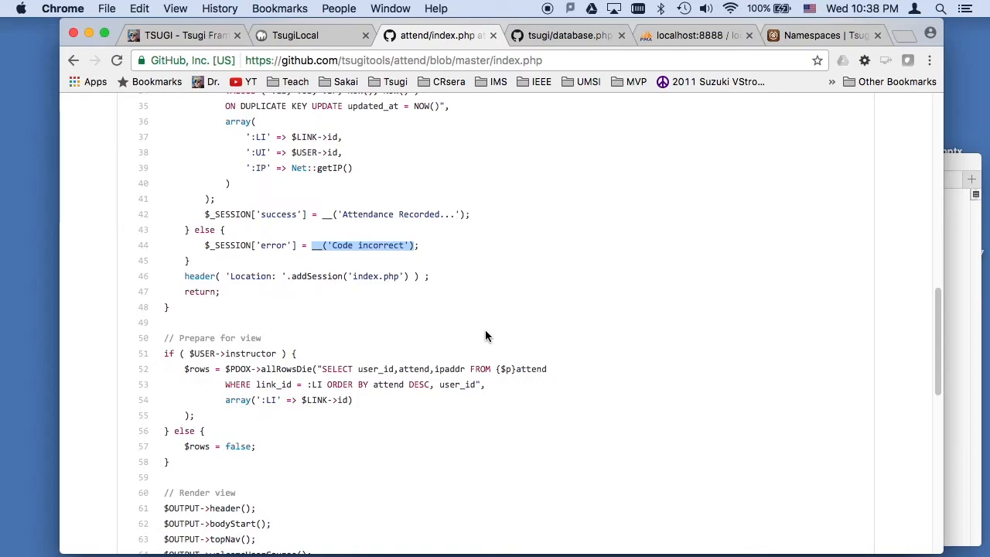
mouse_move(478, 246)
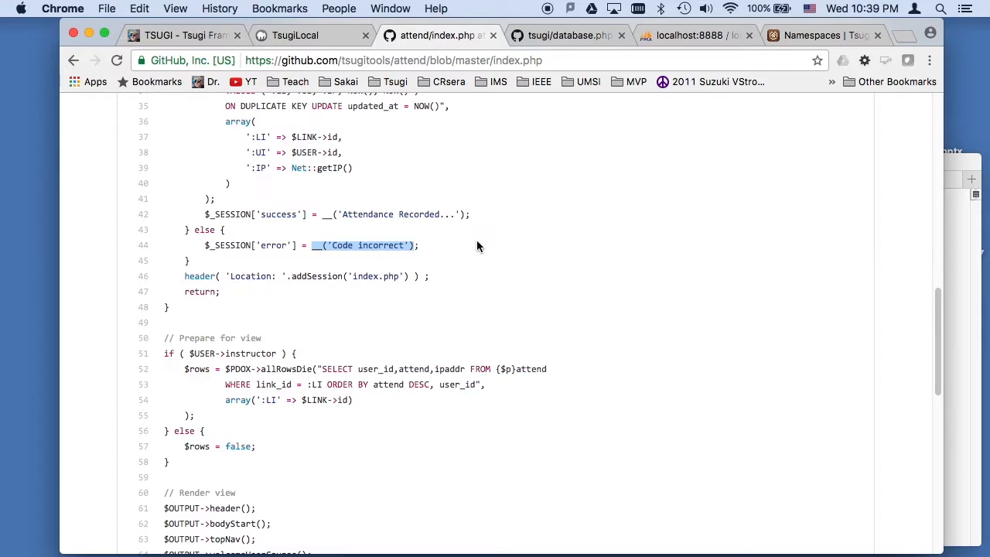
mouse_move(339, 35)
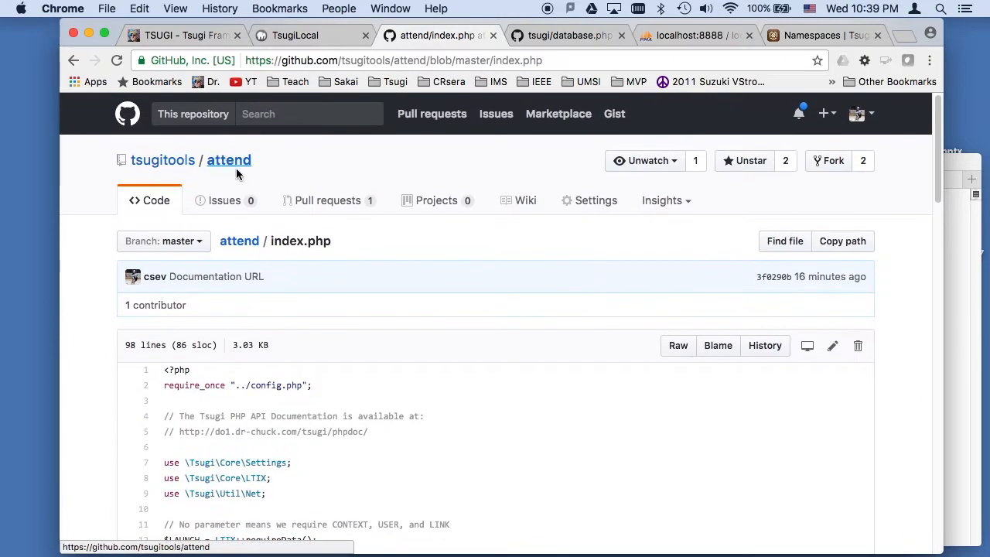
left_click(229, 160)
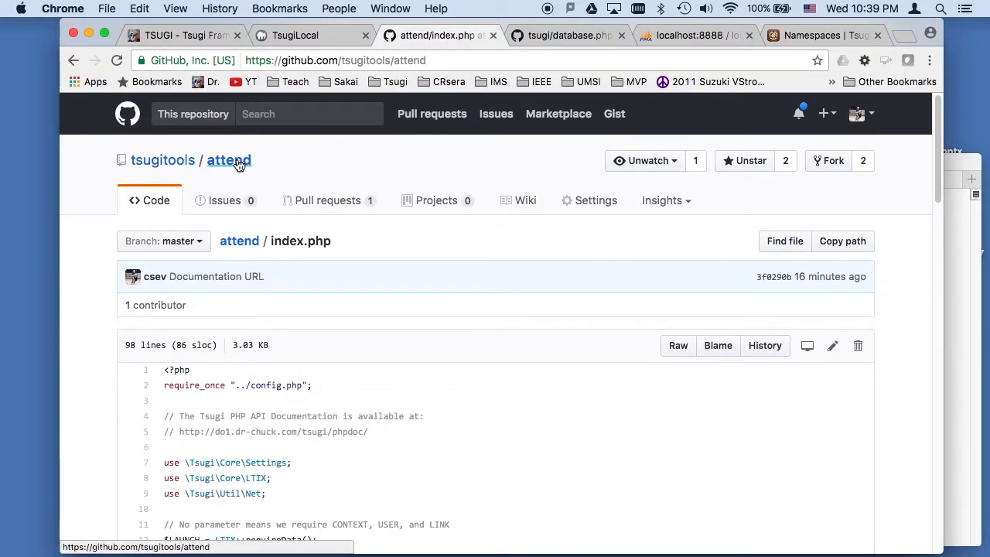
left_click(229, 160)
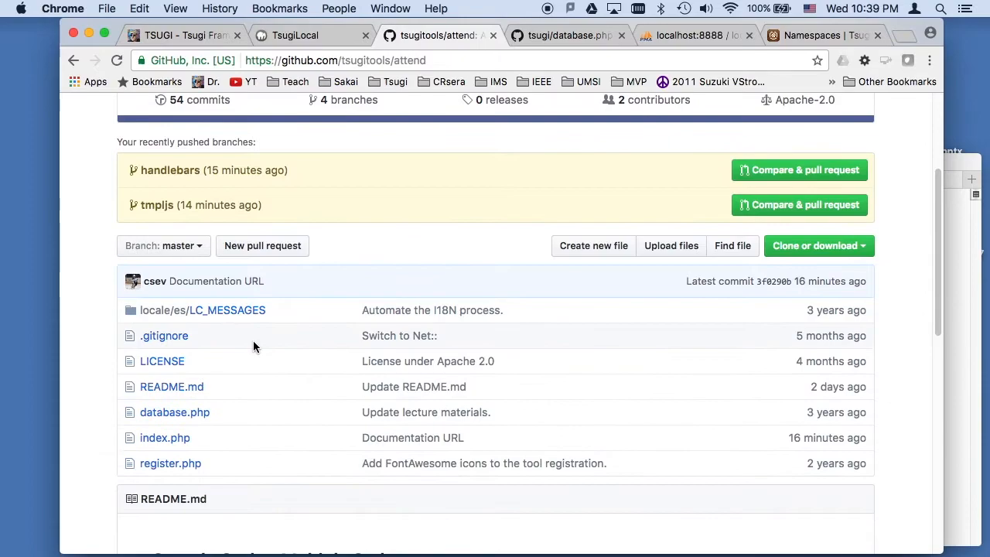
mouse_move(256, 325)
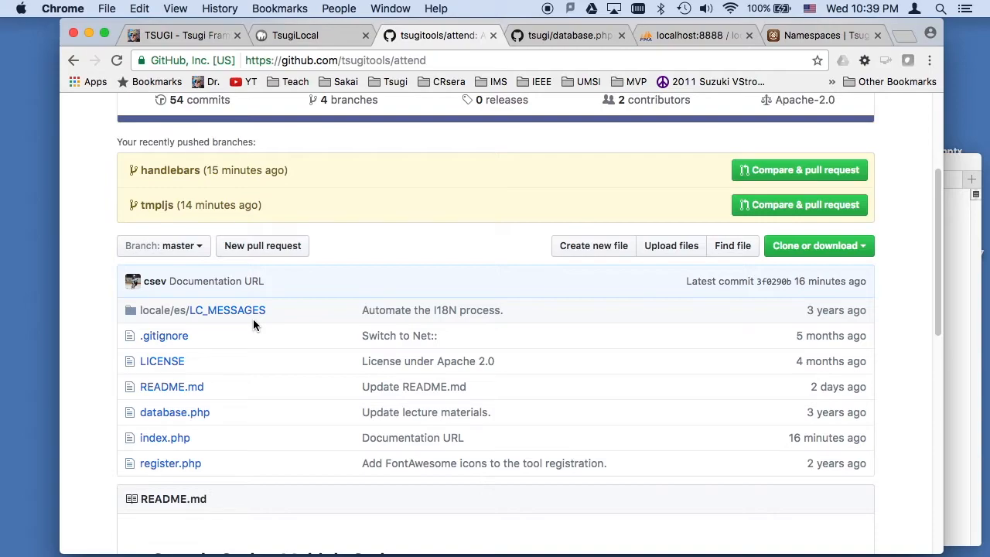
mouse_move(266, 468)
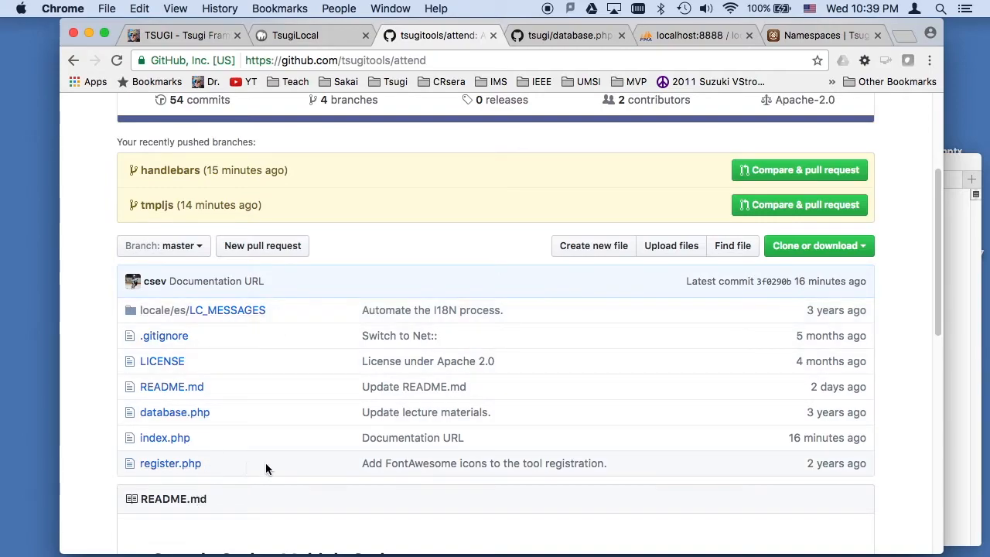
left_click(171, 463)
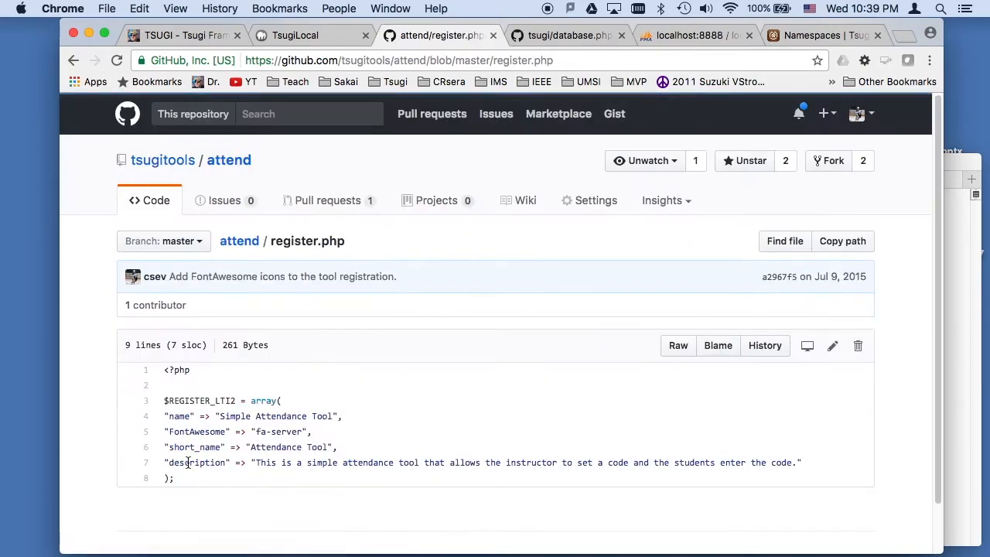
mouse_move(248, 409)
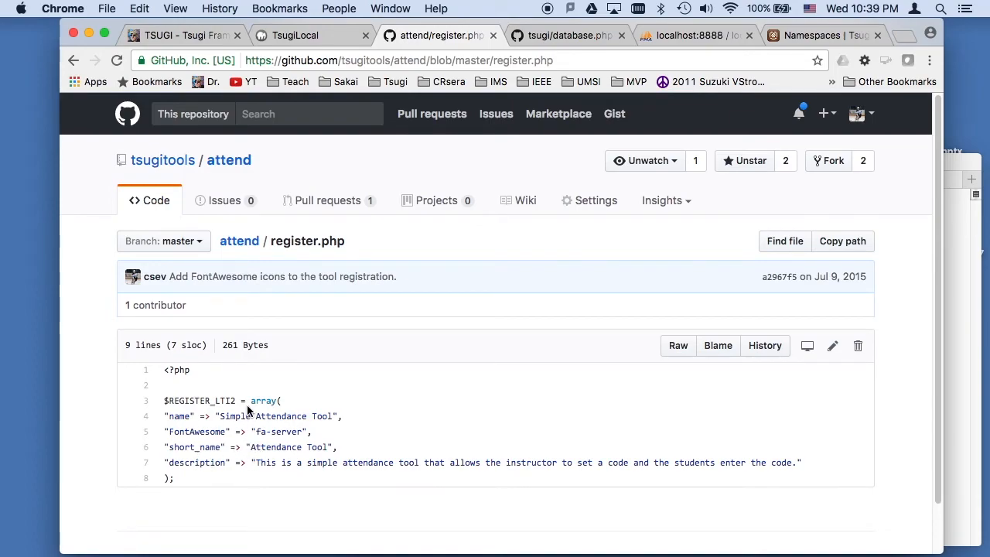
mouse_move(236, 416)
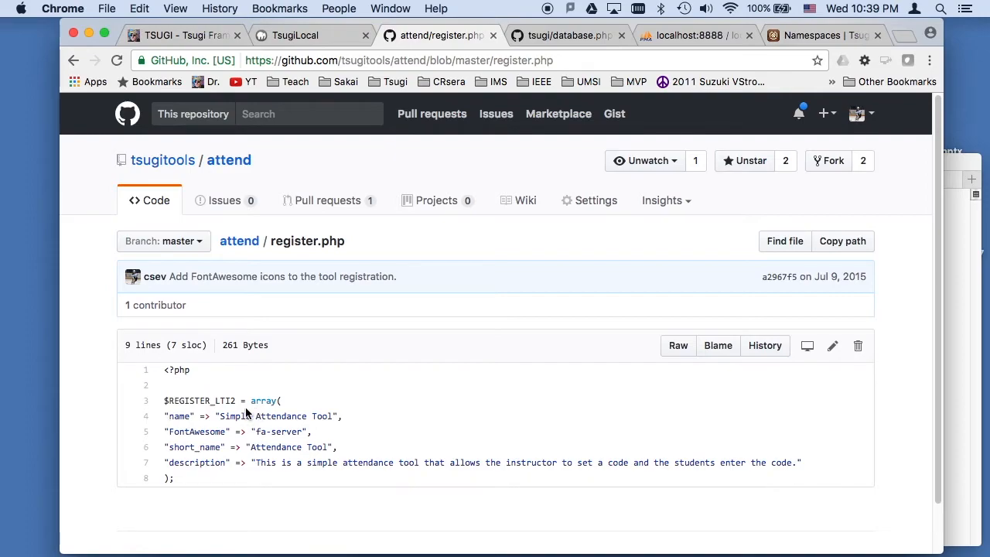
mouse_move(208, 400)
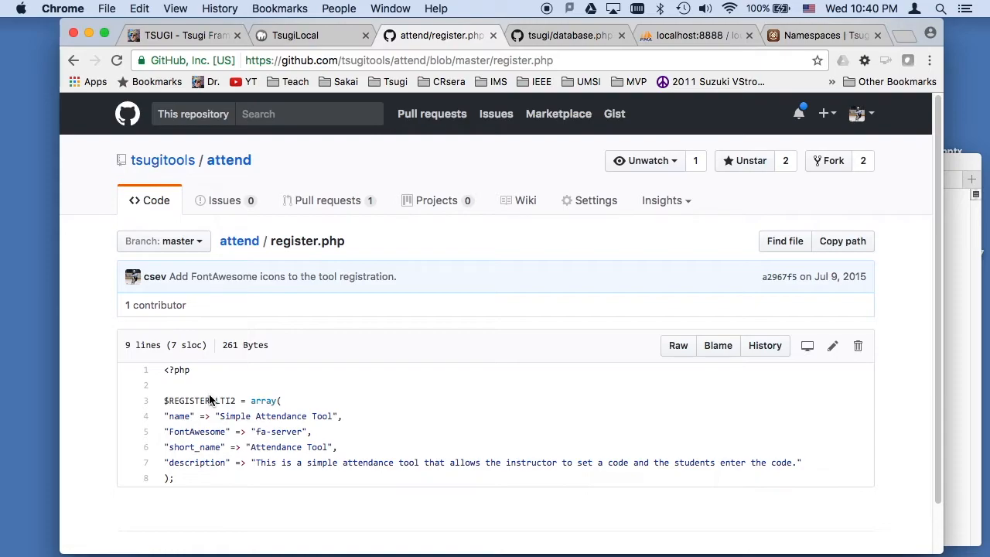
mouse_move(186, 450)
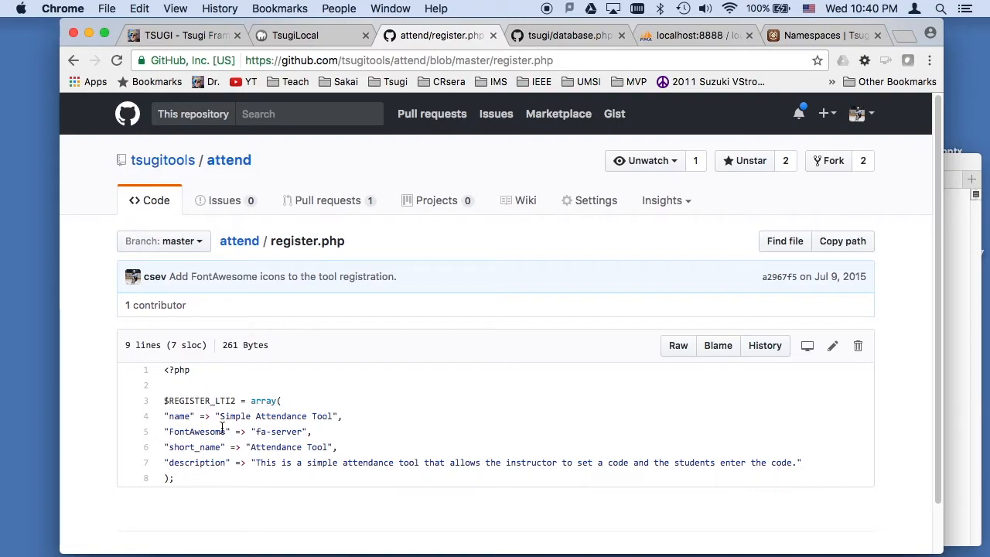
mouse_move(235, 387)
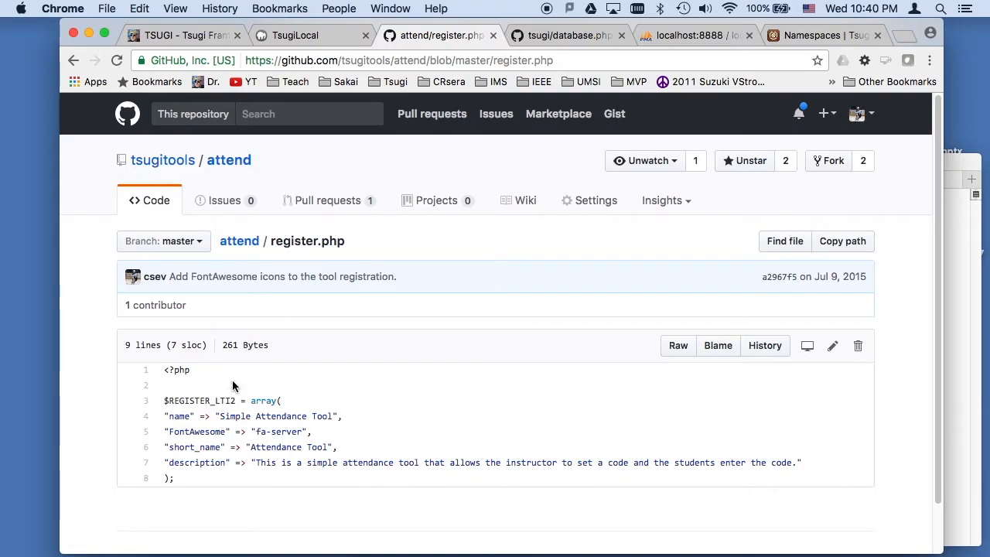
left_click(228, 160)
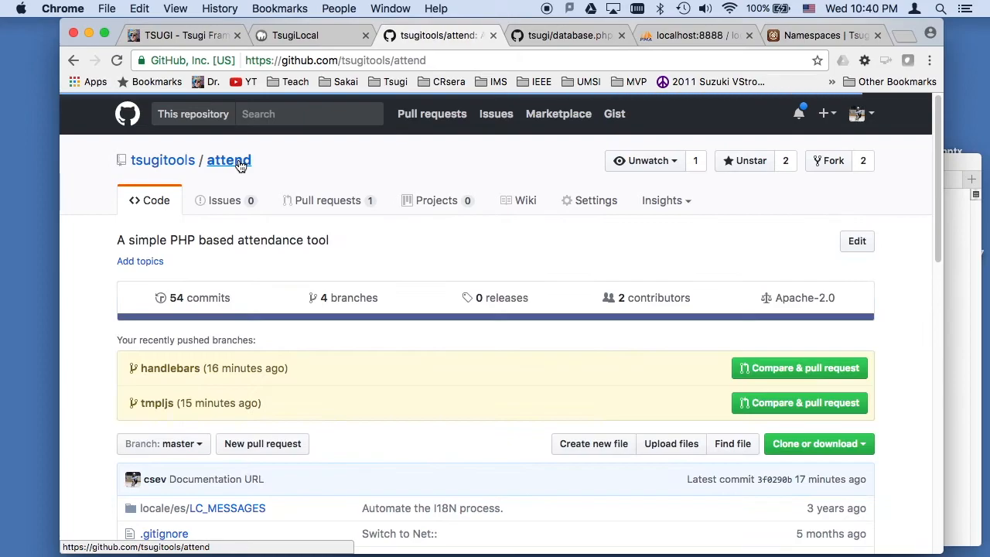
Reopen attend's index.php from the file list and scroll its request-handling code
scroll("down", 3)
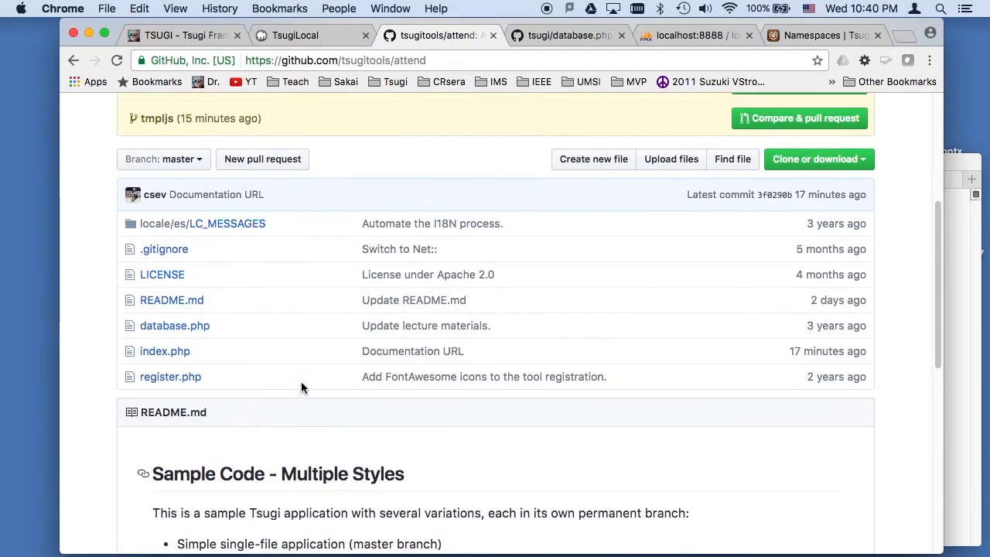
mouse_move(165, 351)
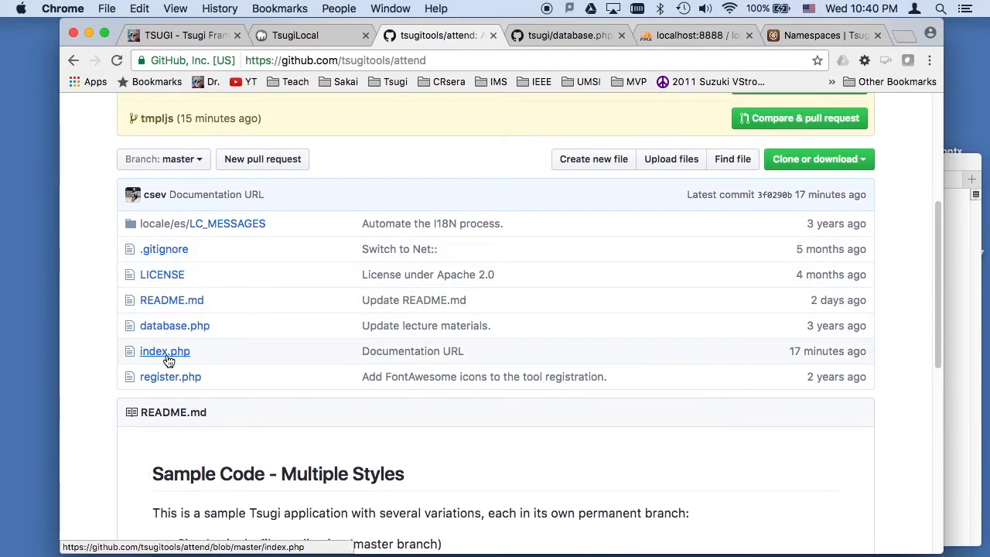
mouse_move(165, 350)
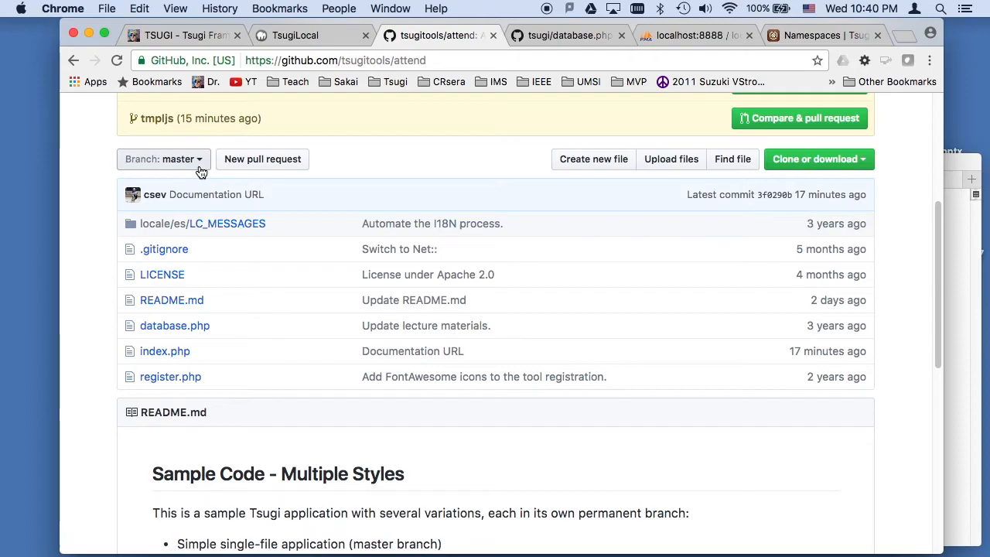
mouse_move(165, 352)
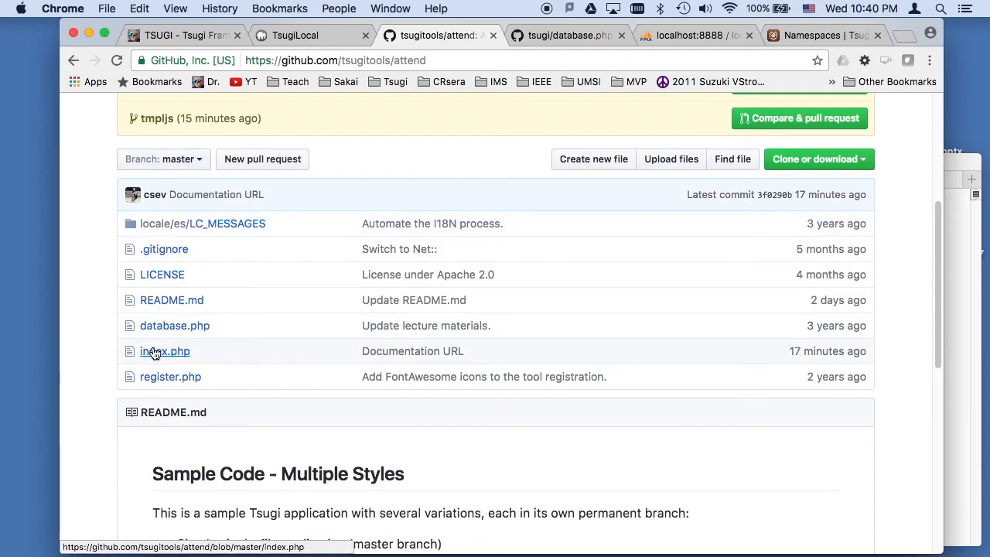
left_click(164, 351)
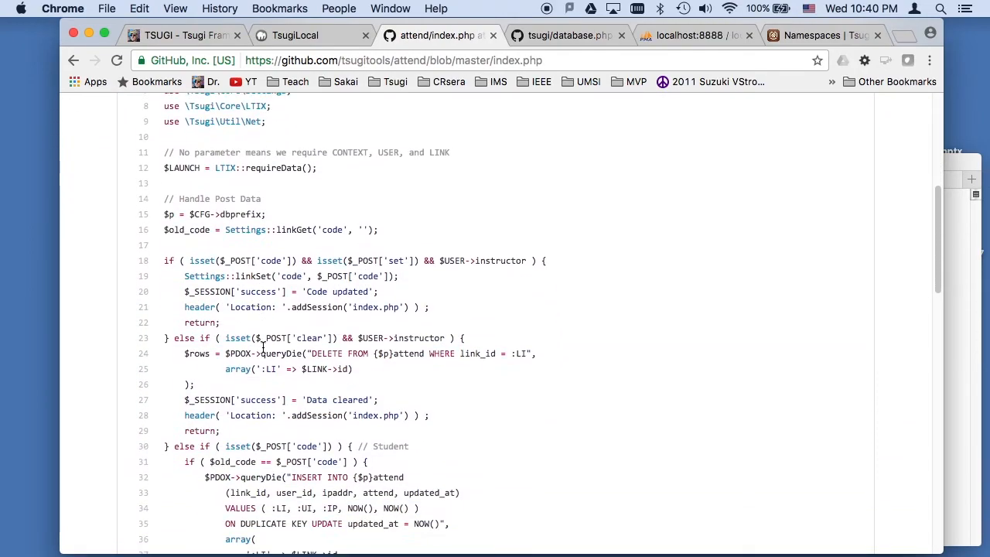
scroll("up", 3)
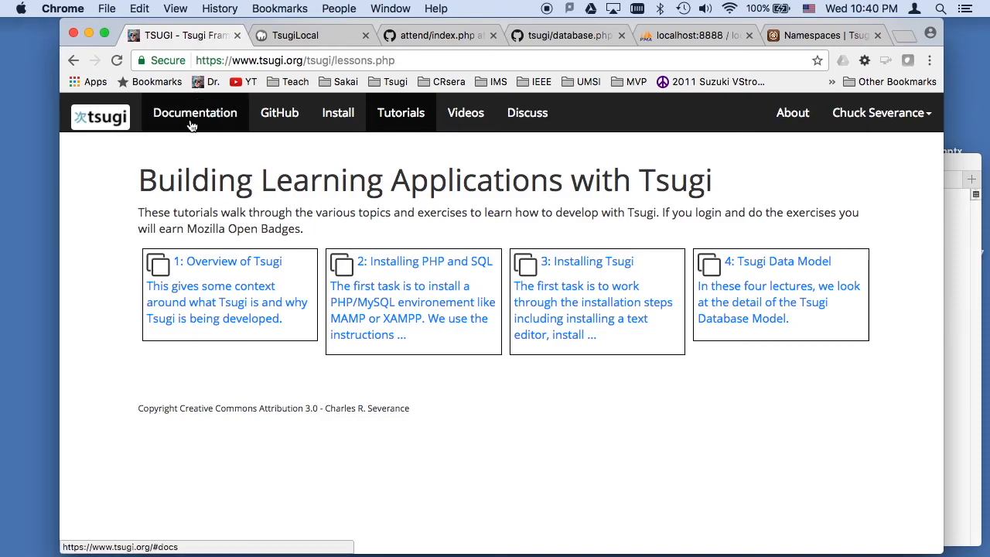
Open the tsugi.org Documentation page describing the developer console and test key warning
left_click(194, 112)
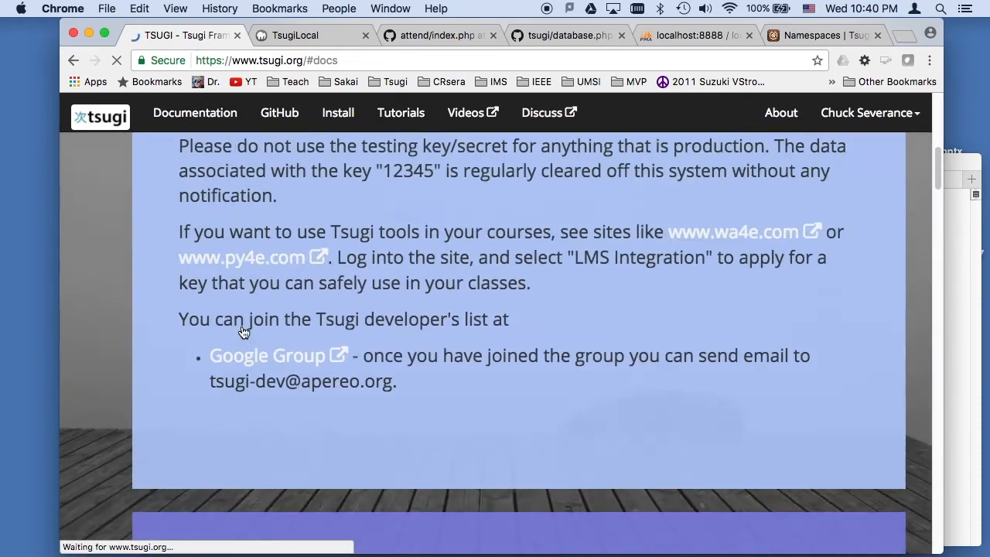
scroll("up", 3)
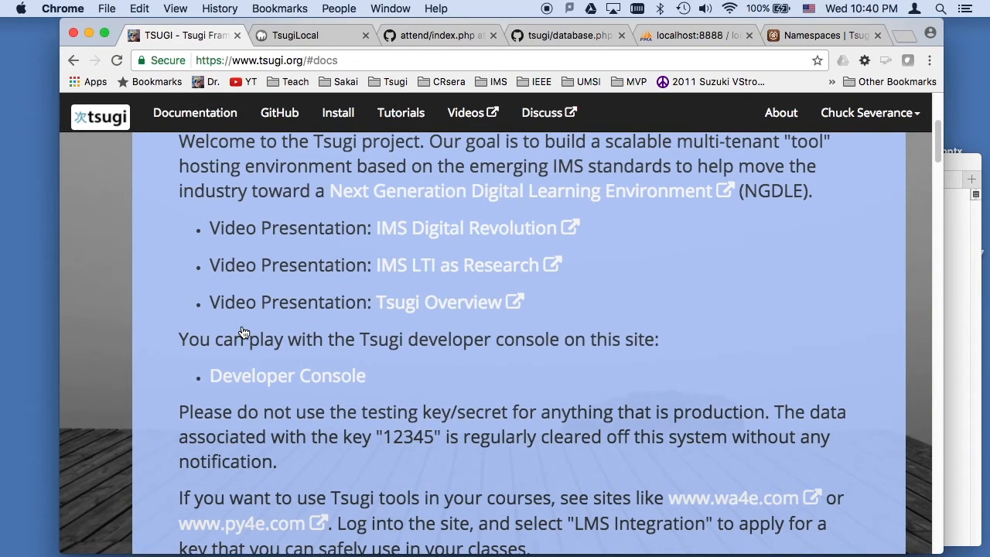
mouse_move(242, 325)
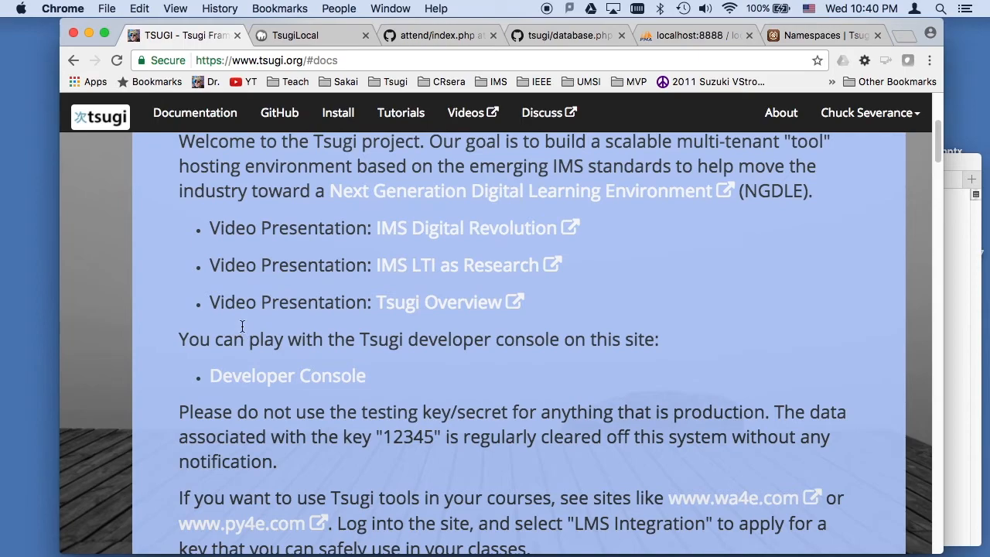